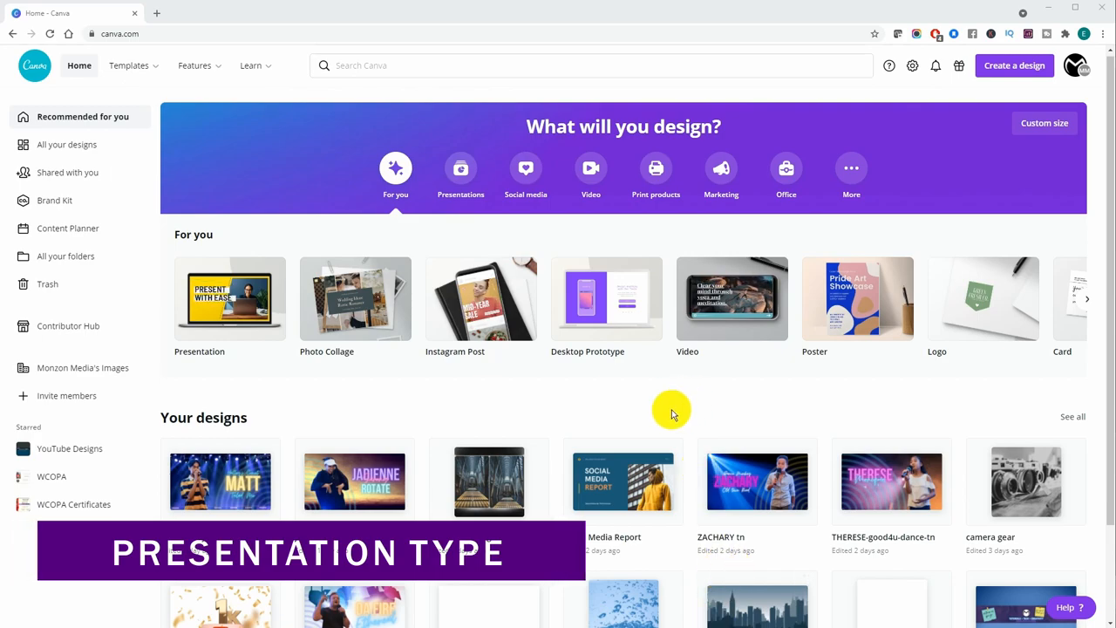
mouse_move(460, 167)
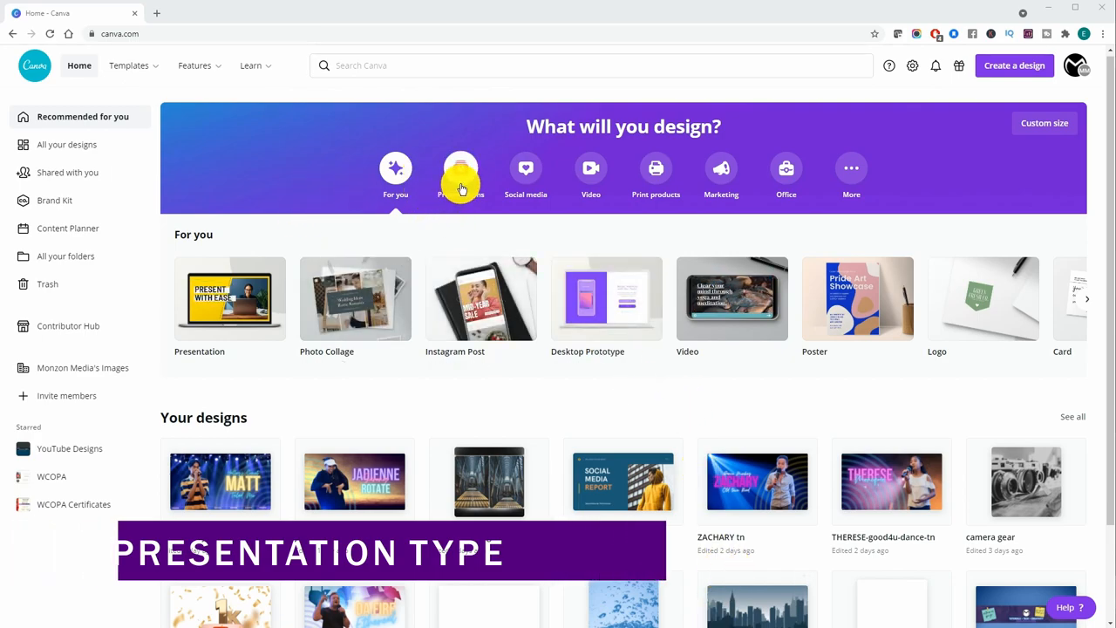
Search 'presentation' from the home page to surface presentation design types.
click(460, 168)
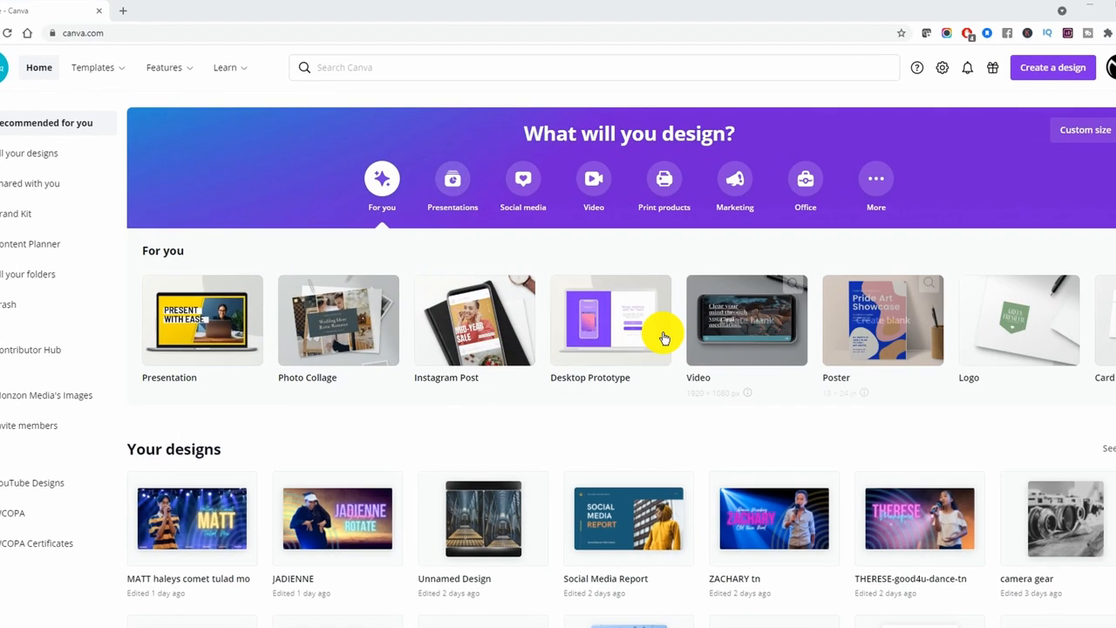
click(593, 66)
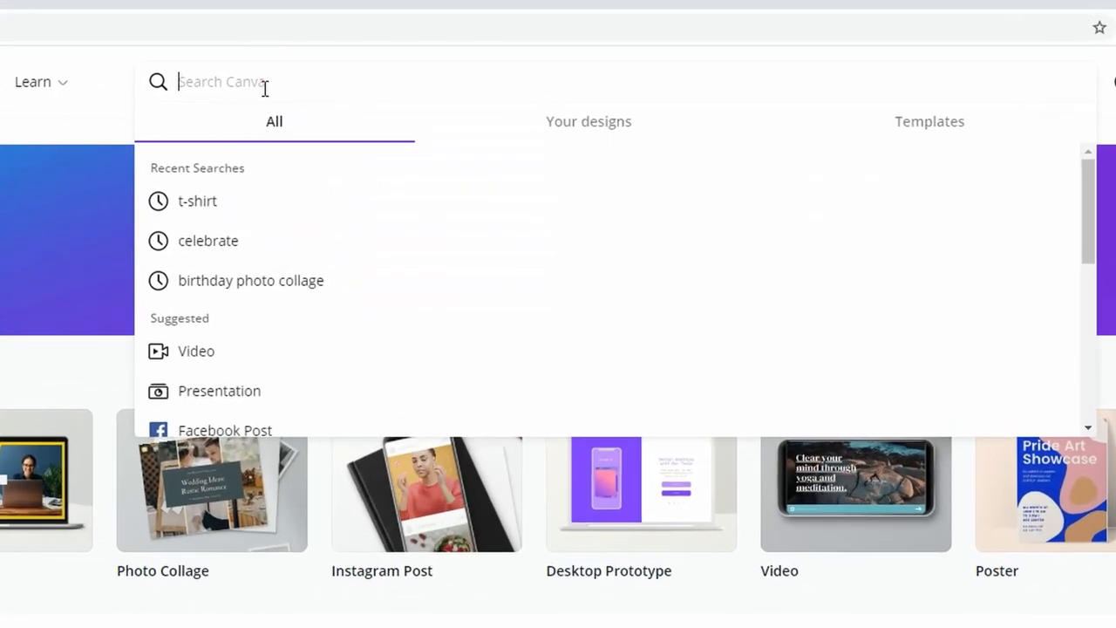
text(pr)
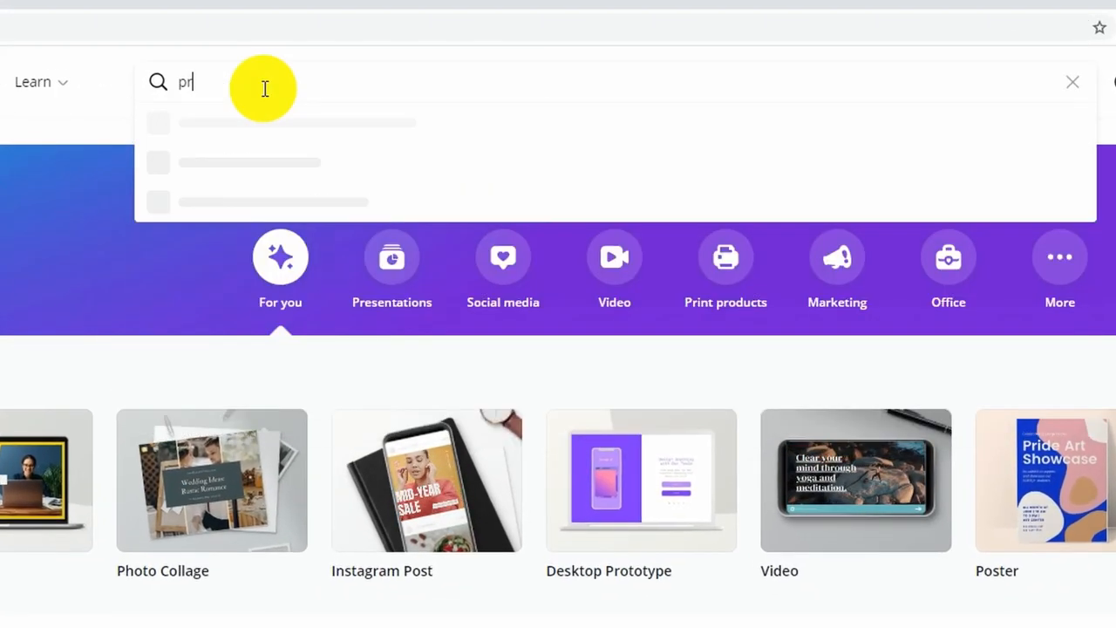
text(esentation)
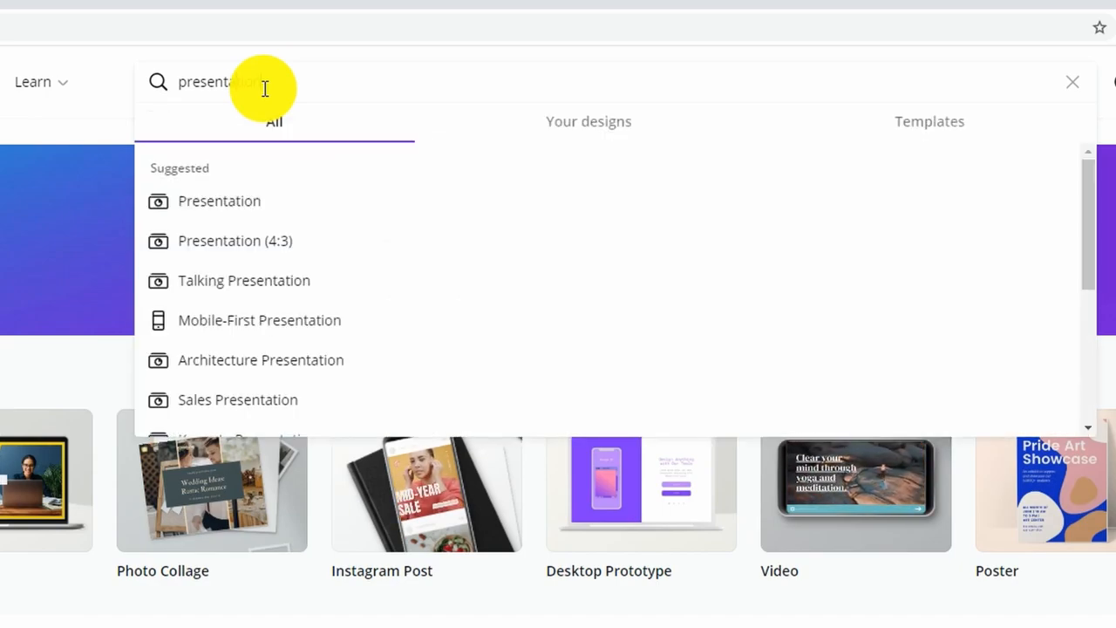
mouse_move(373, 190)
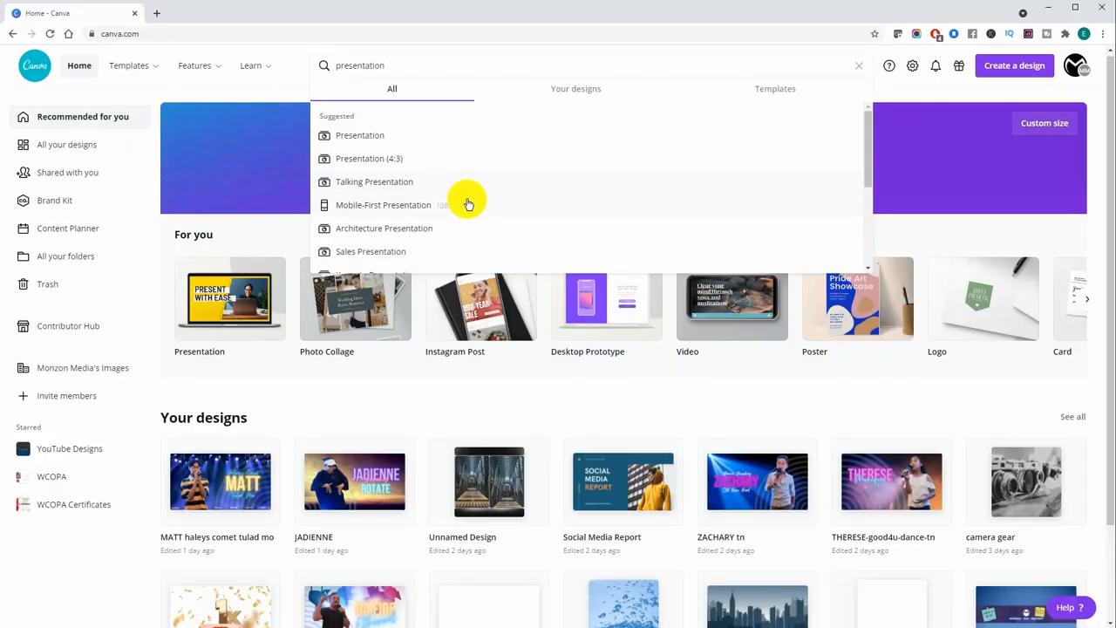
Create a blank 16:9 presentation and browse the Templates panel down to its search field.
click(359, 136)
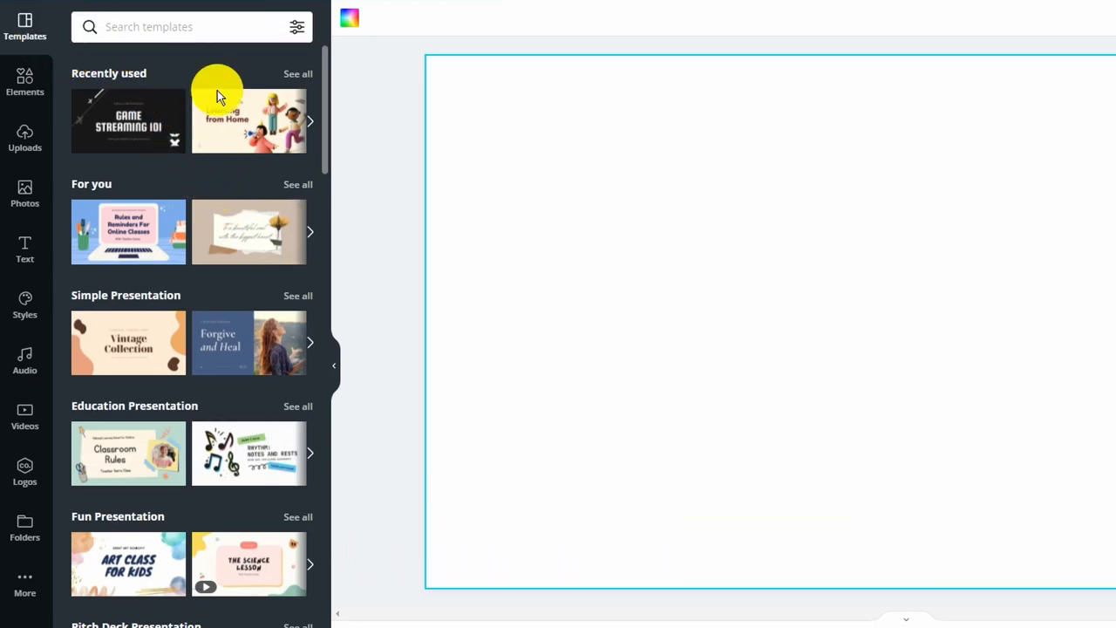
scroll(down, 3)
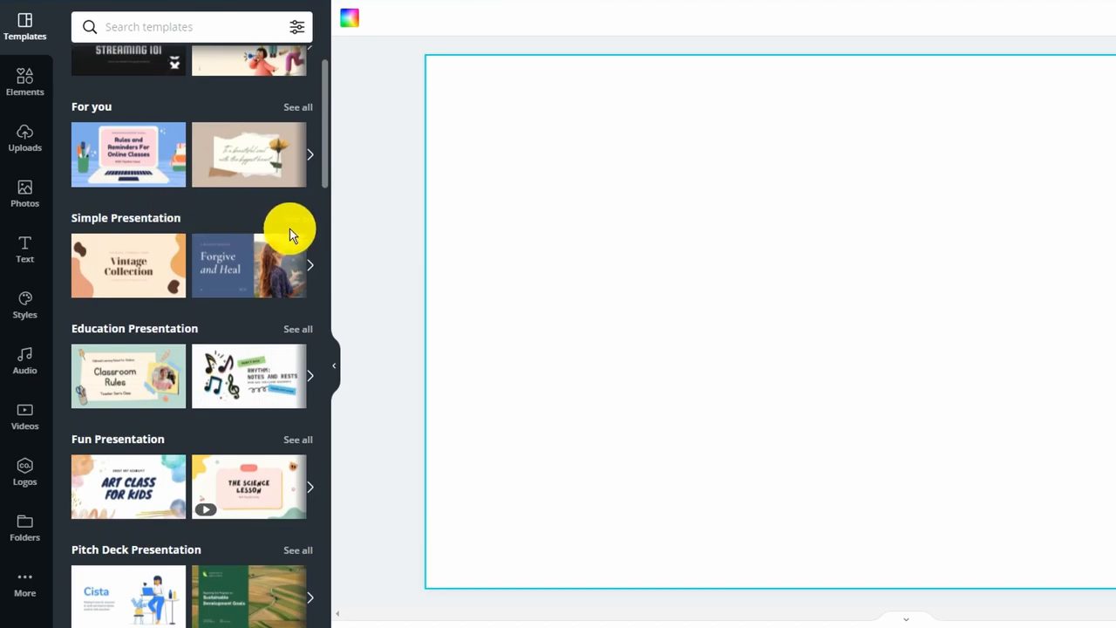
mouse_move(173, 338)
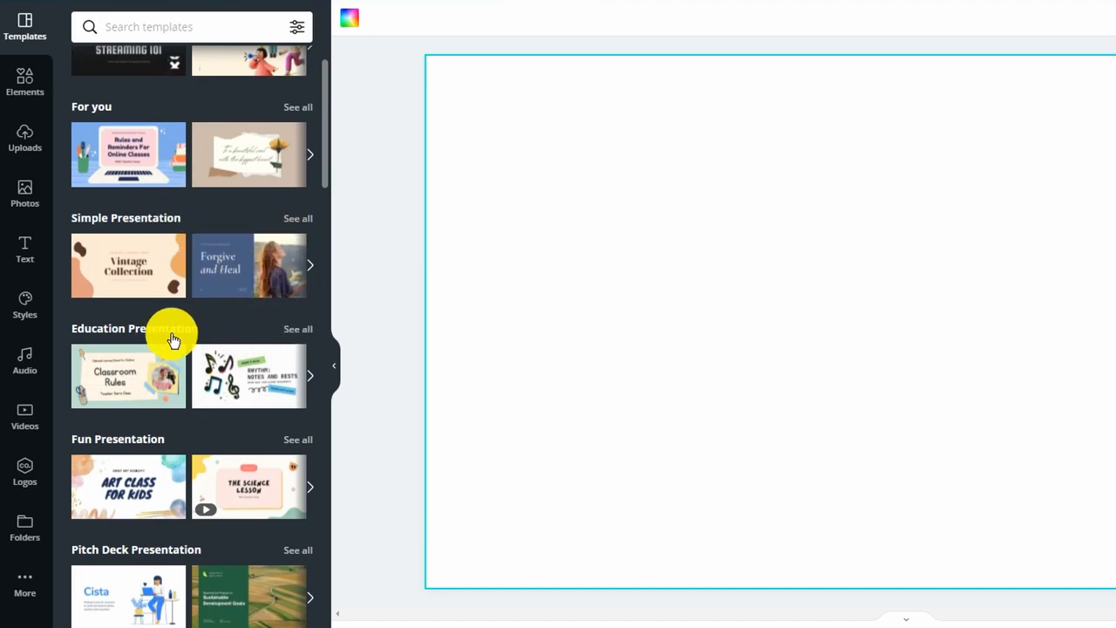
scroll(down, 3)
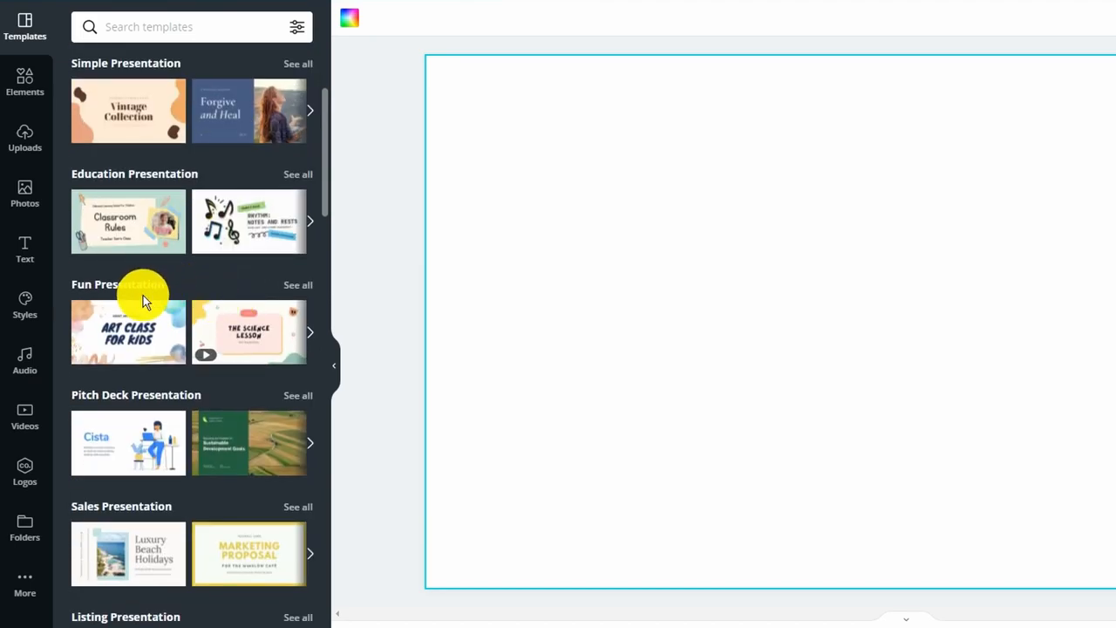
scroll(down, 3)
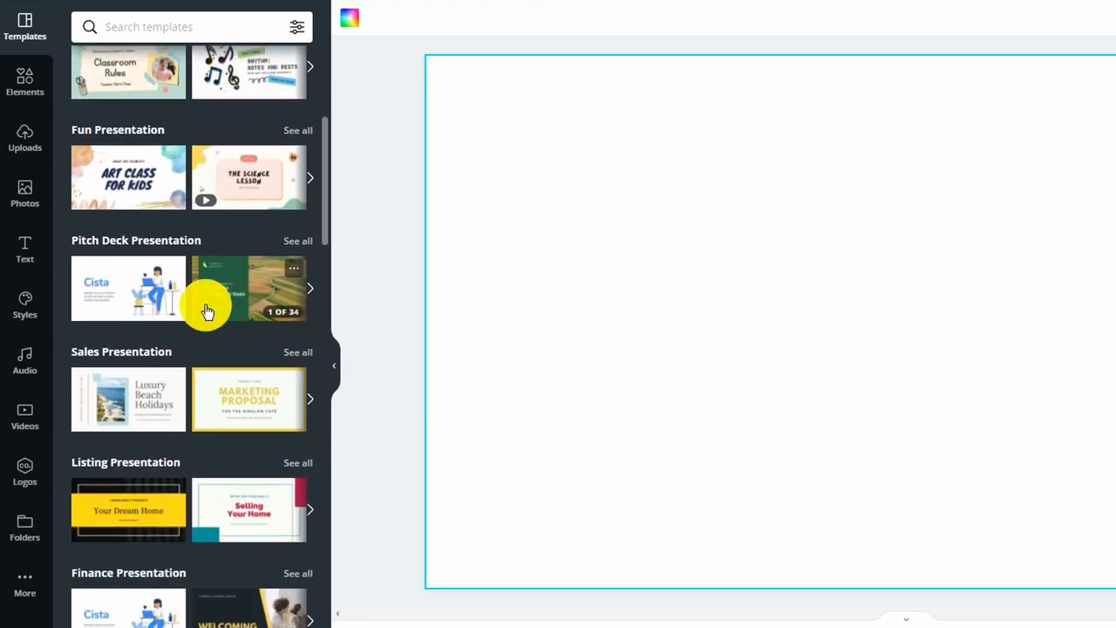
click(189, 123)
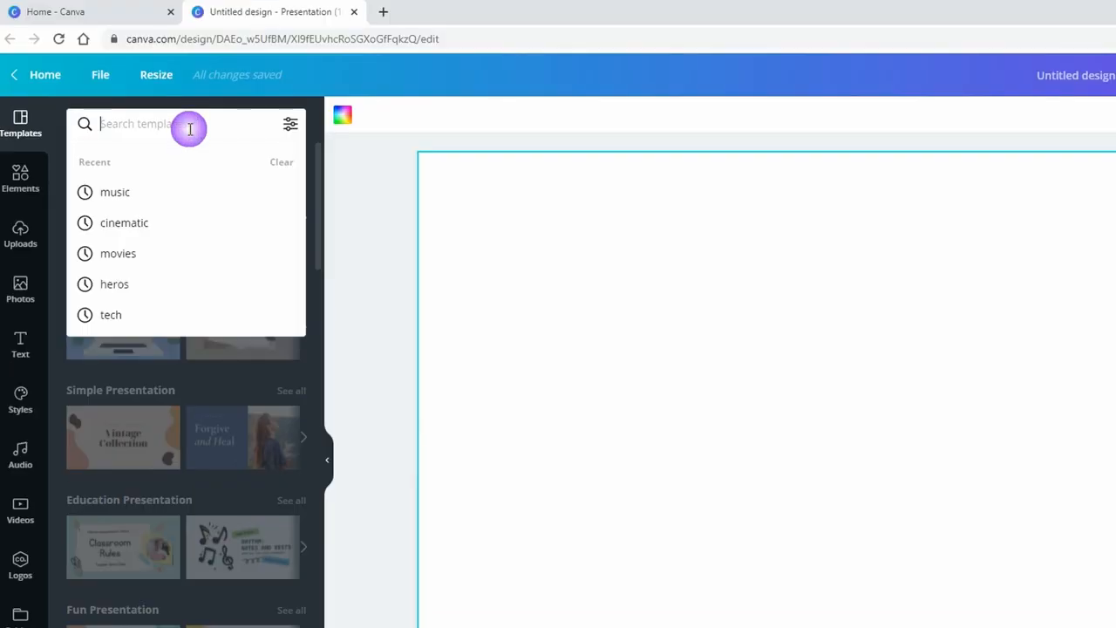
Find 'social media' templates and view the Black and Yellow Social Media Report's 25 pages.
text(social media)
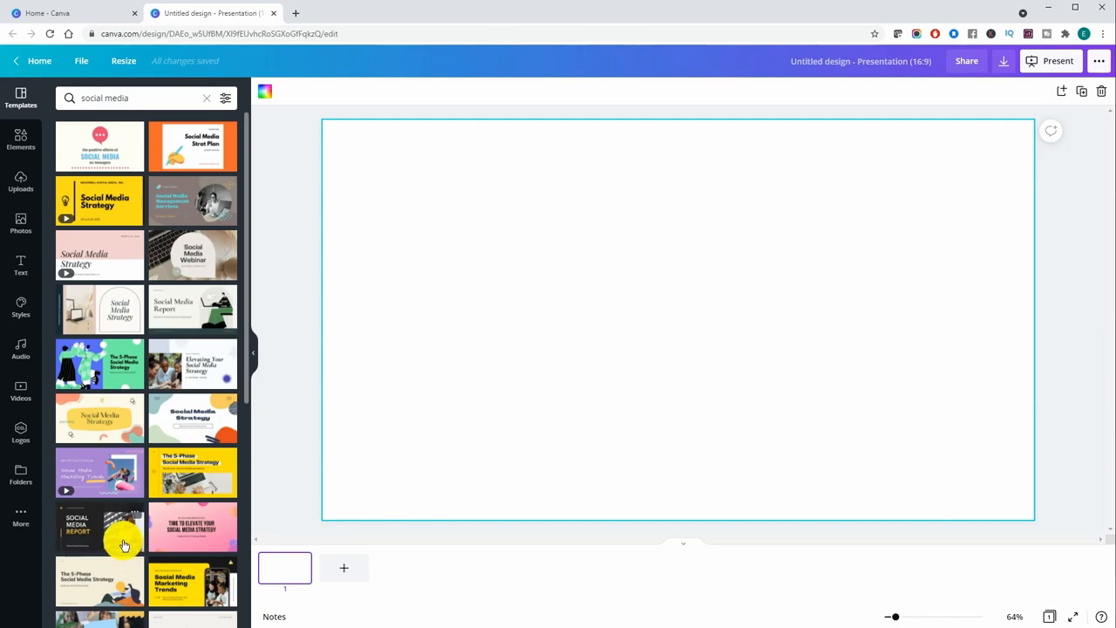
mouse_move(73, 533)
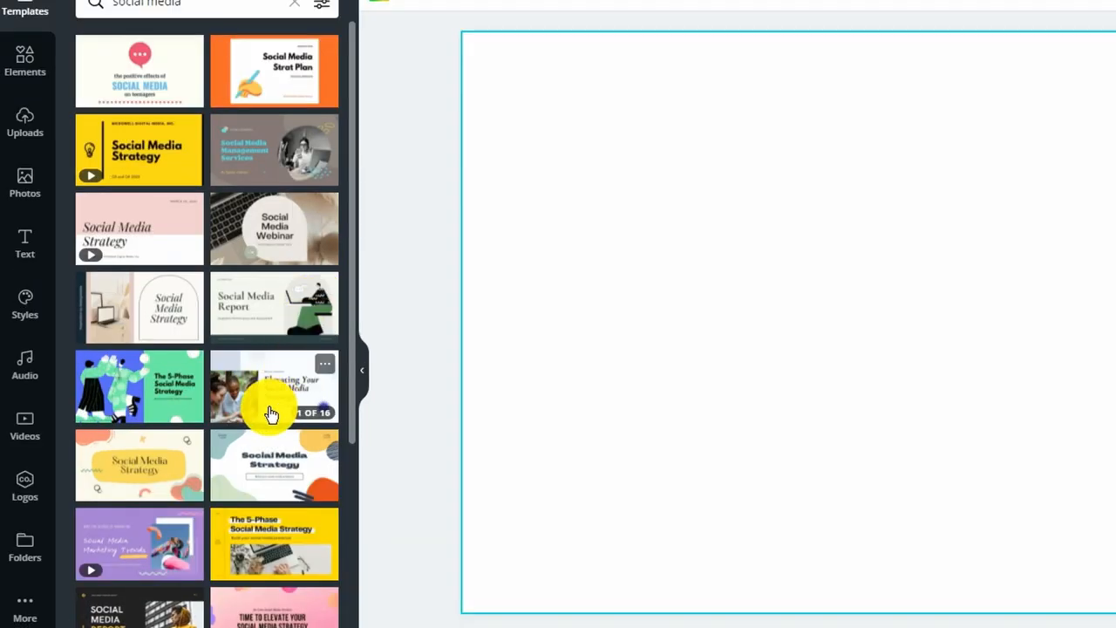
mouse_move(230, 435)
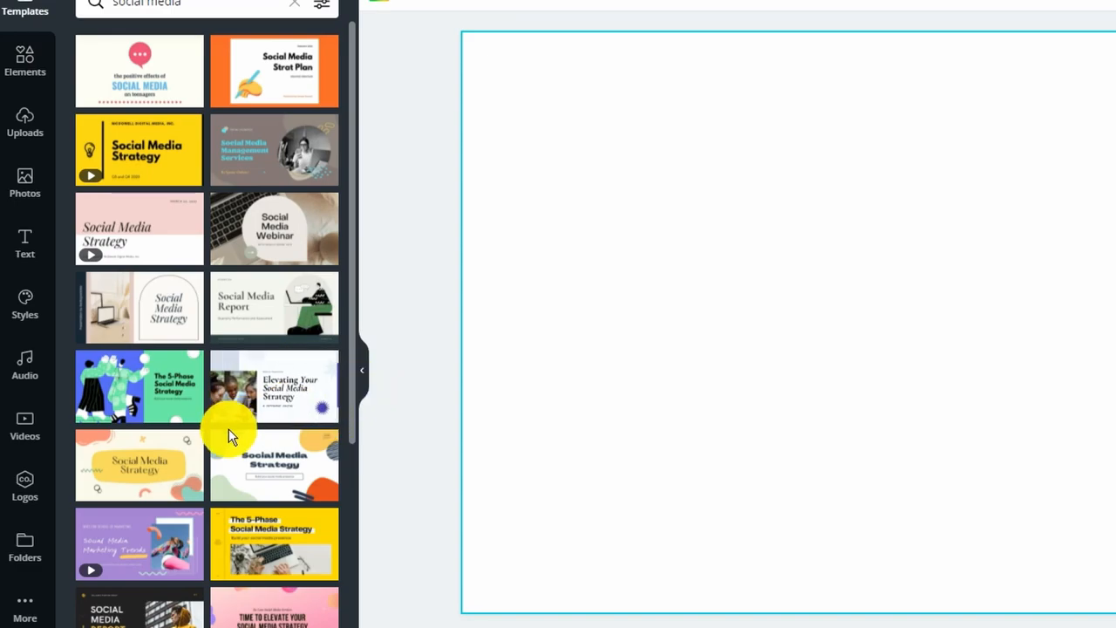
mouse_move(185, 557)
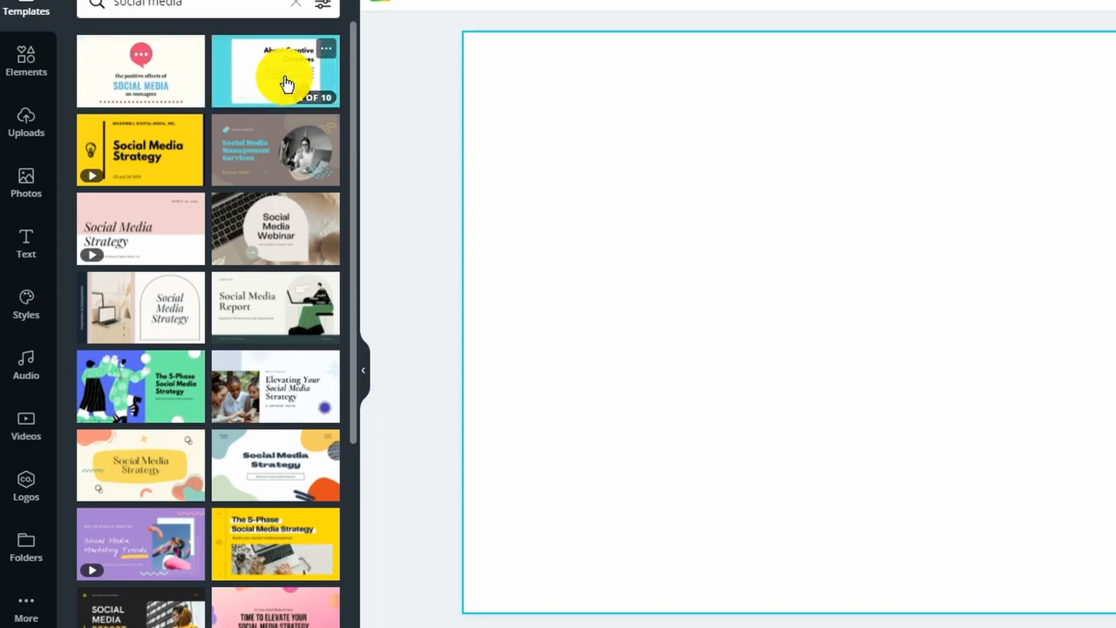
mouse_move(154, 162)
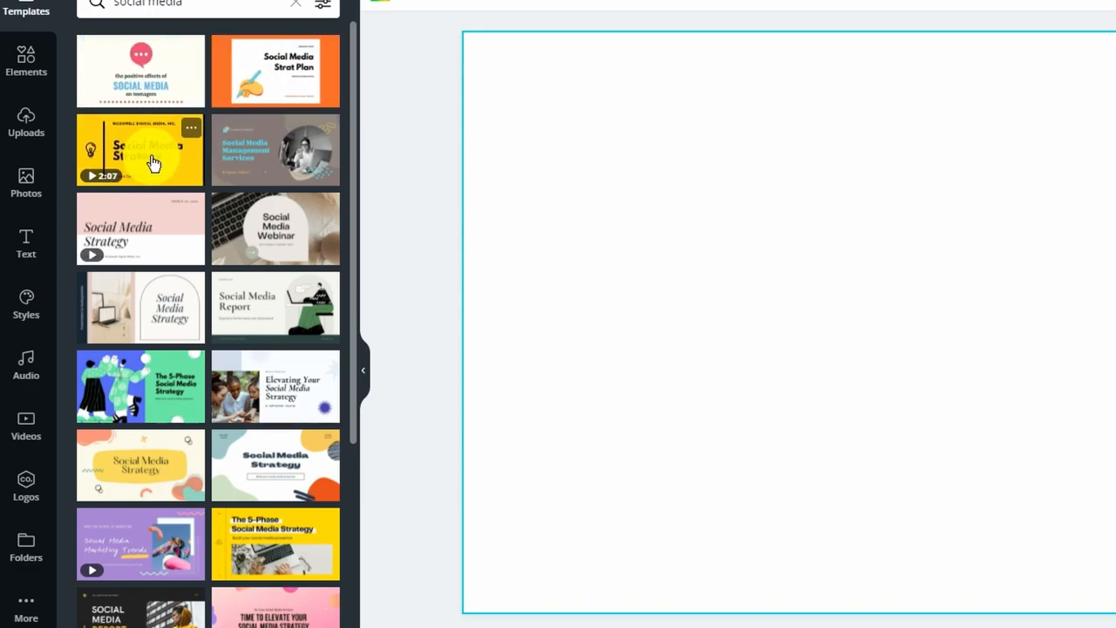
mouse_move(112, 171)
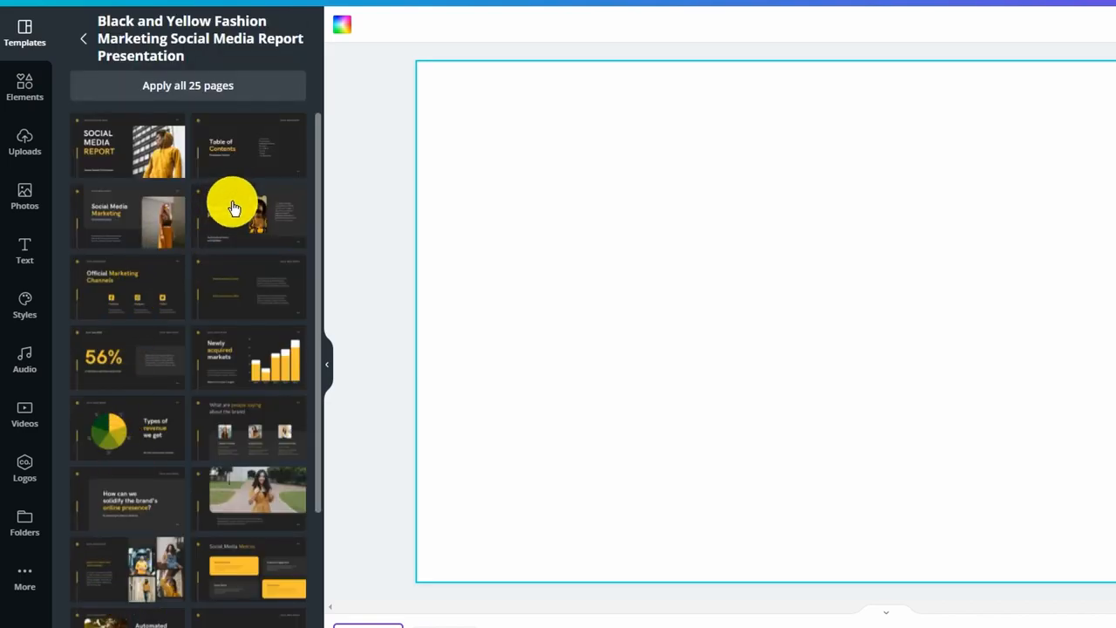
mouse_move(245, 237)
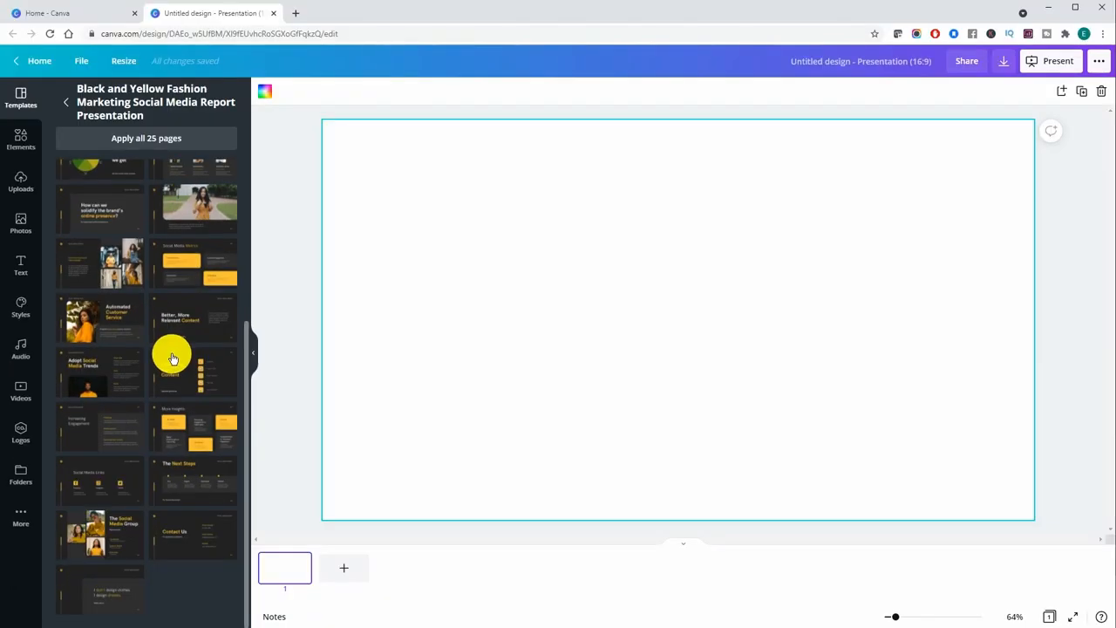
scroll(up, 3)
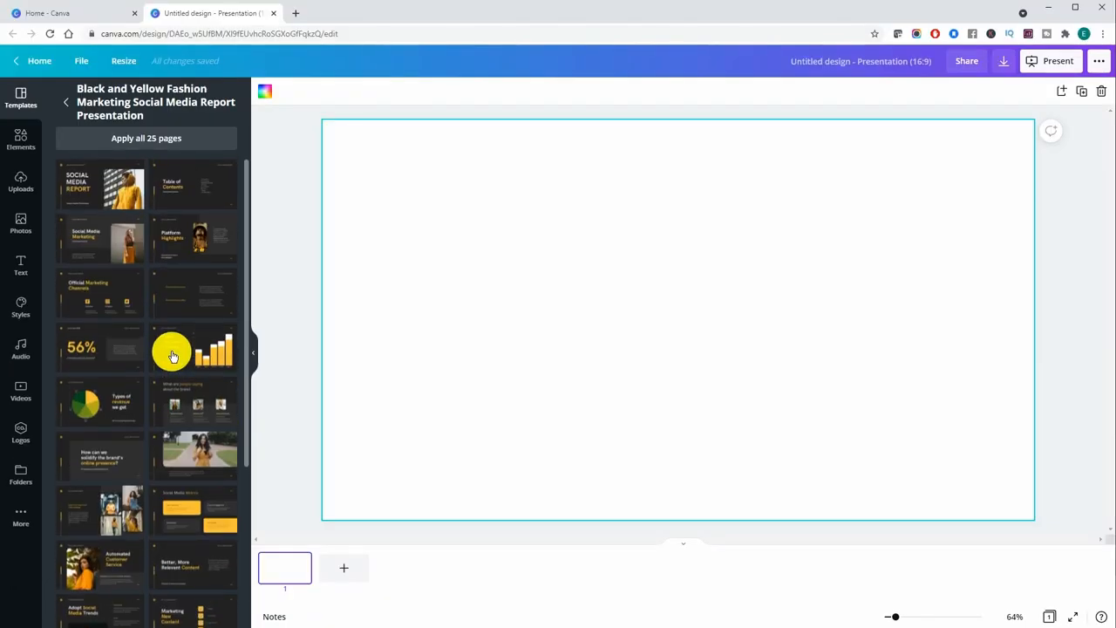
mouse_move(126, 263)
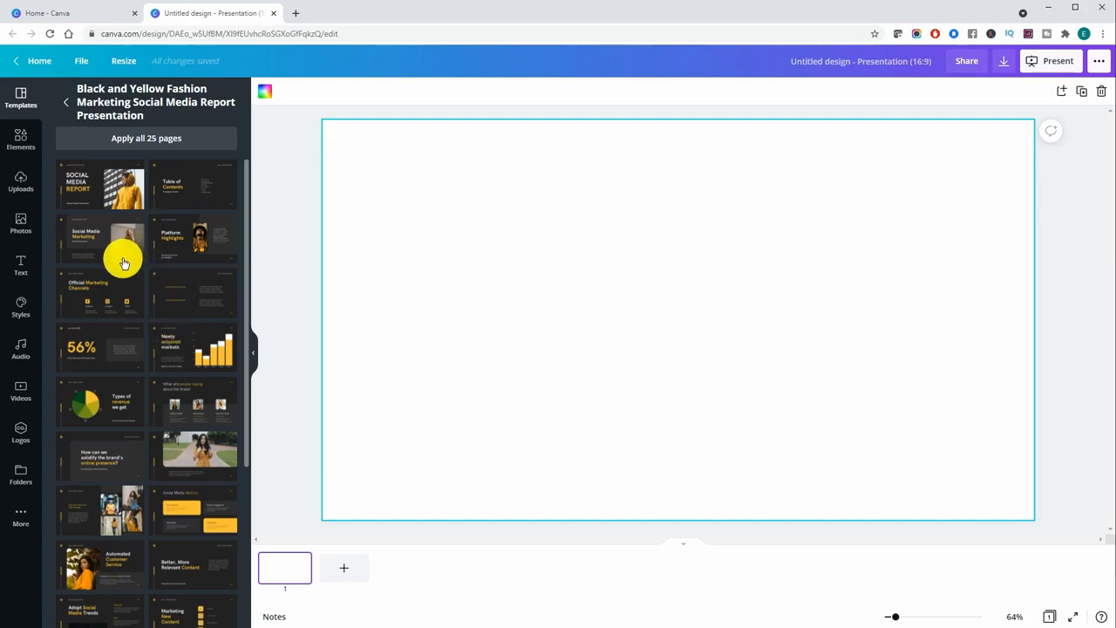
mouse_move(122, 268)
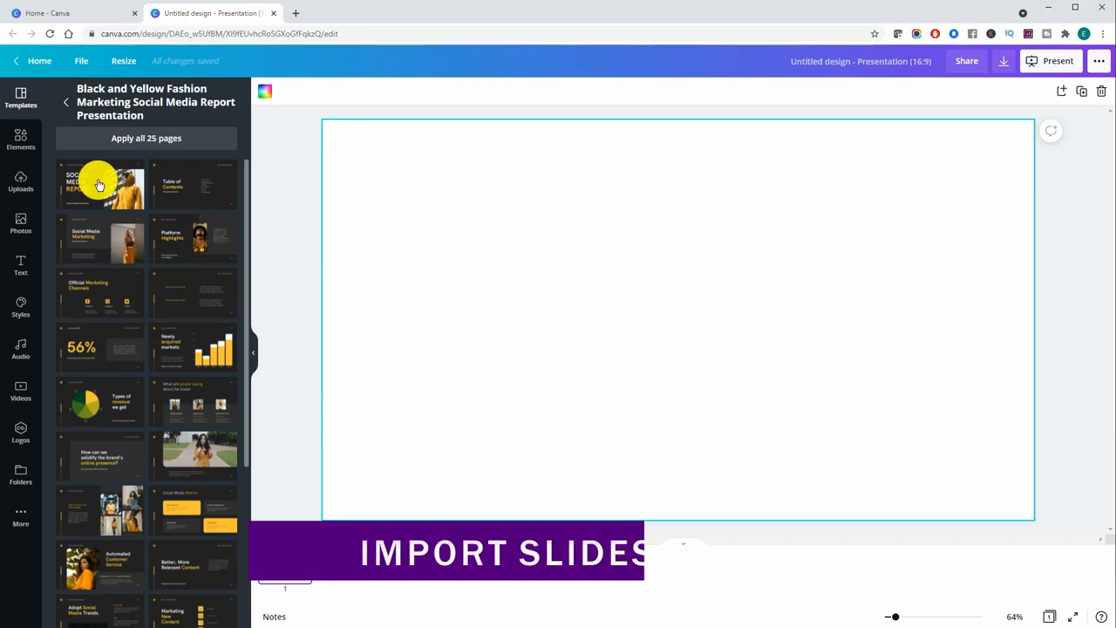
Apply the SOCIAL MEDIA REPORT title page, add a second slide with the Social Media Marketing page.
click(101, 184)
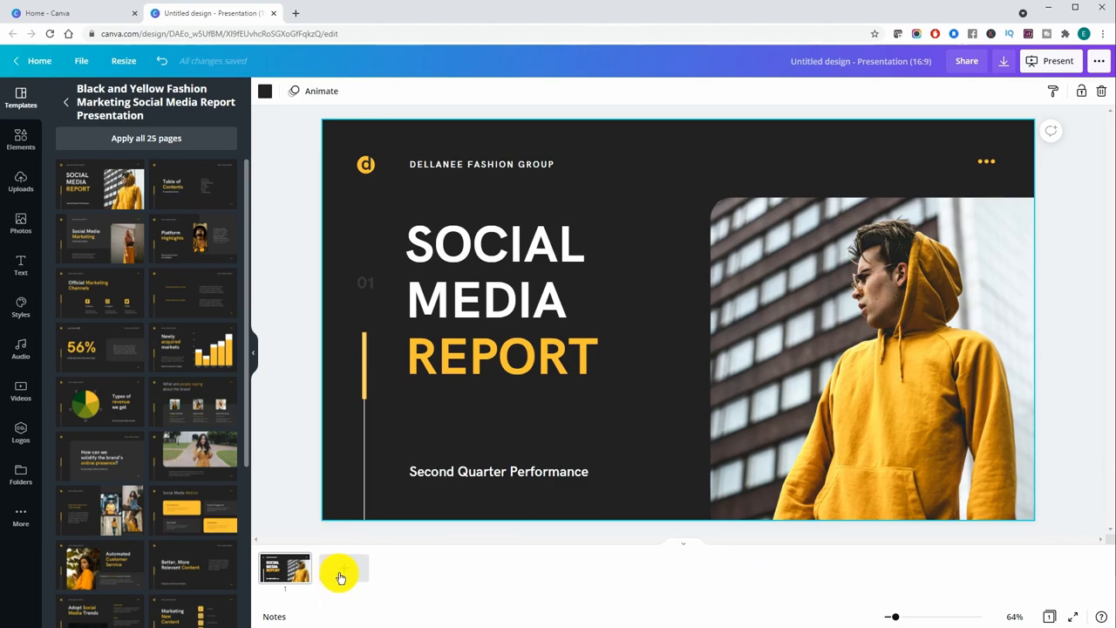
mouse_move(341, 575)
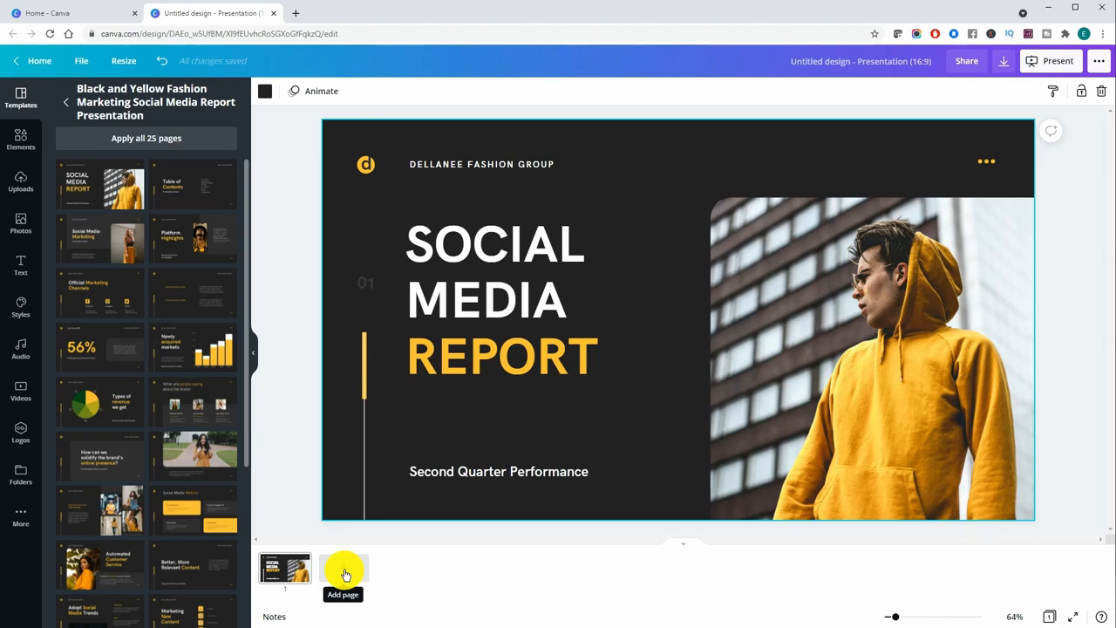
click(342, 568)
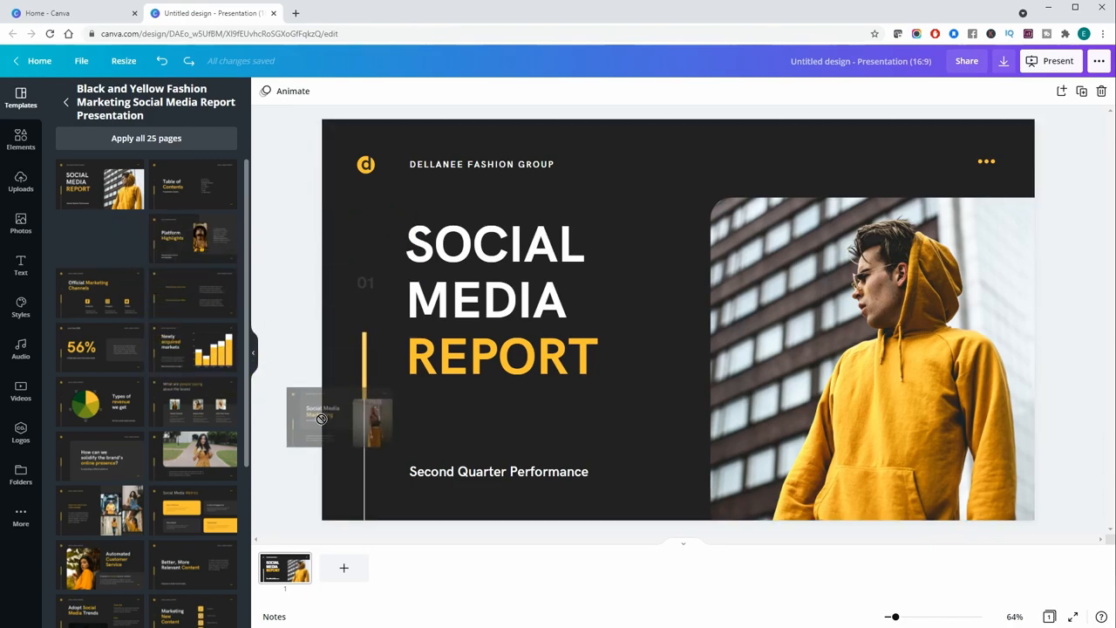
click(343, 568)
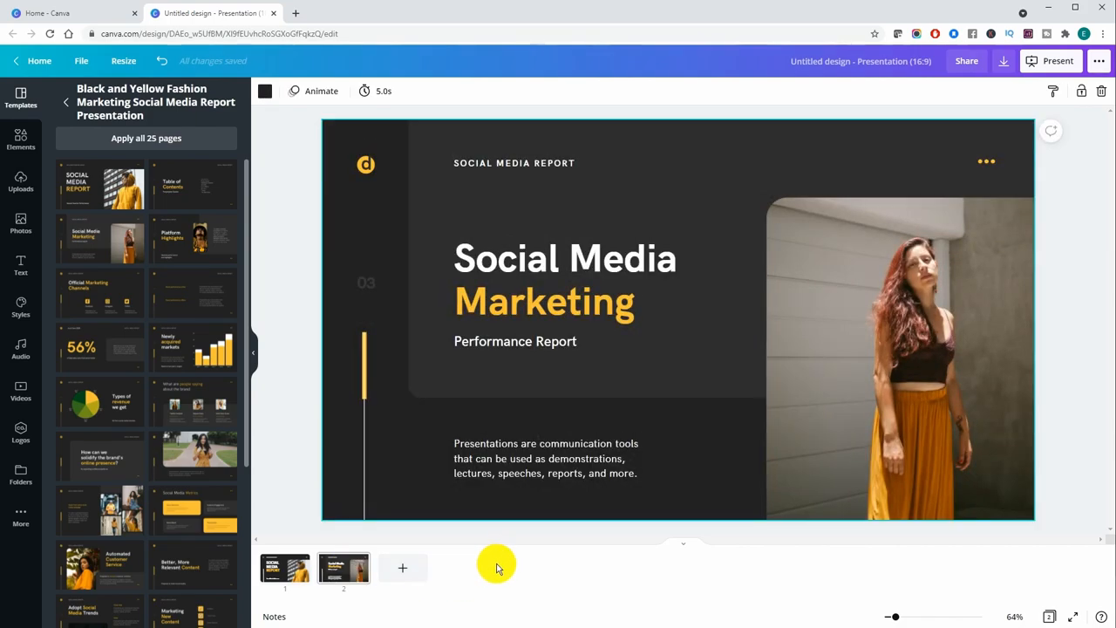
mouse_move(237, 401)
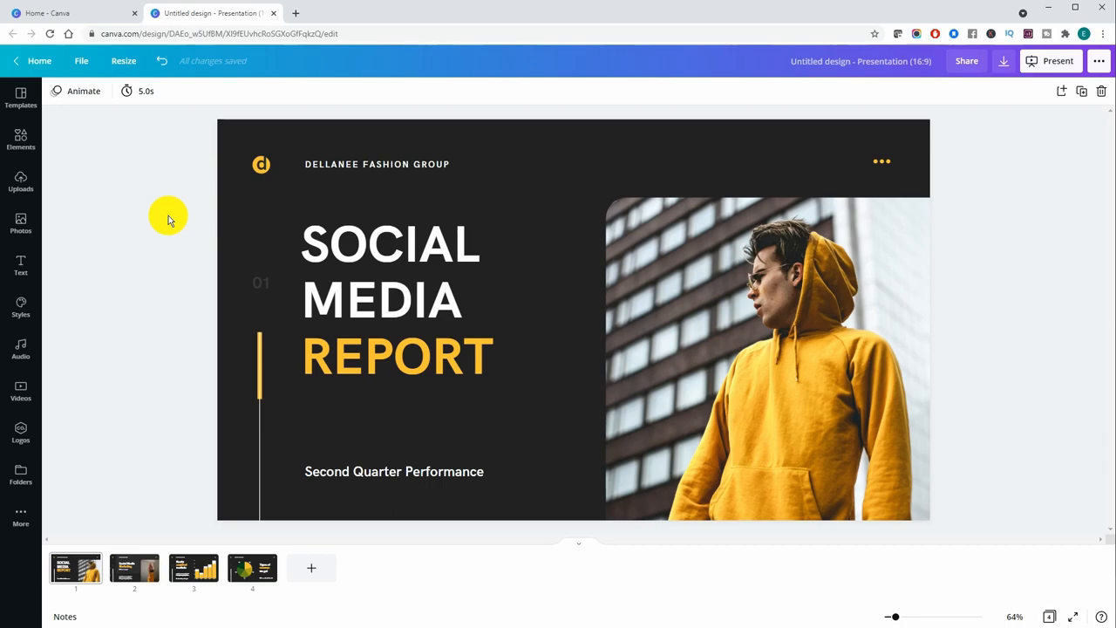
click(1057, 59)
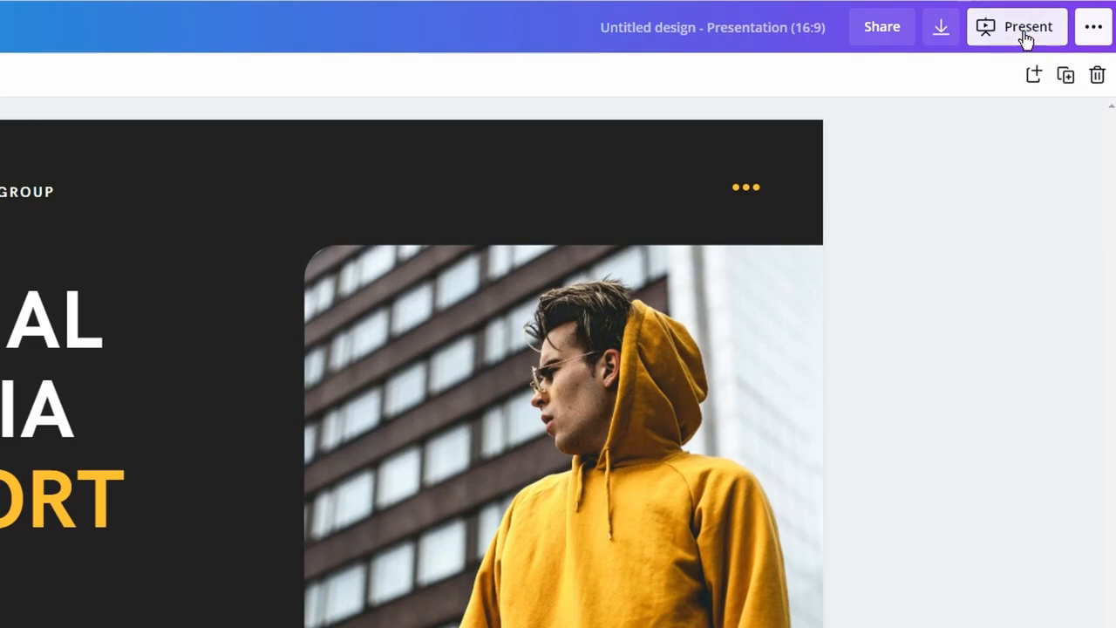
click(1016, 26)
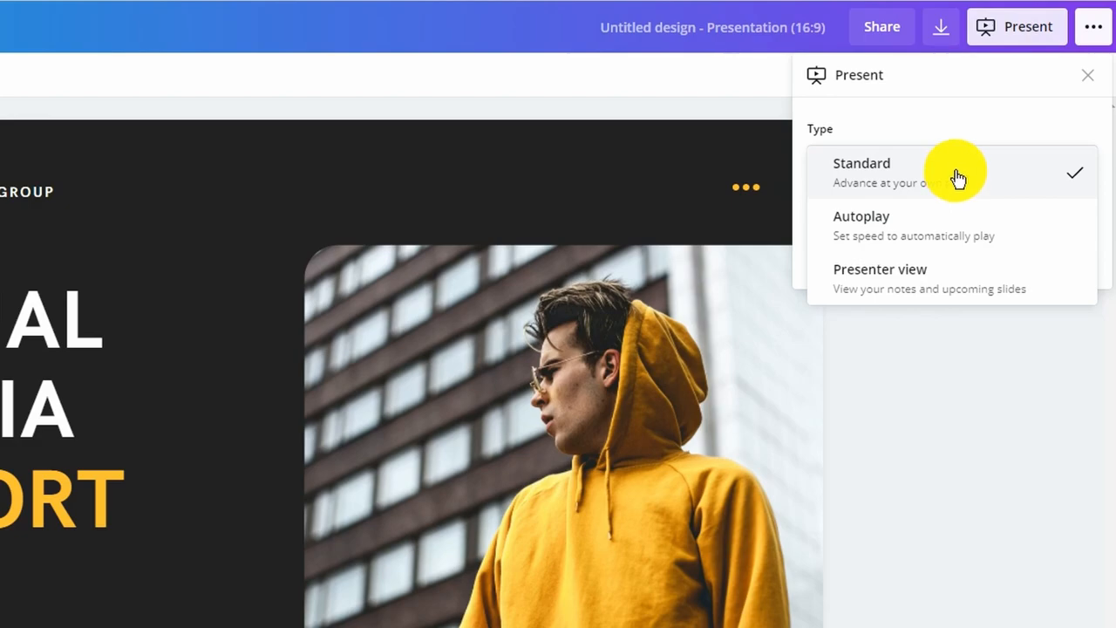
mouse_move(957, 189)
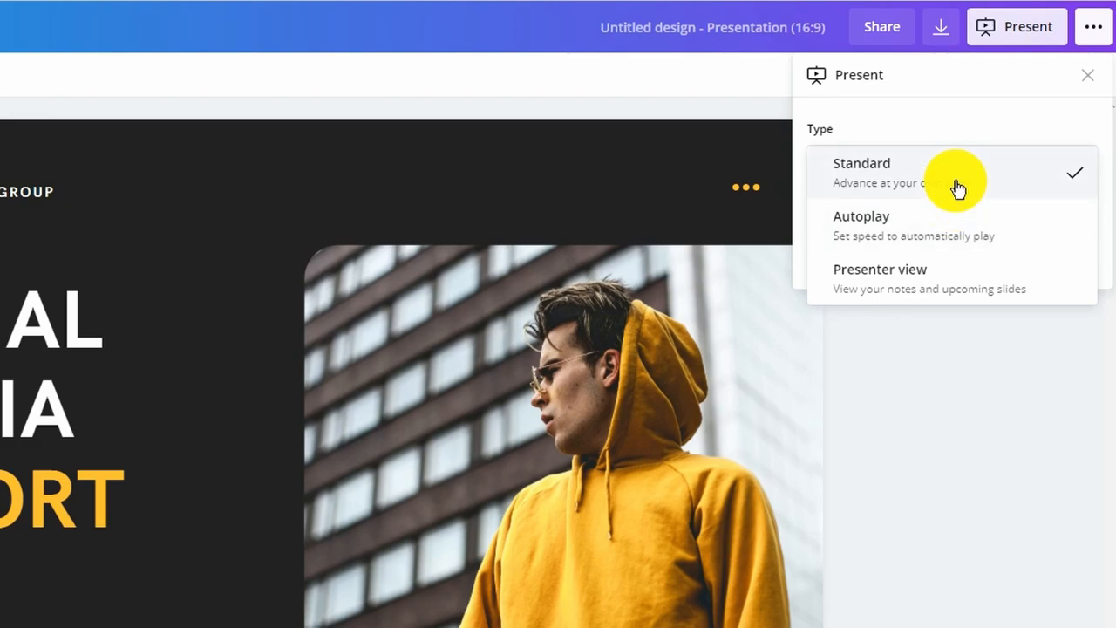
click(861, 172)
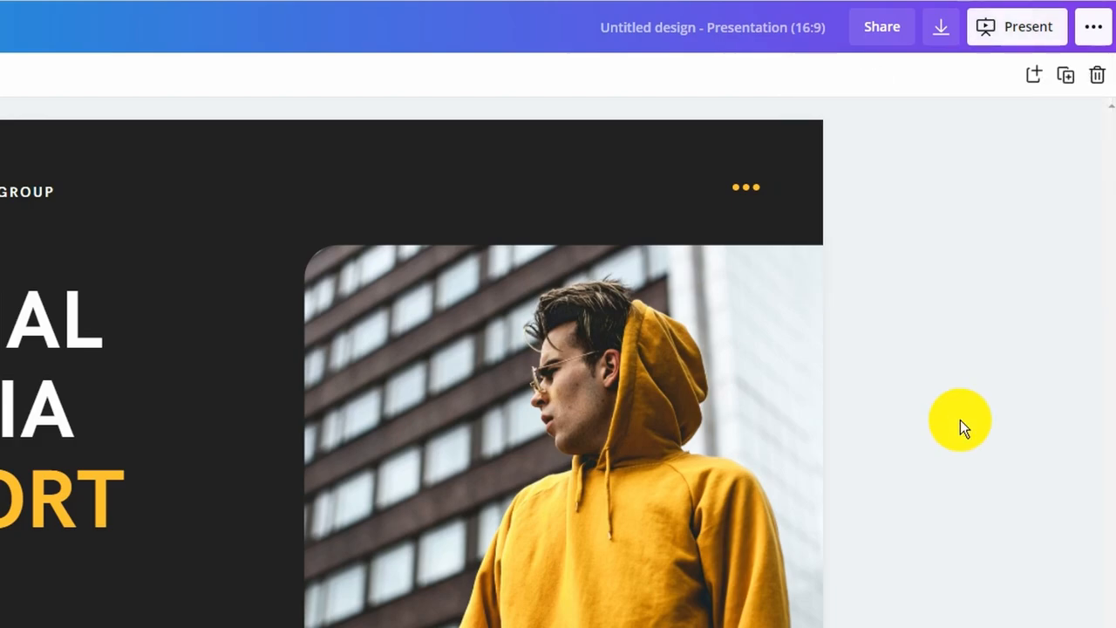
click(1016, 26)
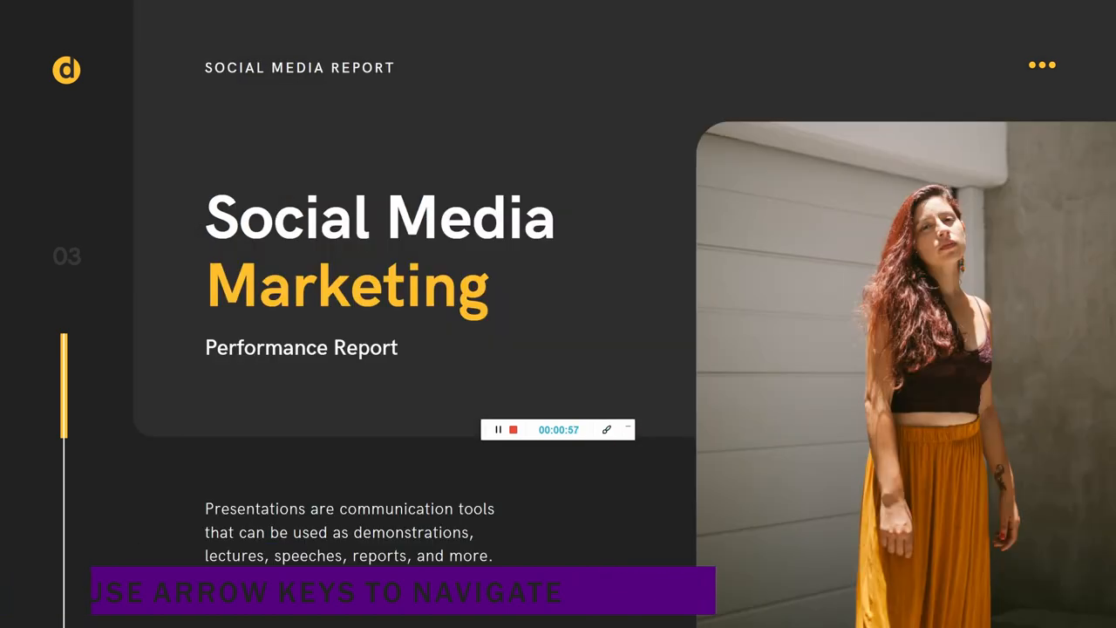
key(right)
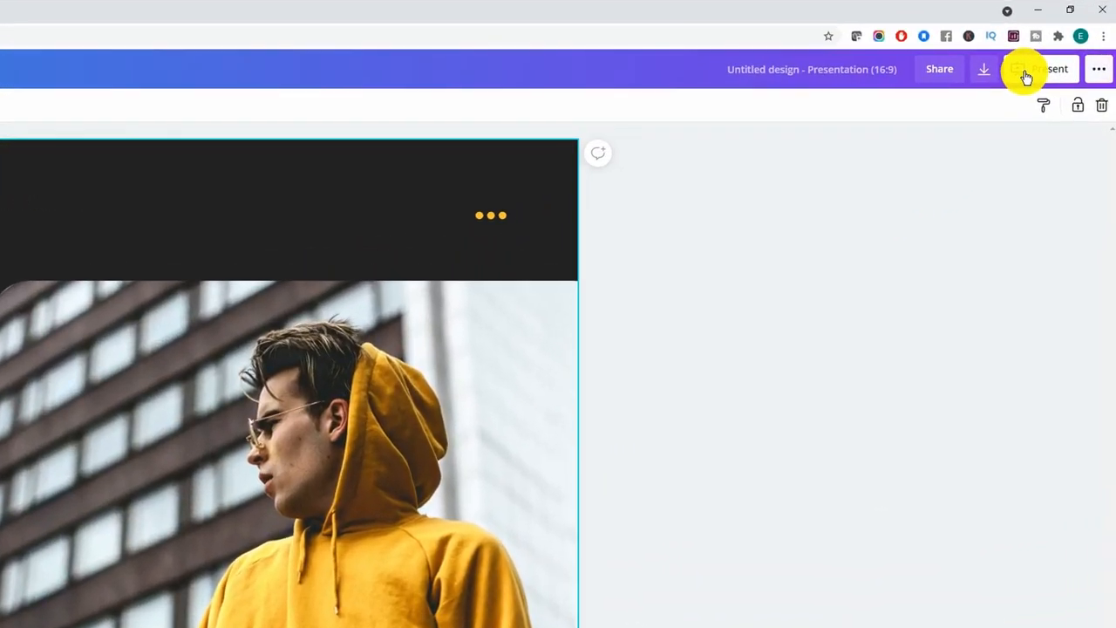
click(1050, 70)
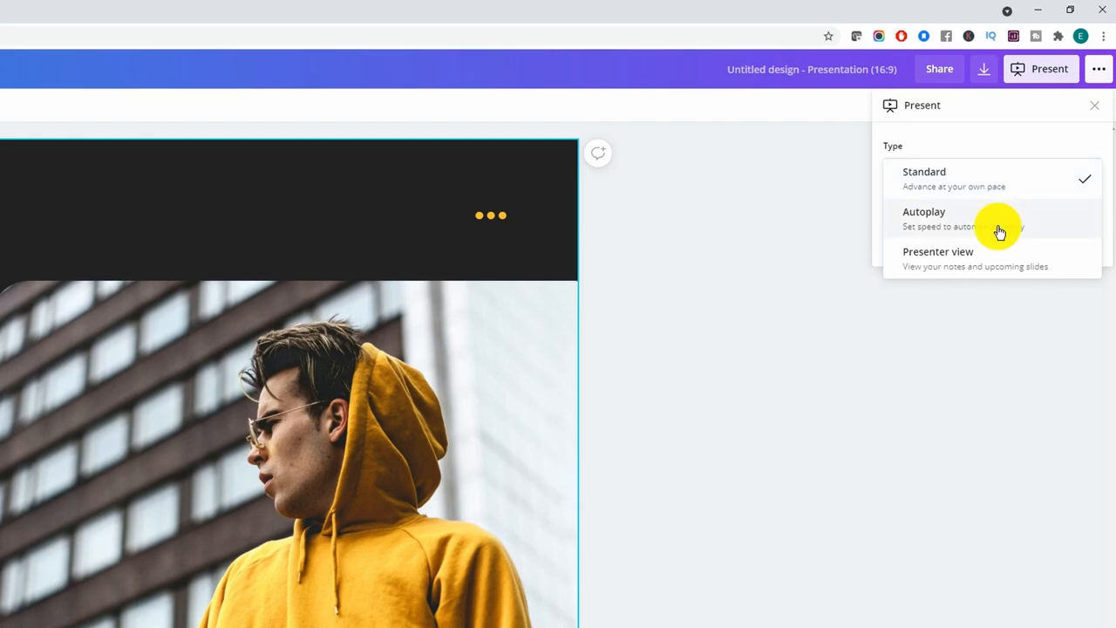
click(924, 218)
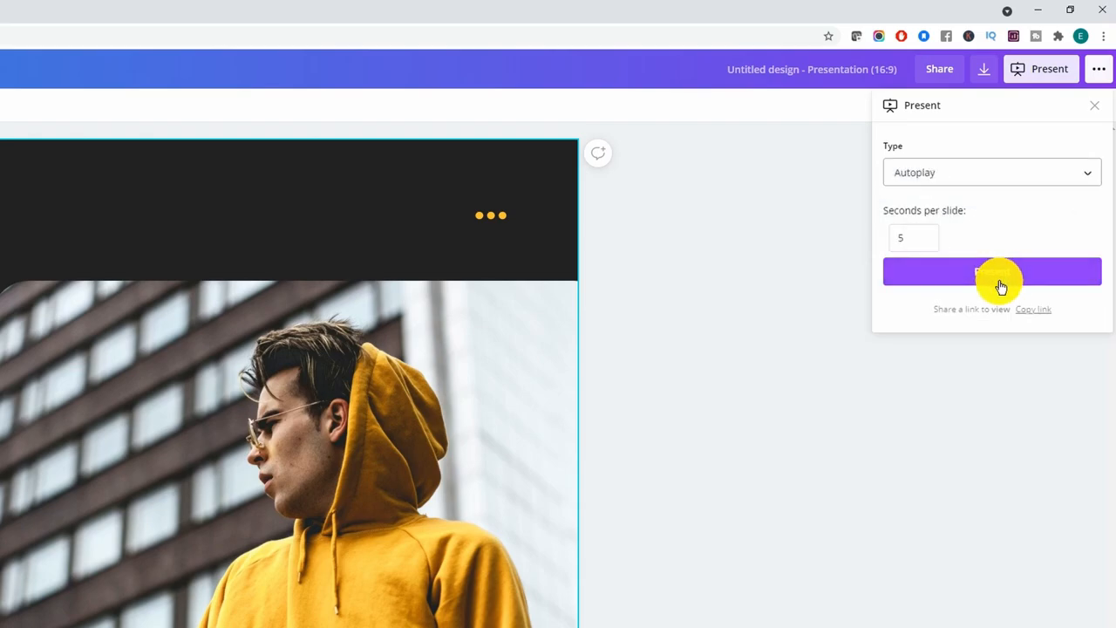
mouse_move(978, 229)
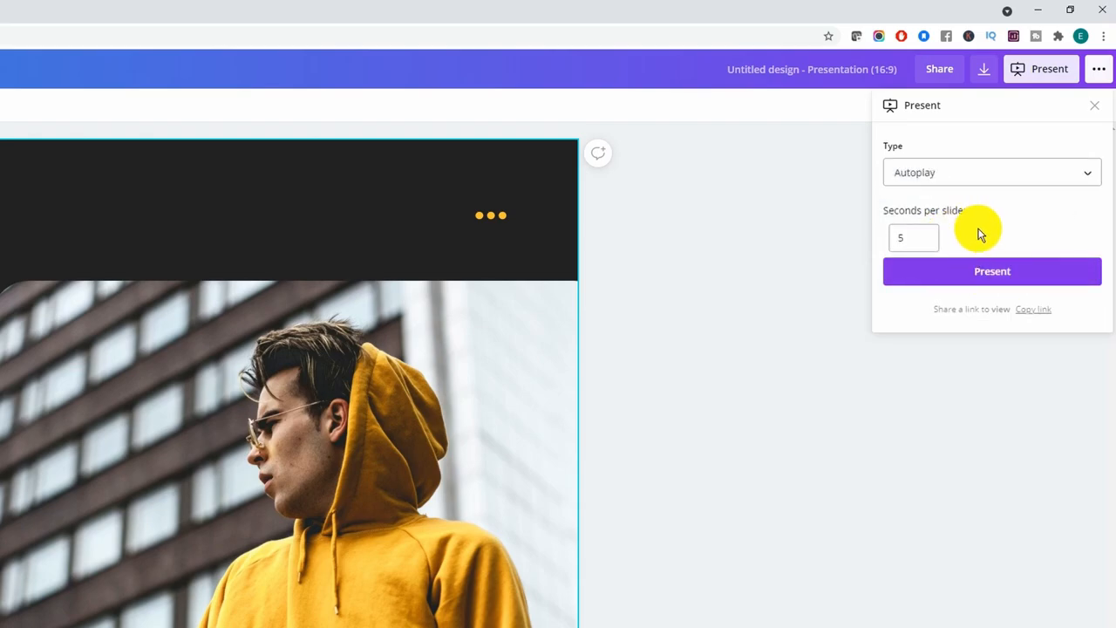
click(913, 237)
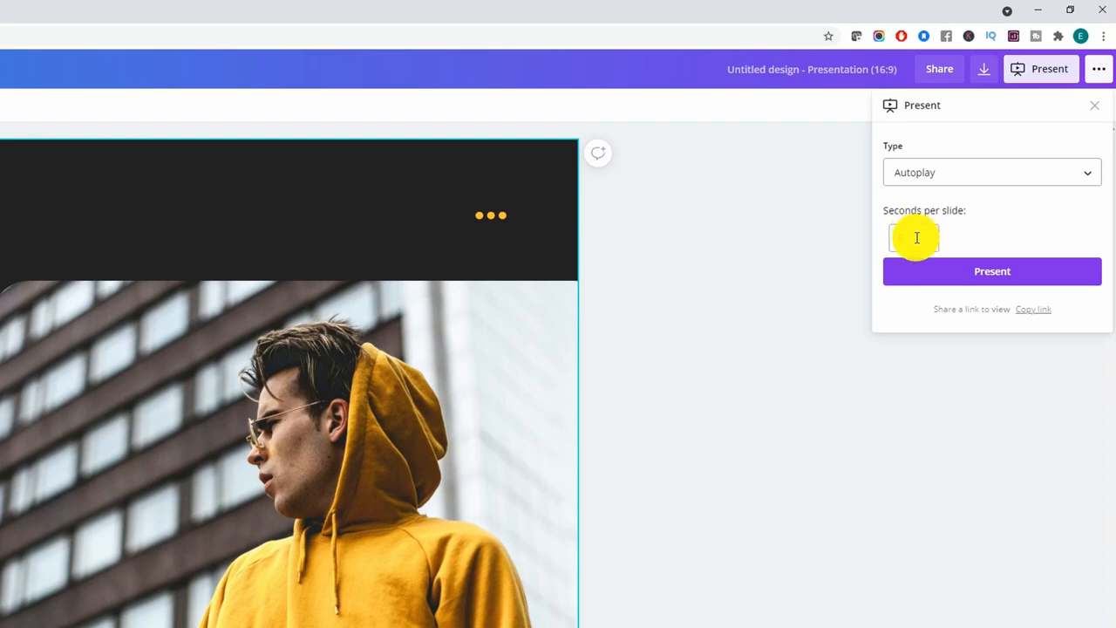
click(913, 237)
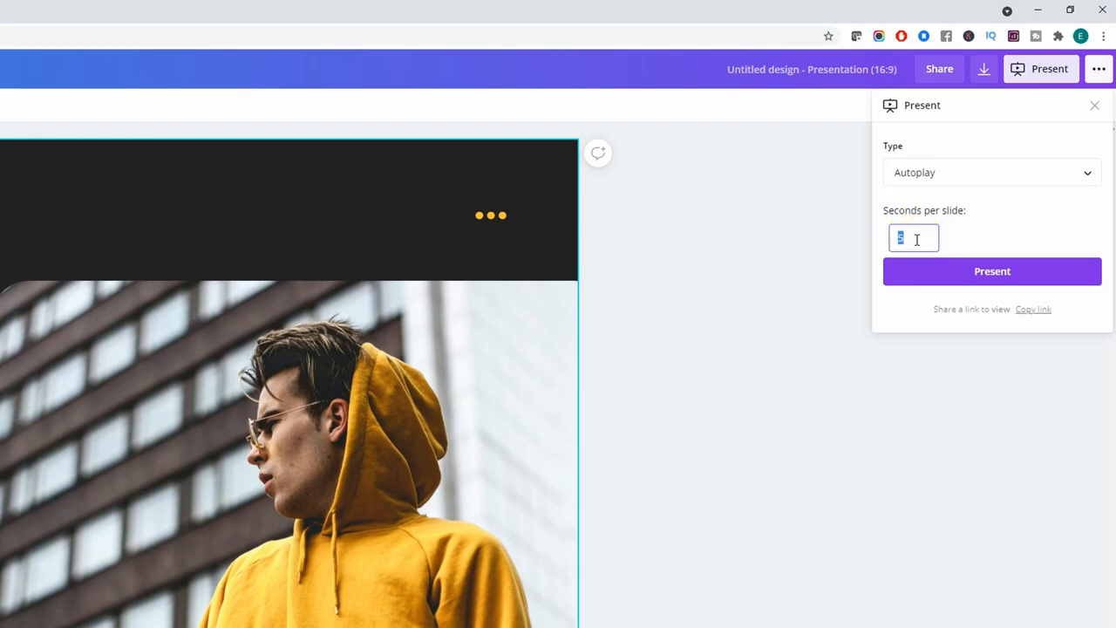
click(991, 270)
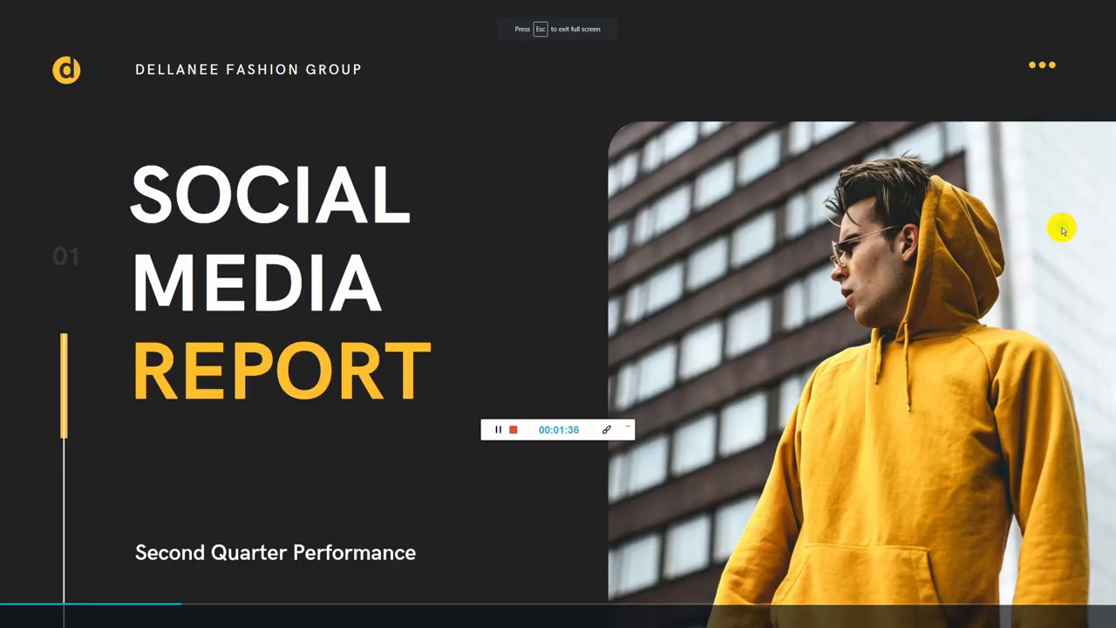
mouse_move(495, 181)
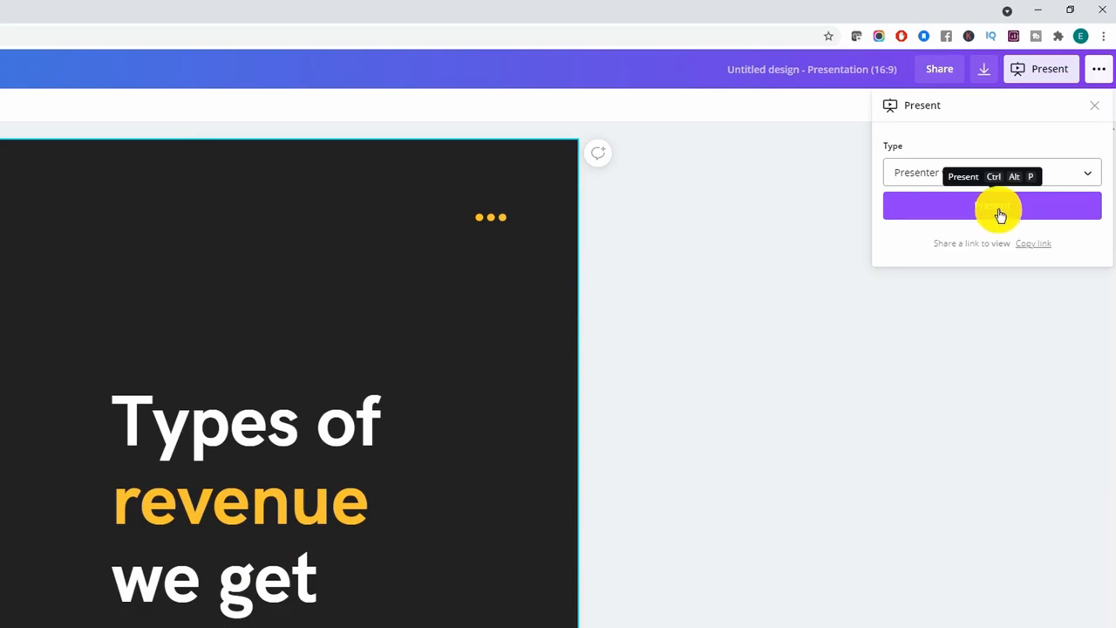
Start presenting in Presenter view with notes pane and separate audience window.
click(990, 206)
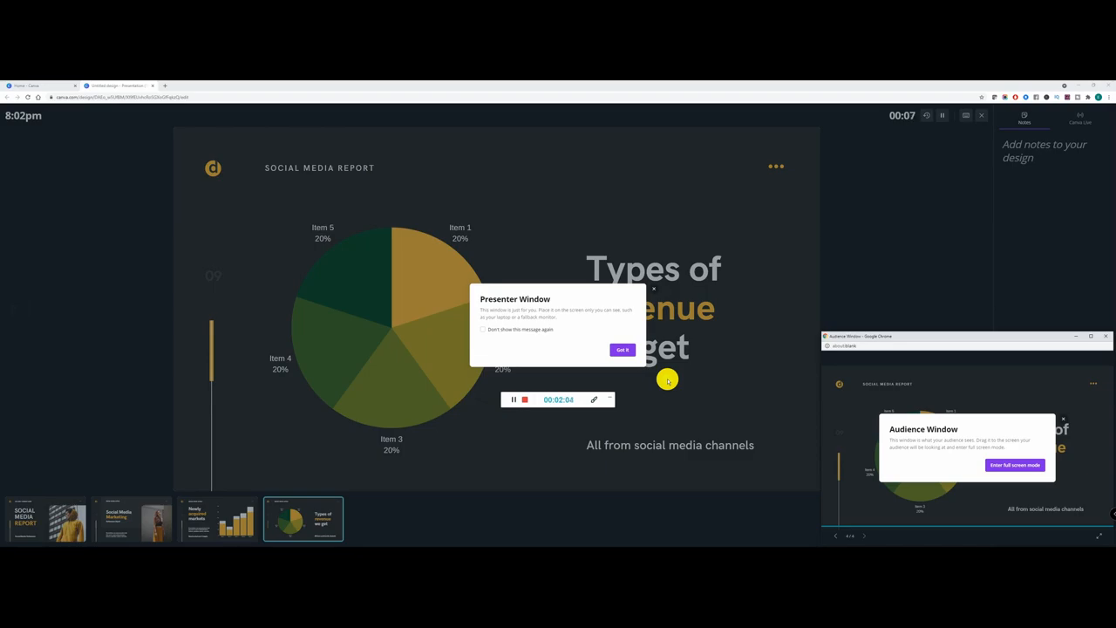
mouse_move(811, 321)
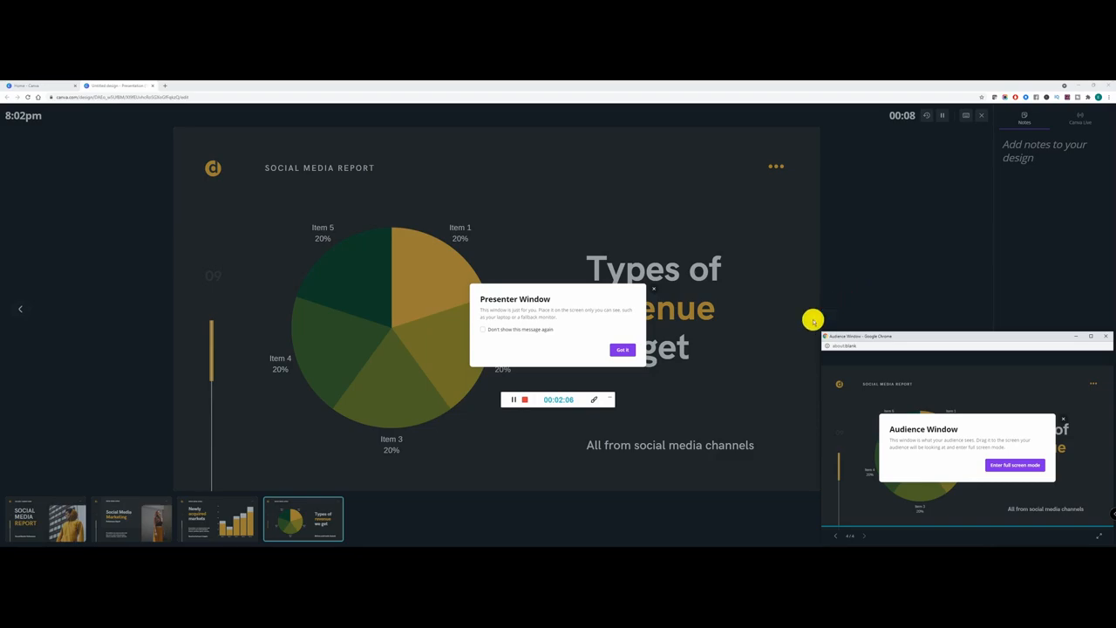
Dismiss the presenter intro and write '-Intro points', '-1', '-2' notes on the title slide.
click(621, 349)
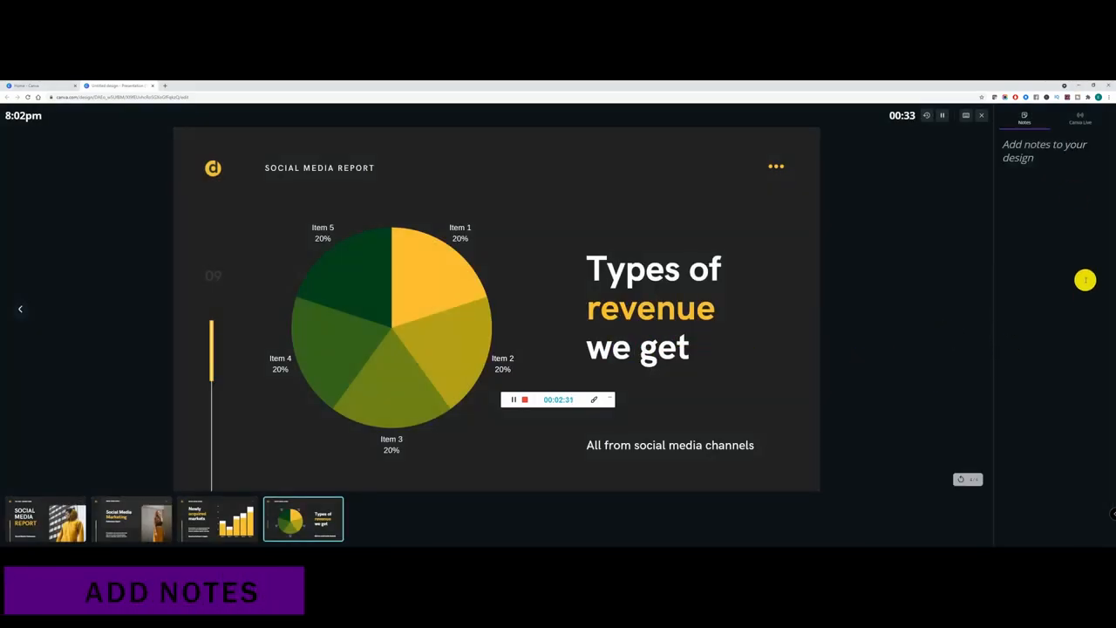
mouse_move(803, 320)
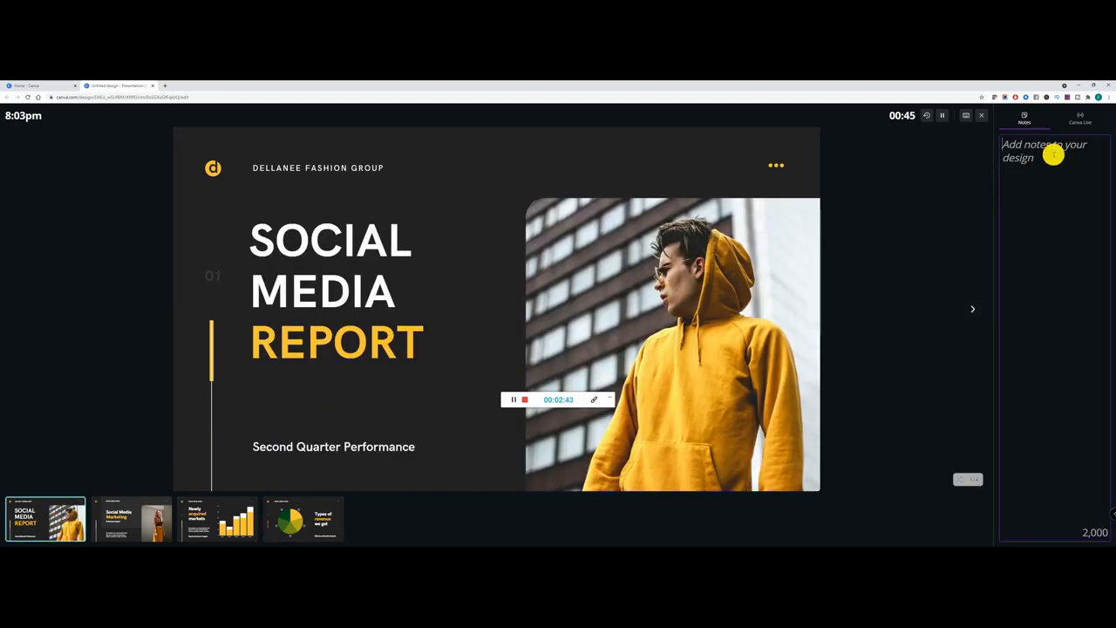
text(-Inr)
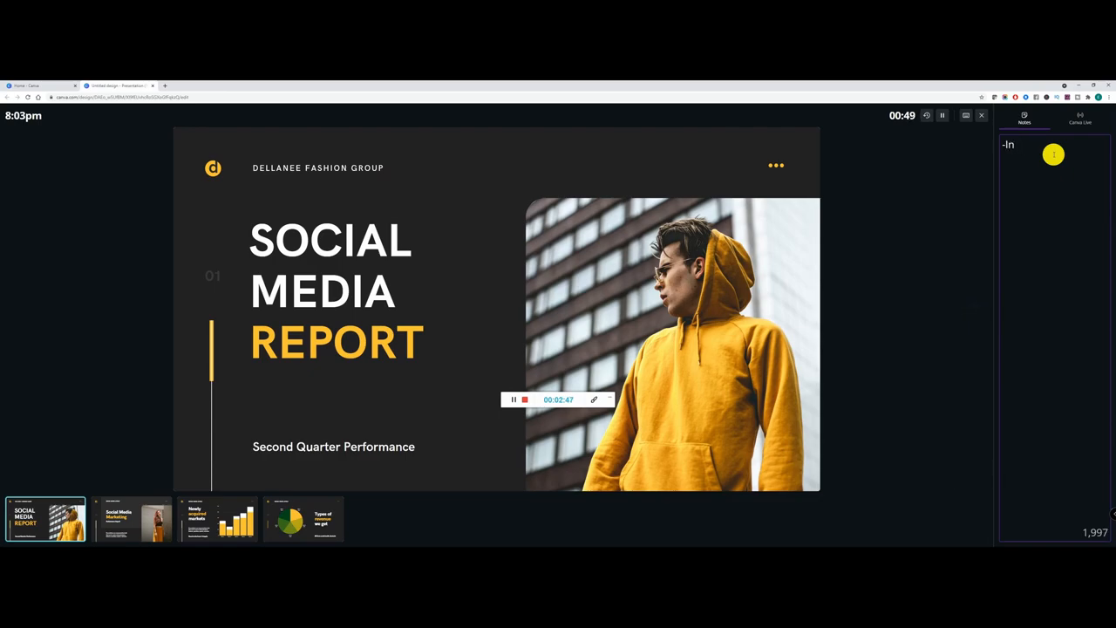
text(tro points)
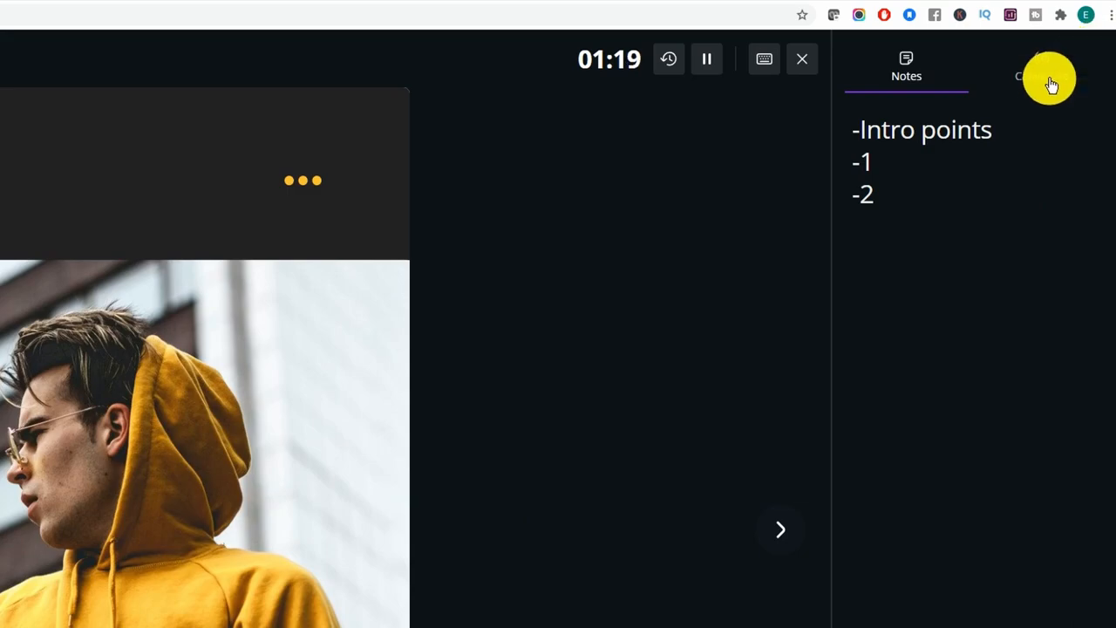
click(1041, 66)
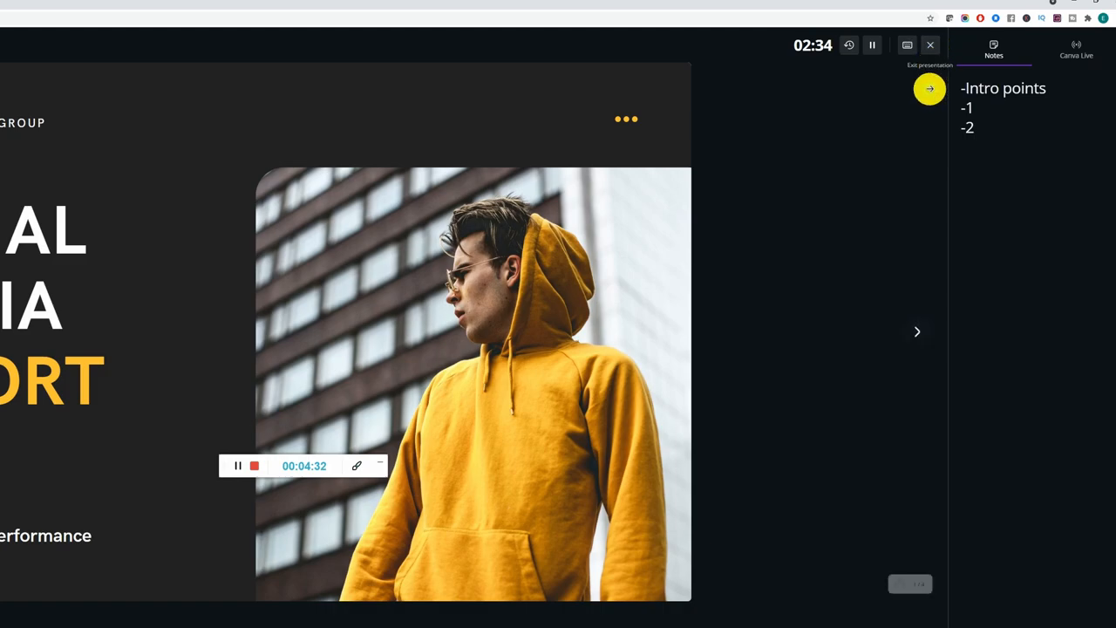
View the presentation effect shortcuts list, then advance to the Social Media Marketing slide.
click(907, 45)
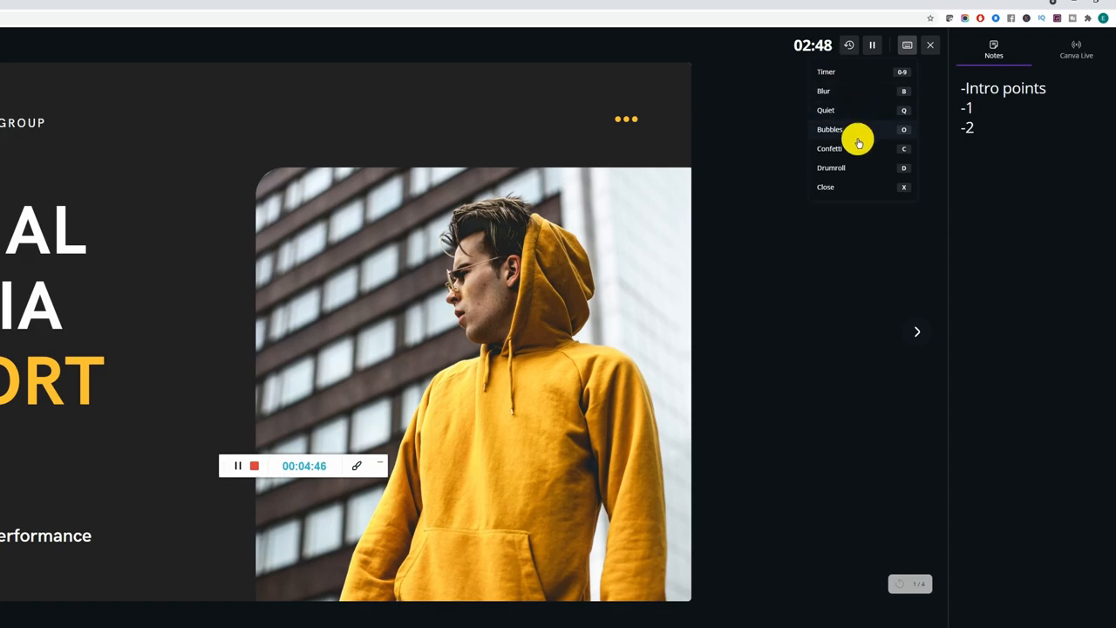
mouse_move(863, 168)
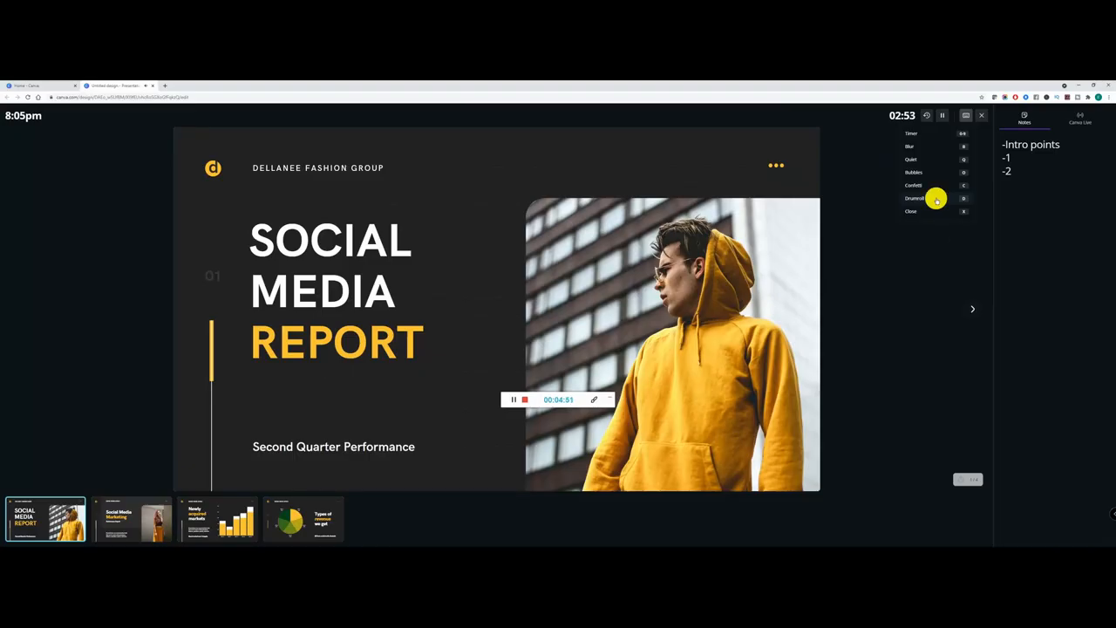
mouse_move(934, 256)
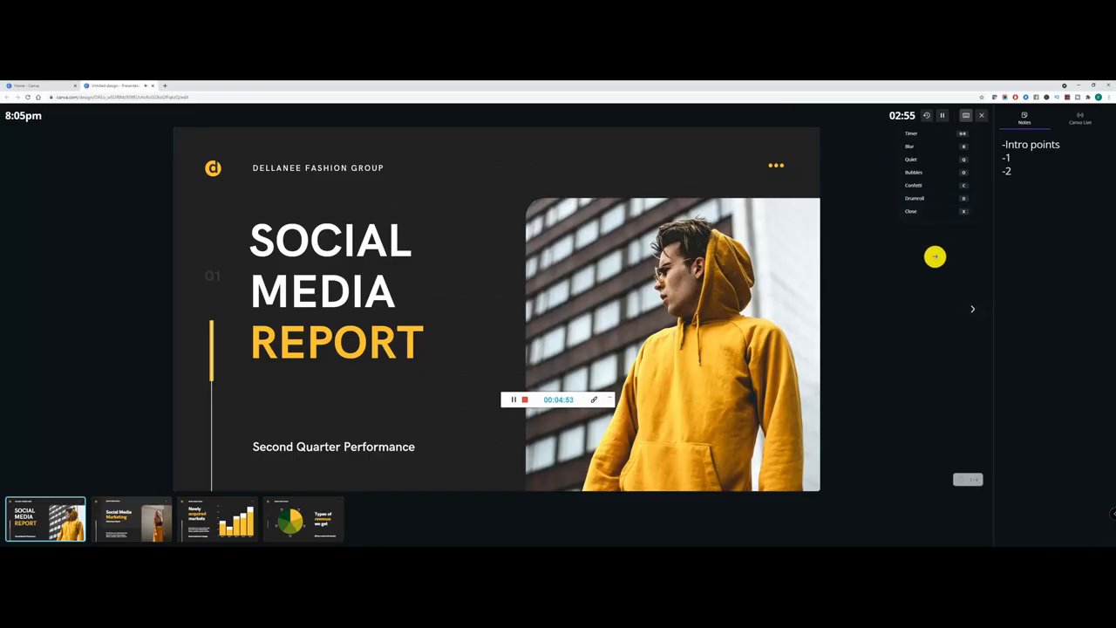
click(973, 308)
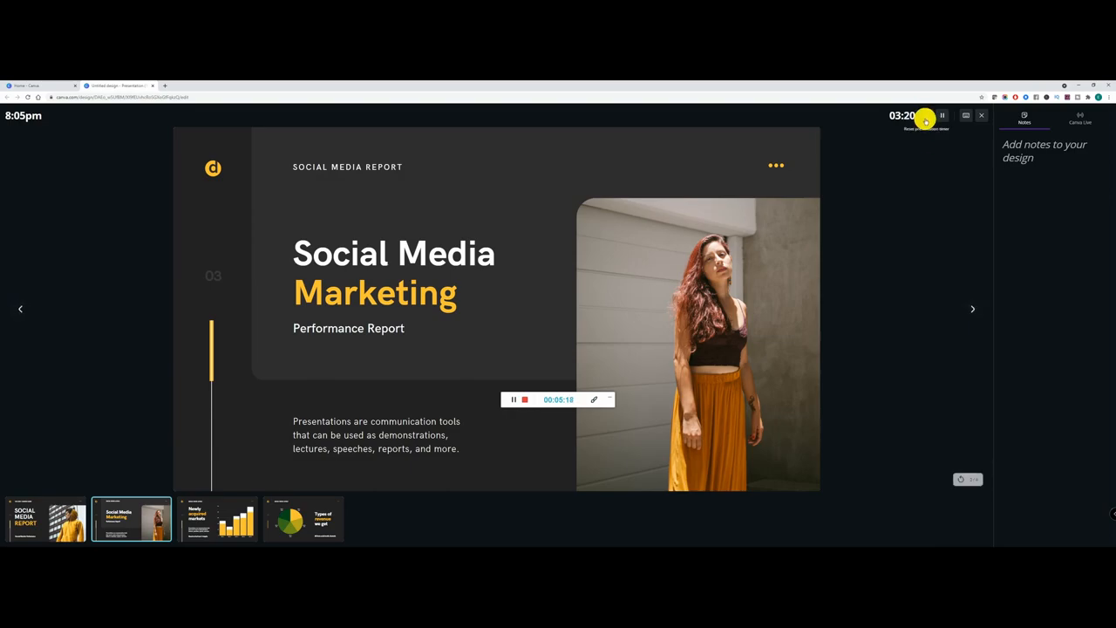
Return to the editor and change the black background to navy blue across all slides.
click(979, 115)
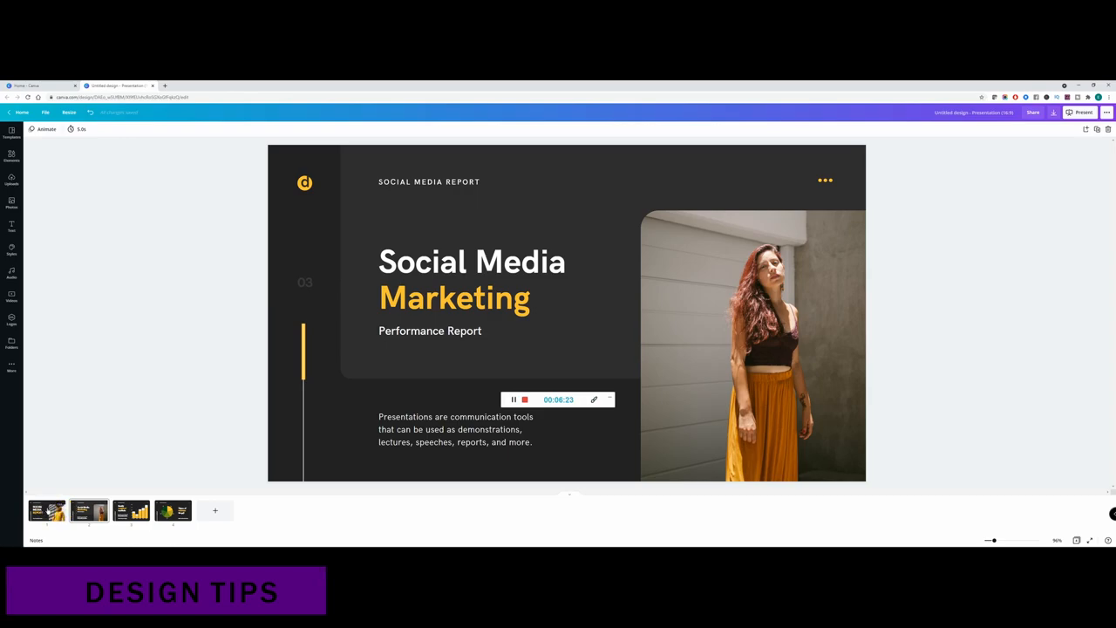
click(45, 509)
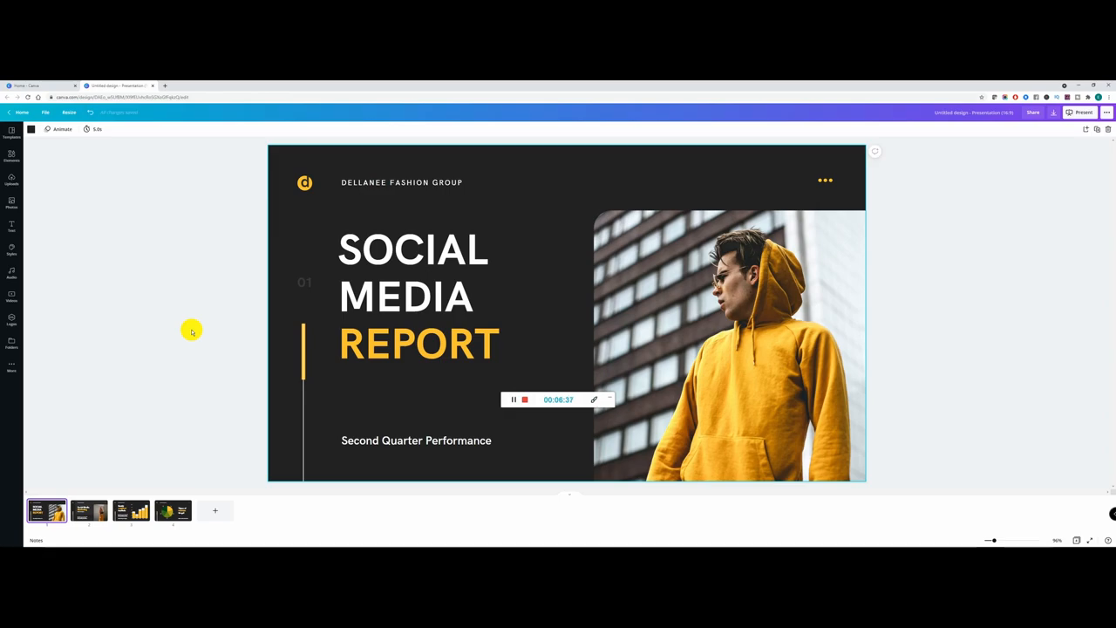
mouse_move(310, 221)
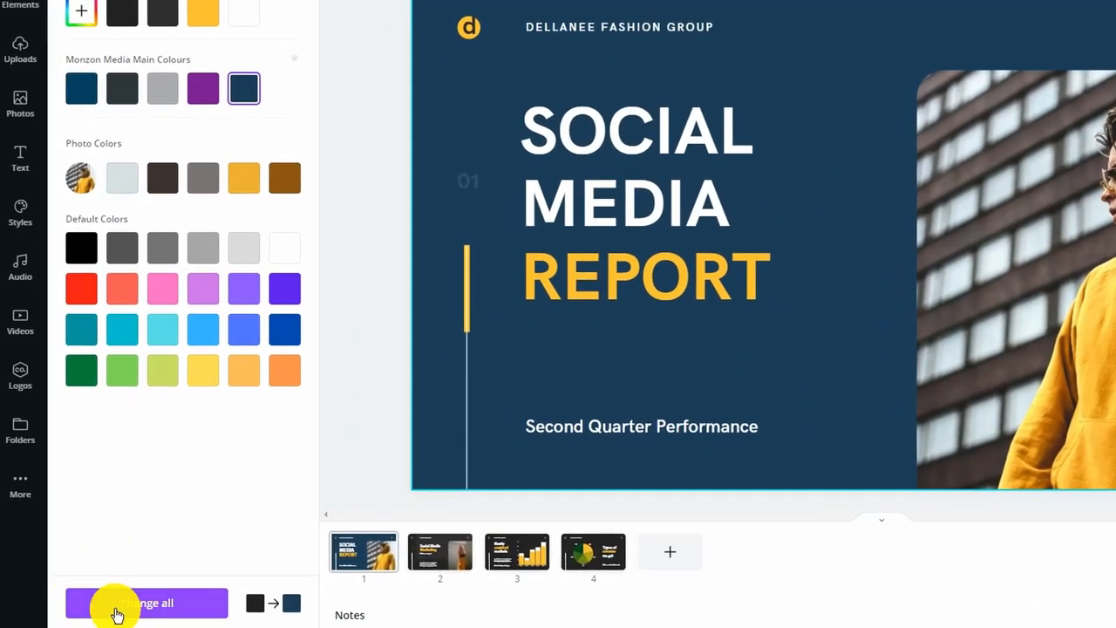
mouse_move(242, 613)
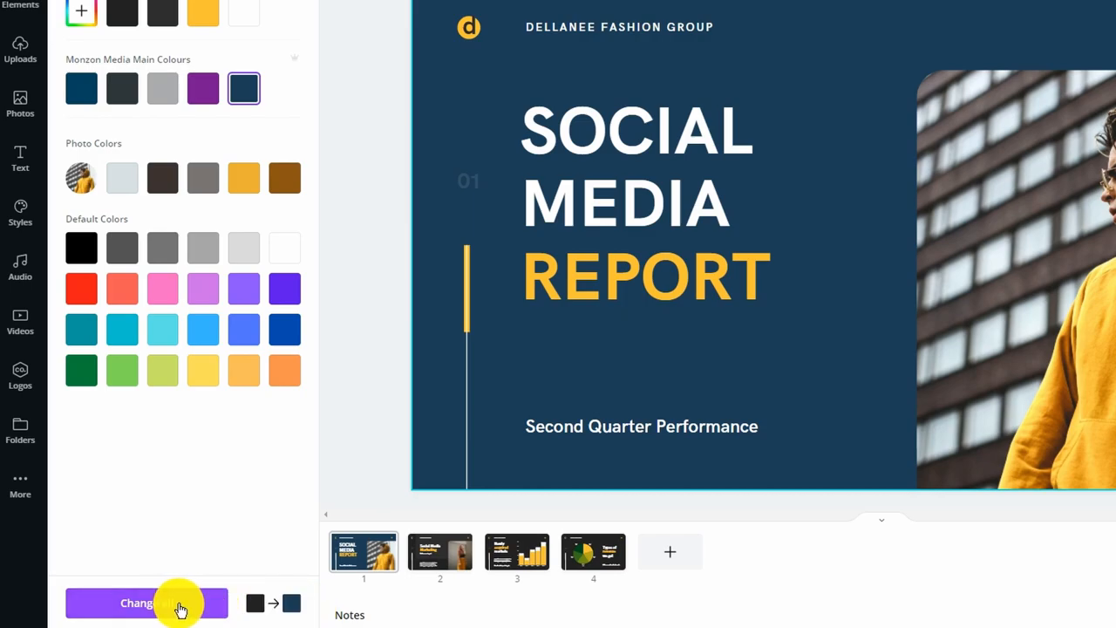
click(146, 603)
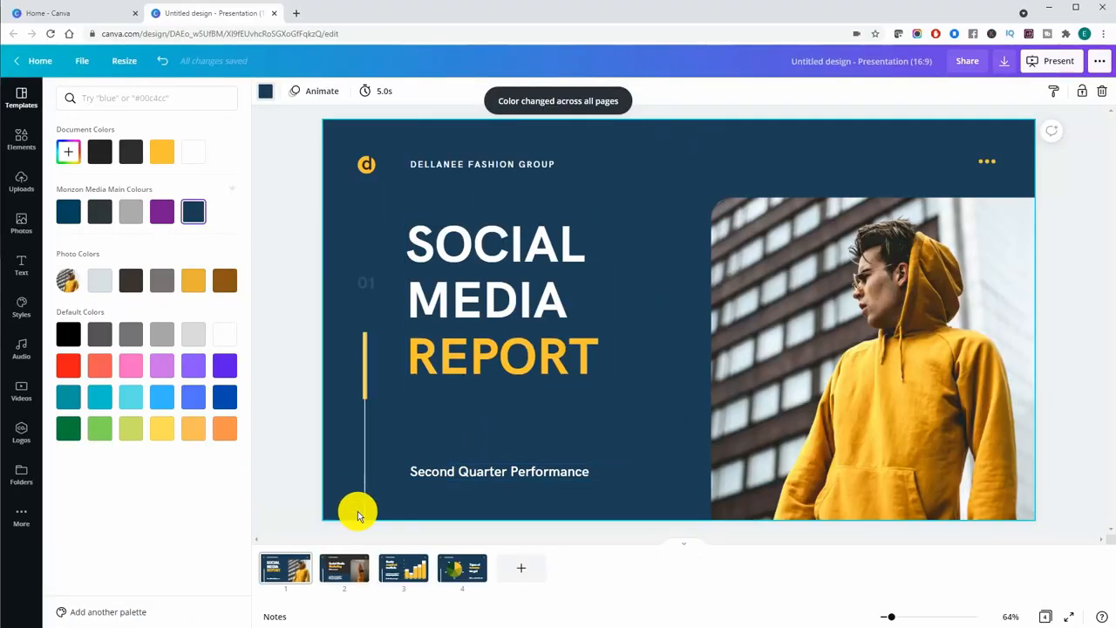
Give the 'Newly acquired markets' title a yellow neon glow at intensity 100.
click(402, 569)
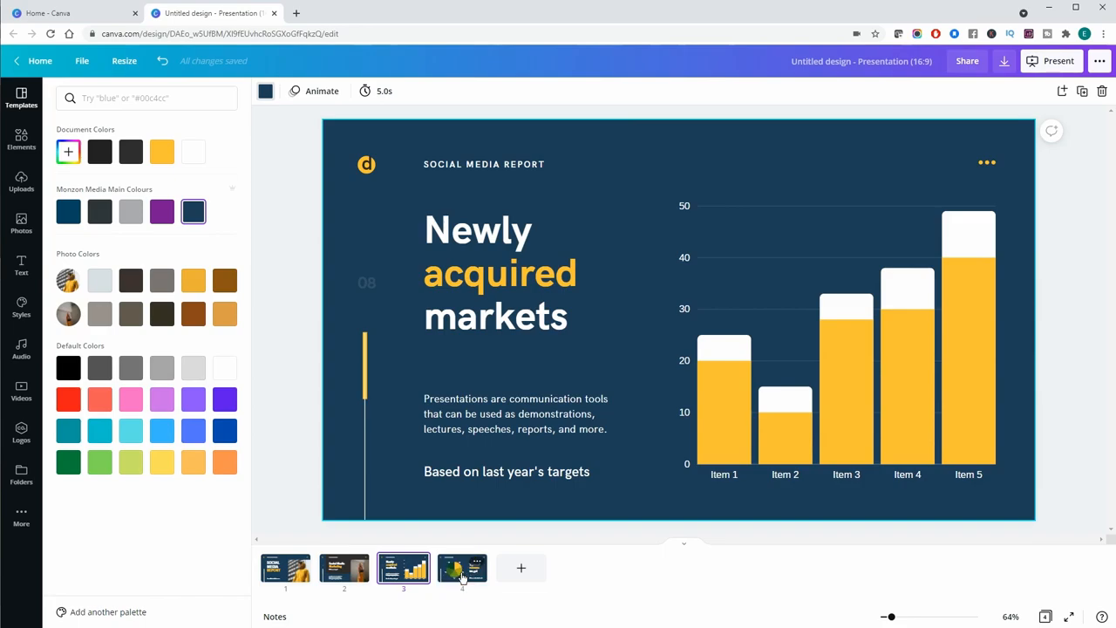
mouse_move(345, 568)
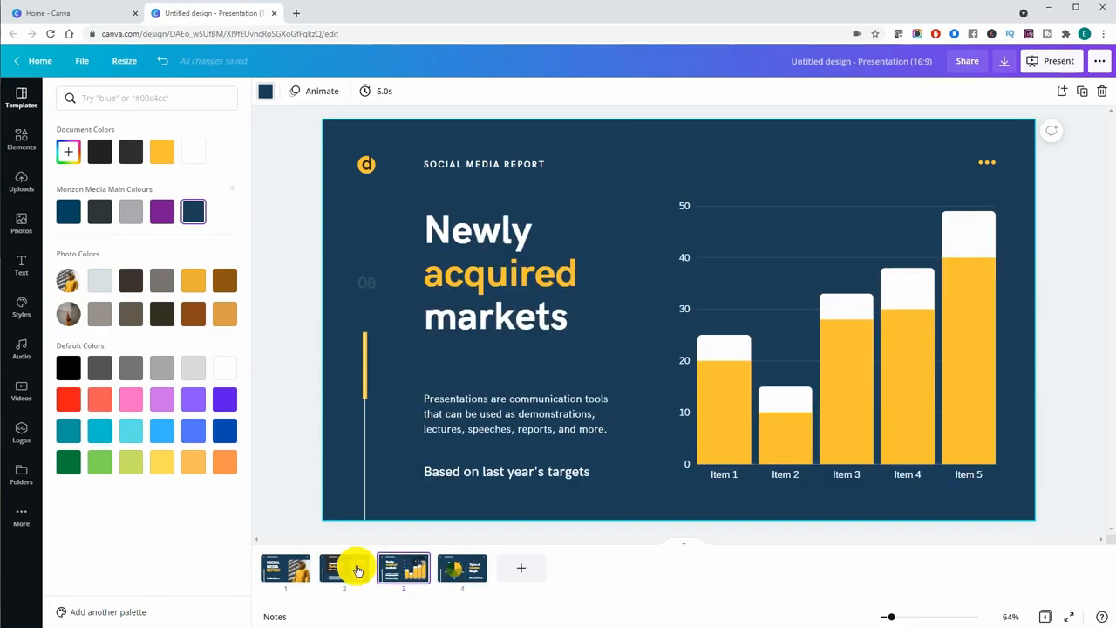
click(344, 568)
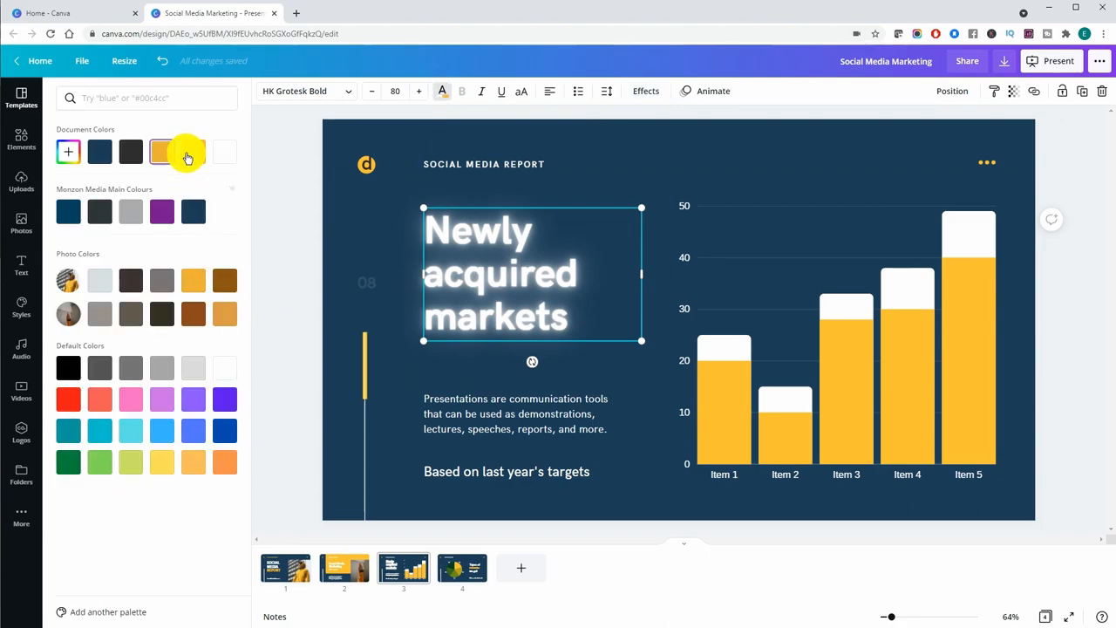
click(160, 152)
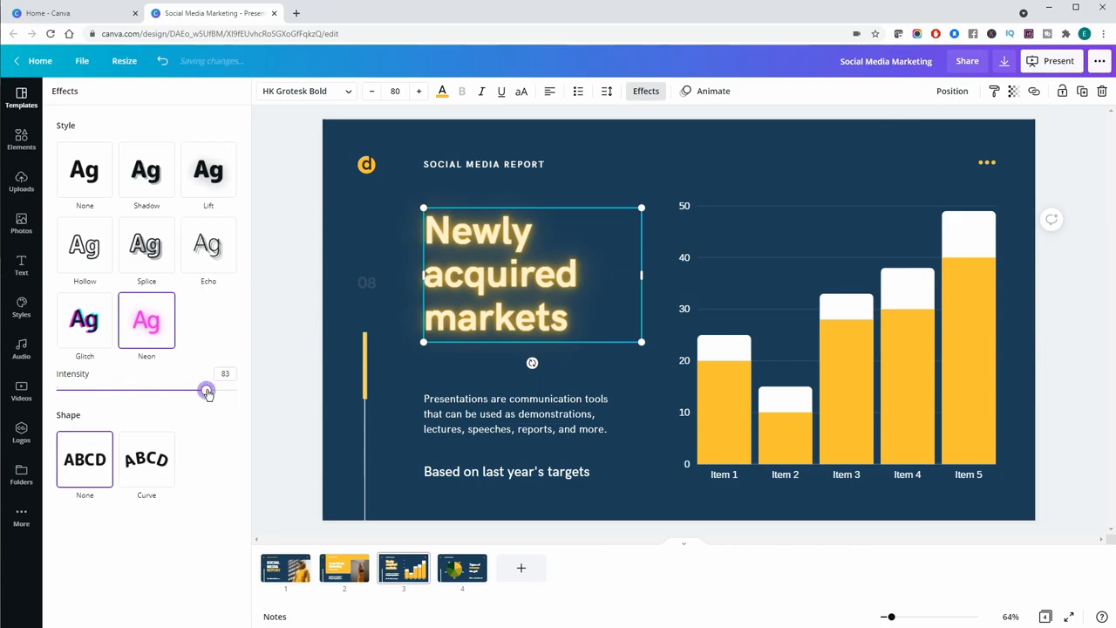
drag(206, 391, 237, 390)
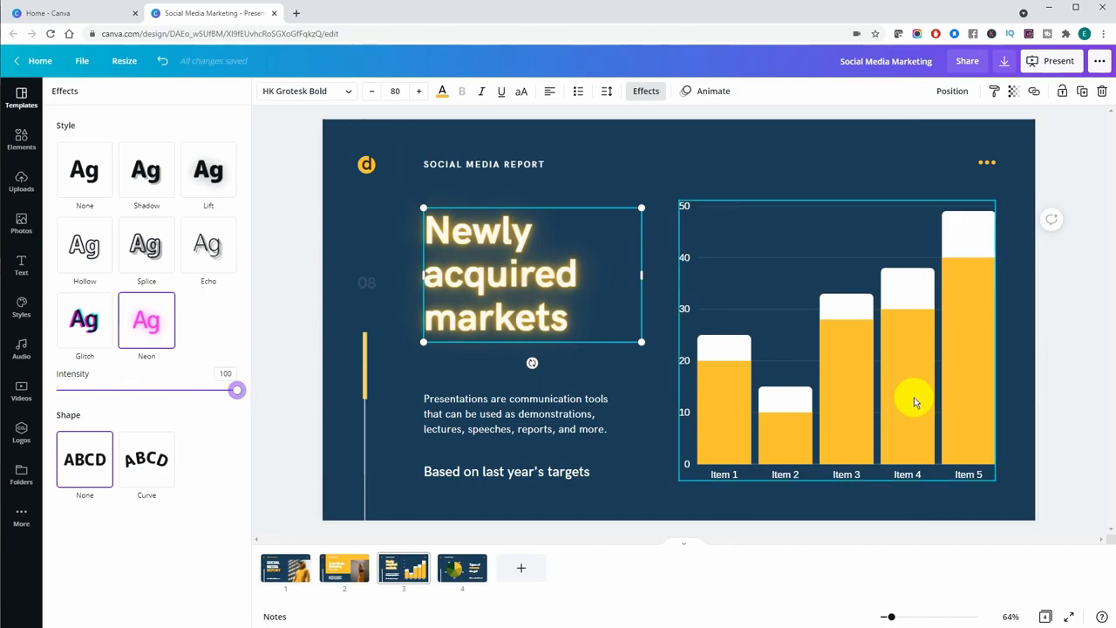
Preview Rise and Breathe on the bar chart, then apply the Fade animation.
click(915, 401)
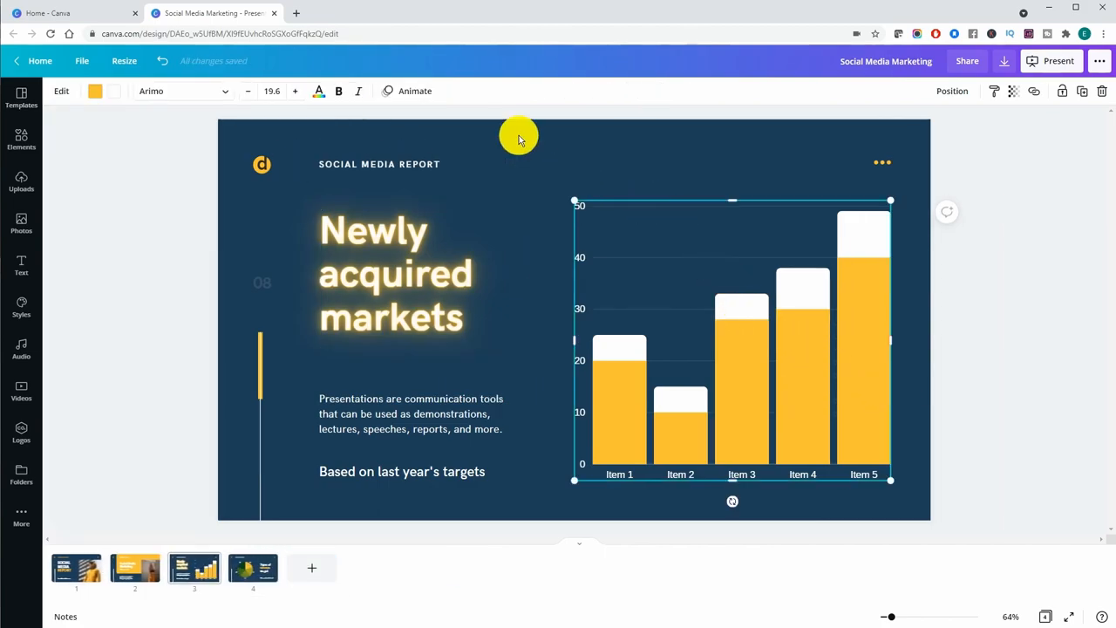
click(415, 91)
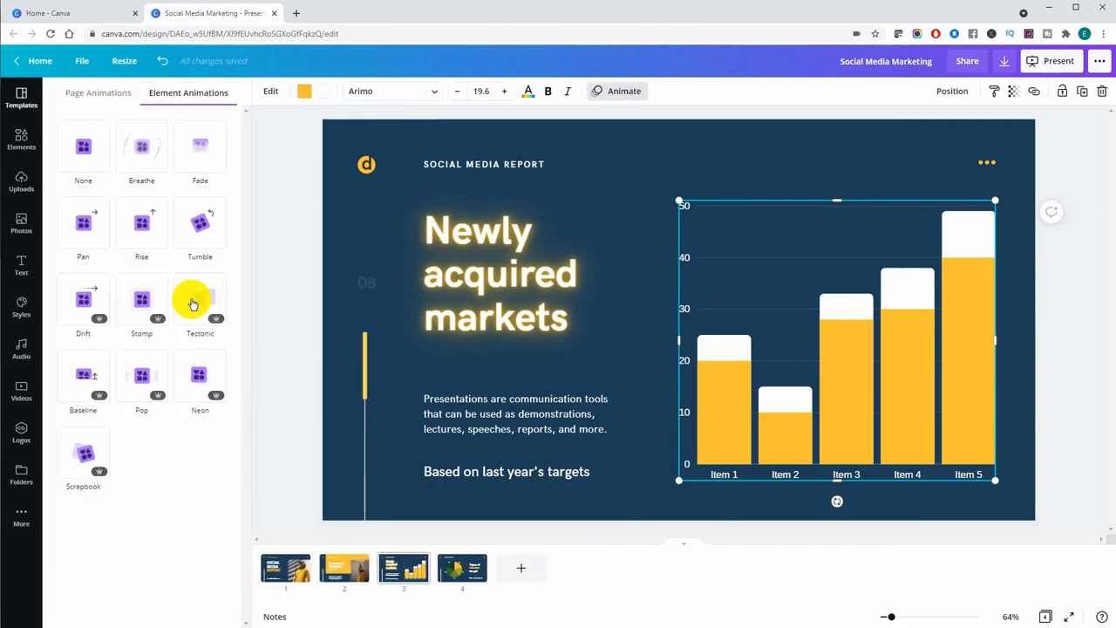
click(142, 225)
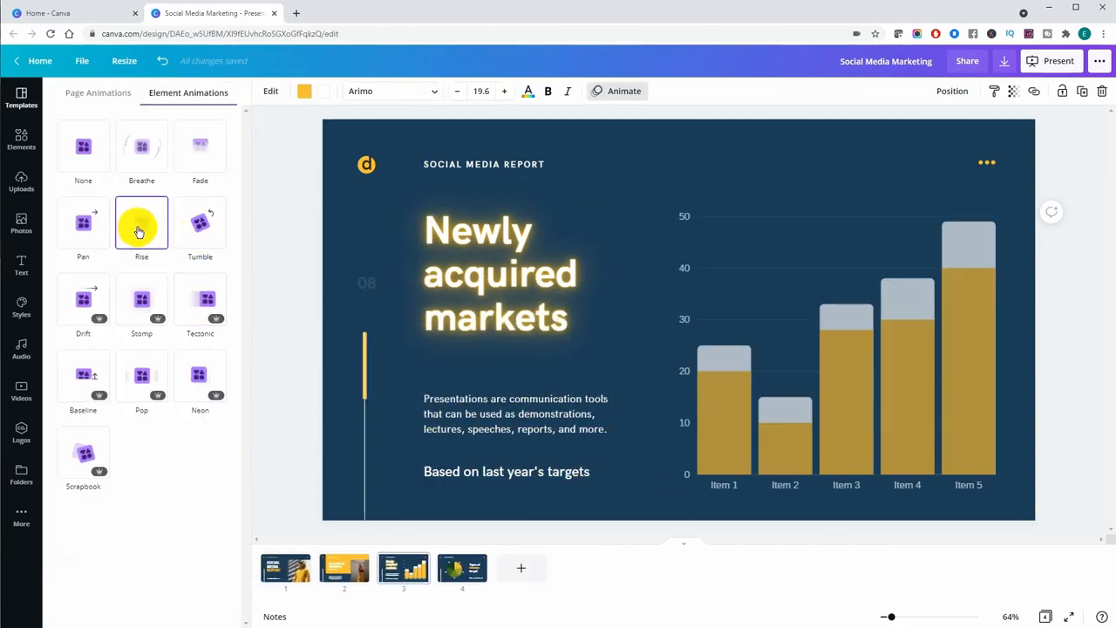
click(141, 148)
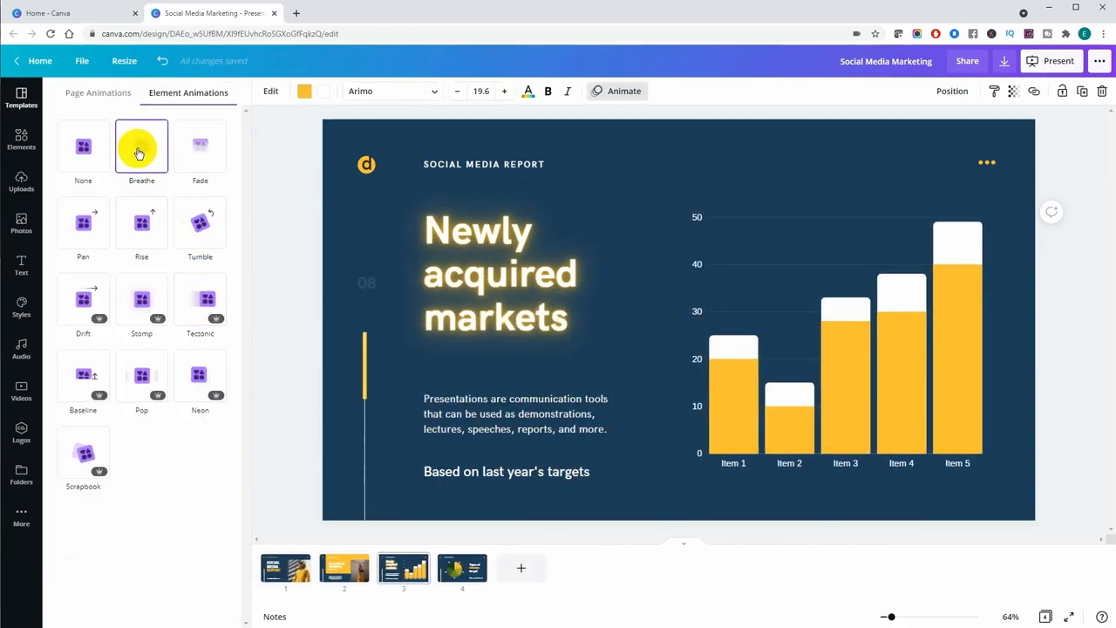
click(836, 340)
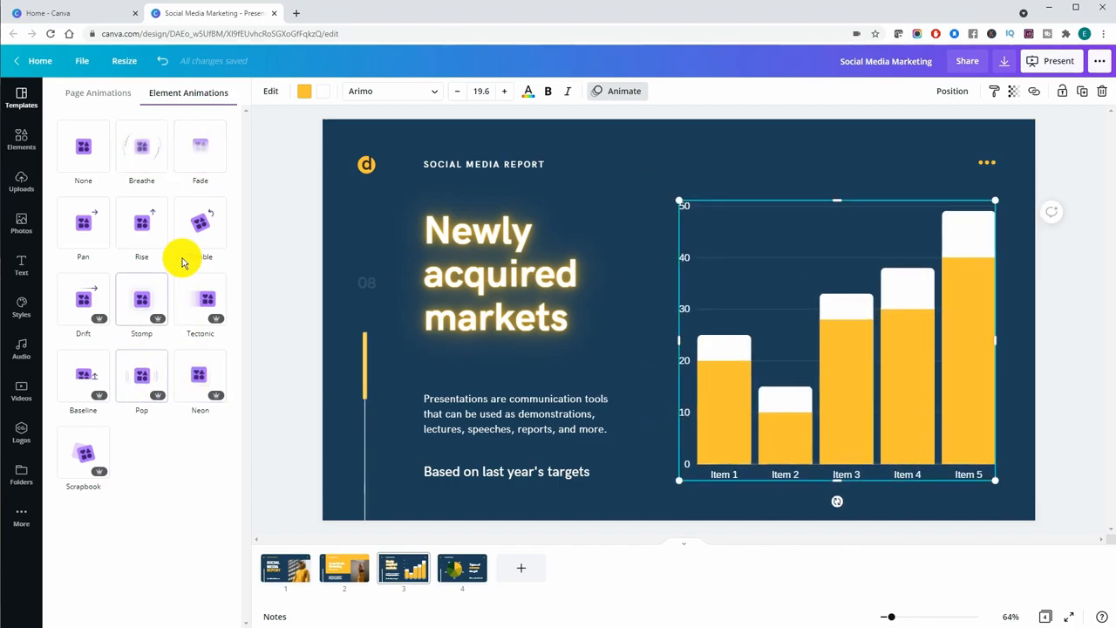
click(199, 146)
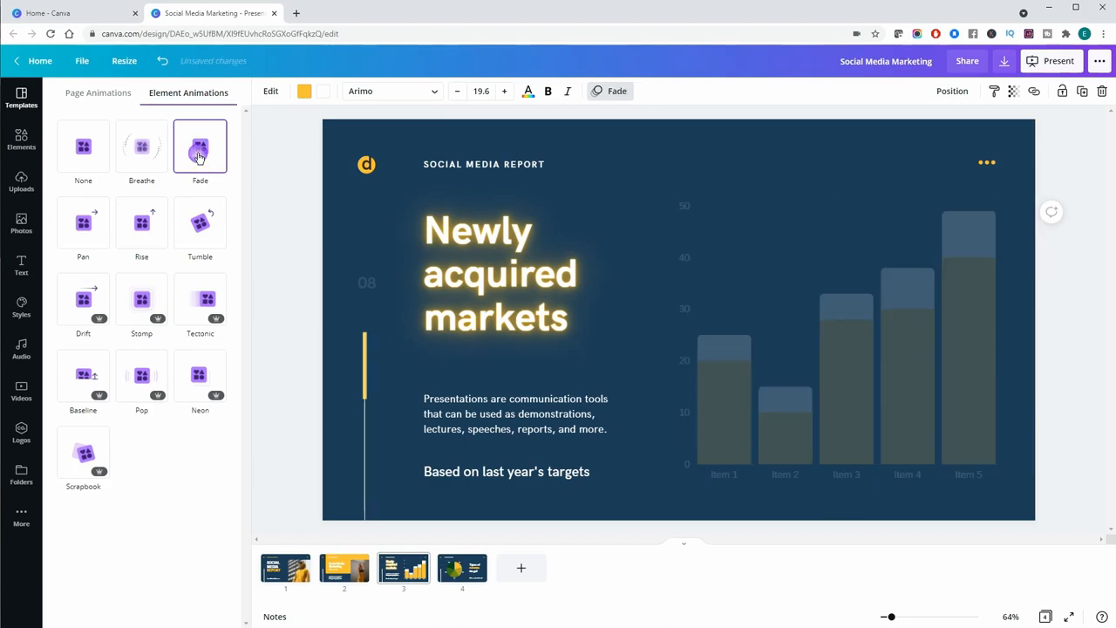
click(498, 272)
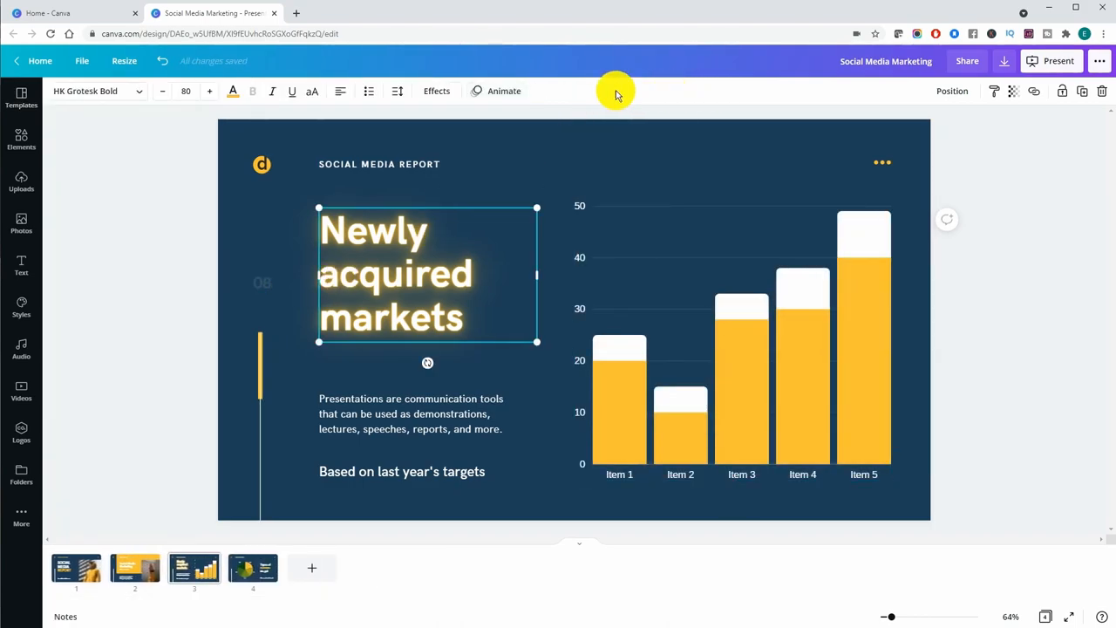
Preview Typewriter on the title, then give the description text a Burst animation.
click(504, 91)
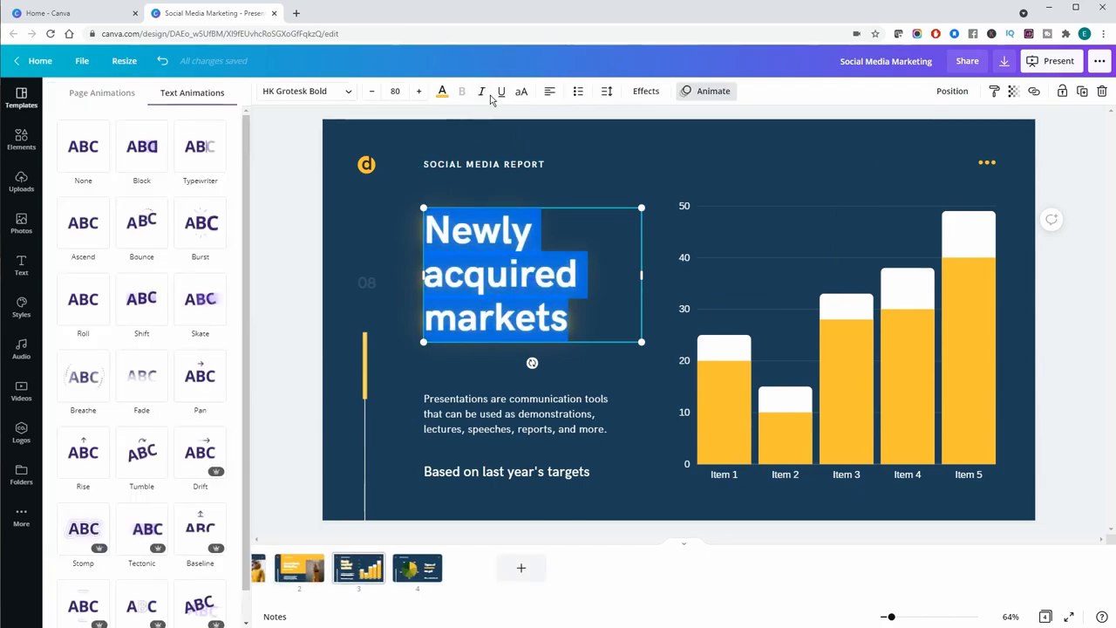
click(198, 148)
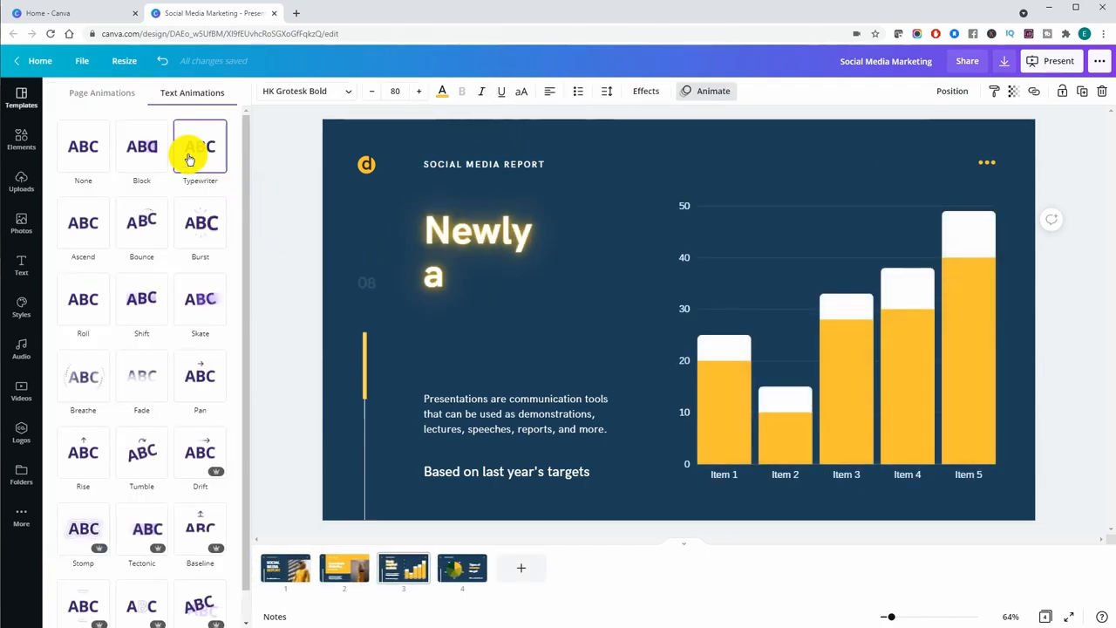
click(198, 146)
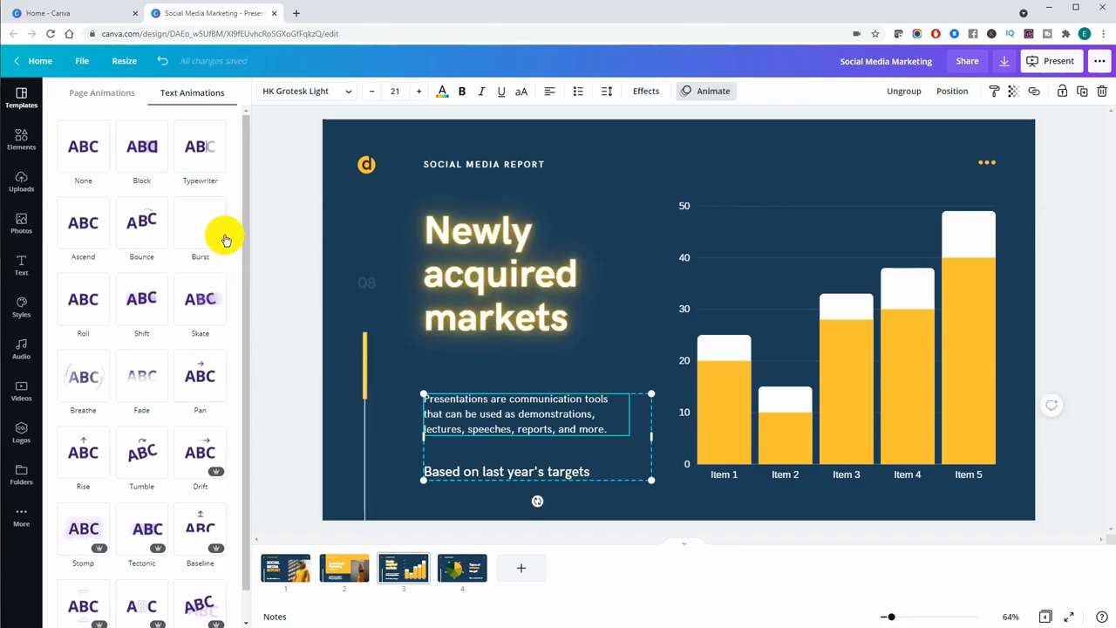
click(199, 223)
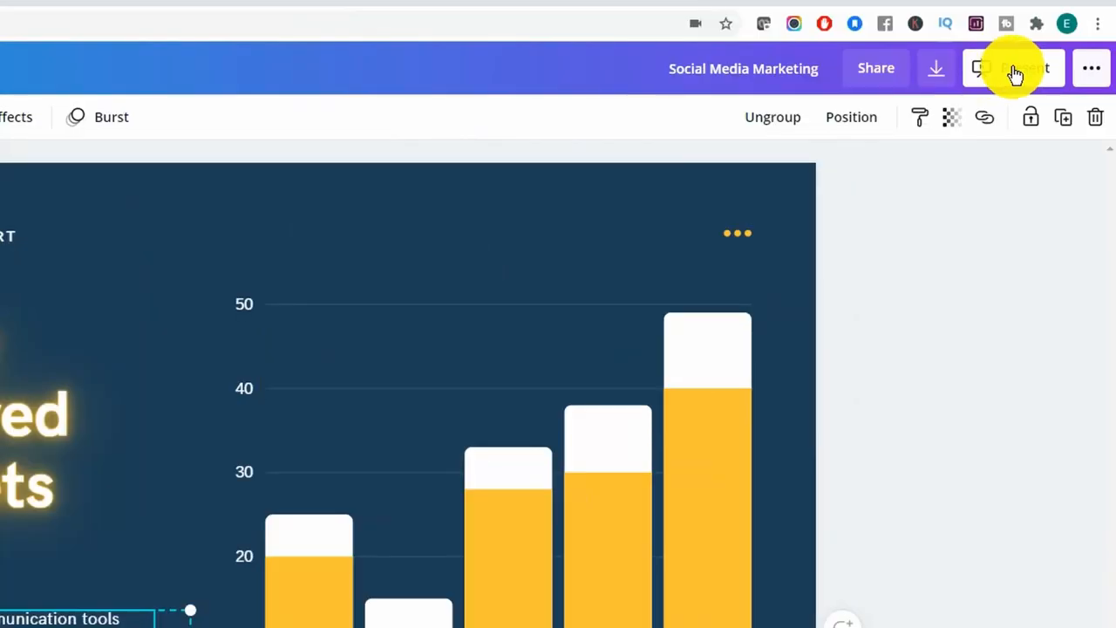
From the share menu choose Download and keep PDF Standard for all 4 pages.
click(1092, 68)
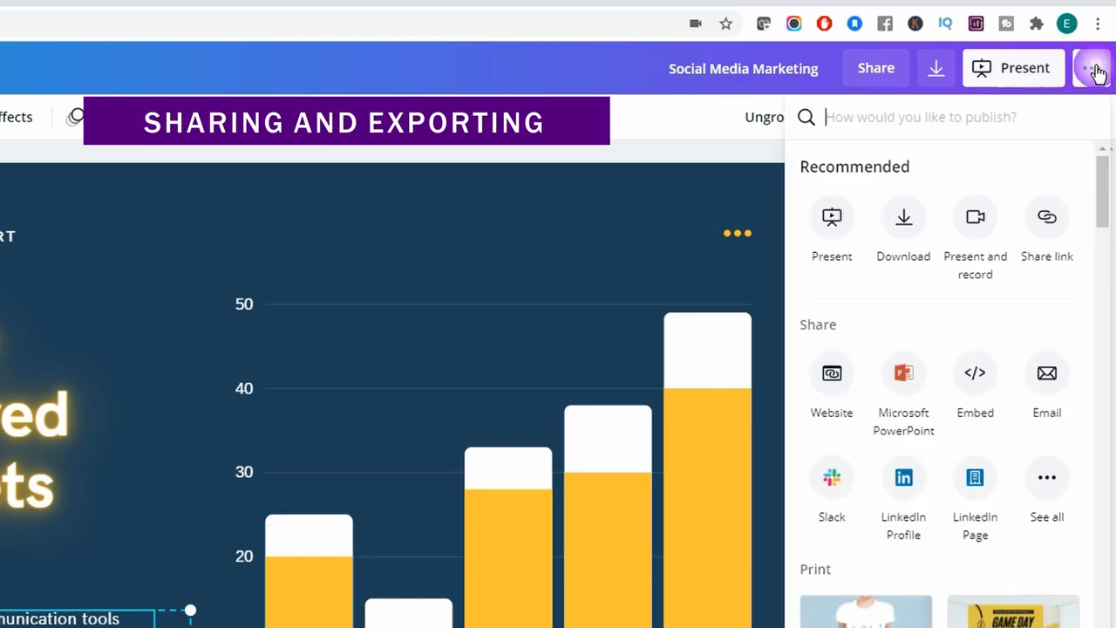
mouse_move(823, 288)
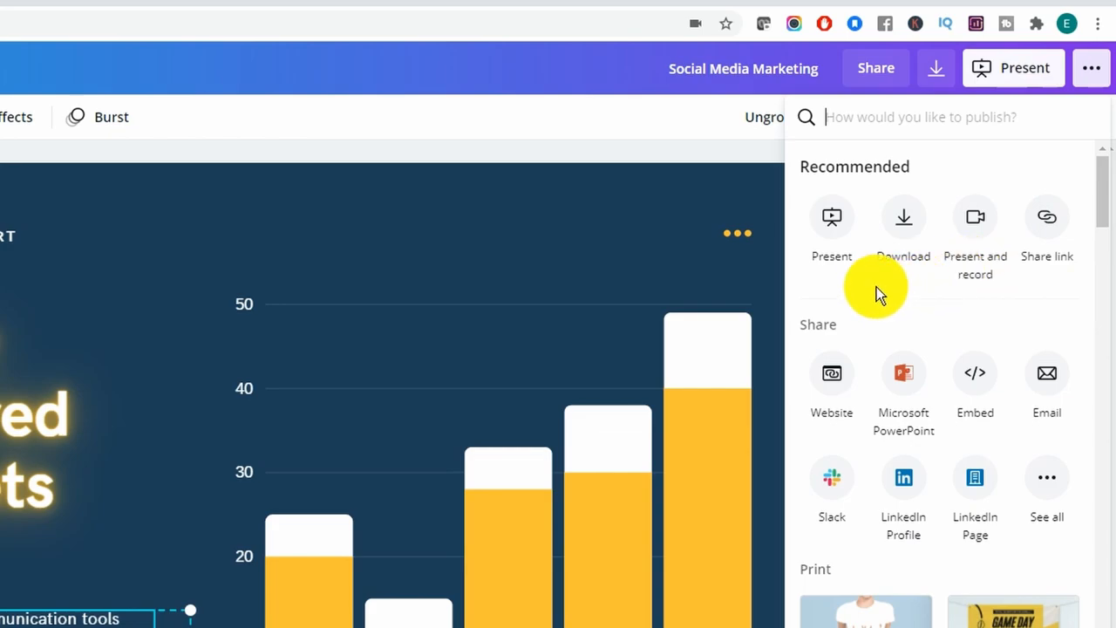
mouse_move(822, 373)
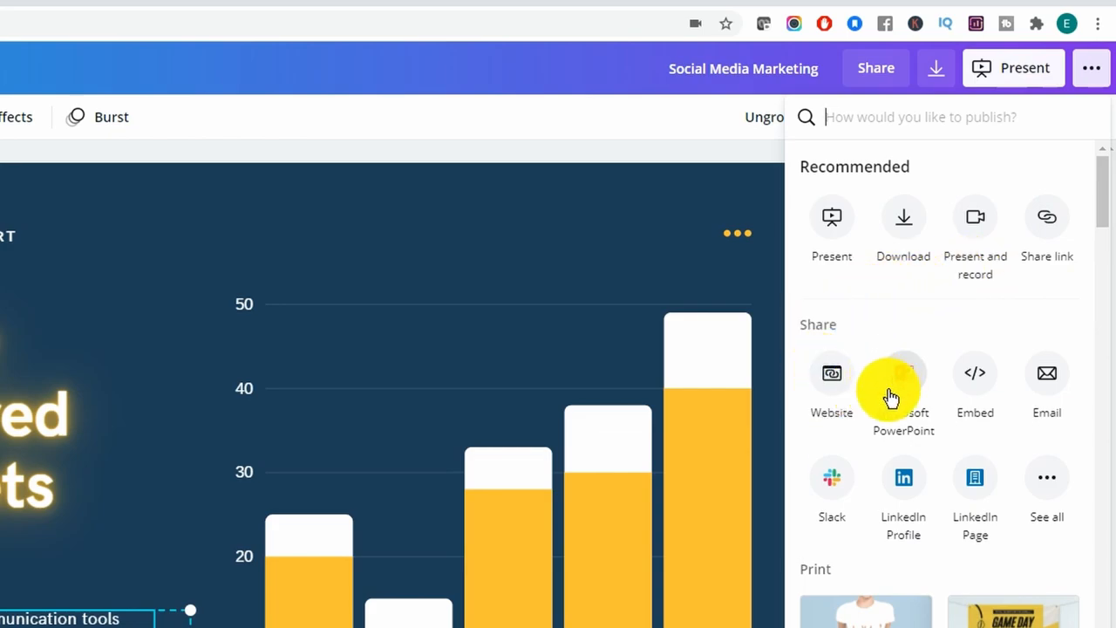
mouse_move(974, 384)
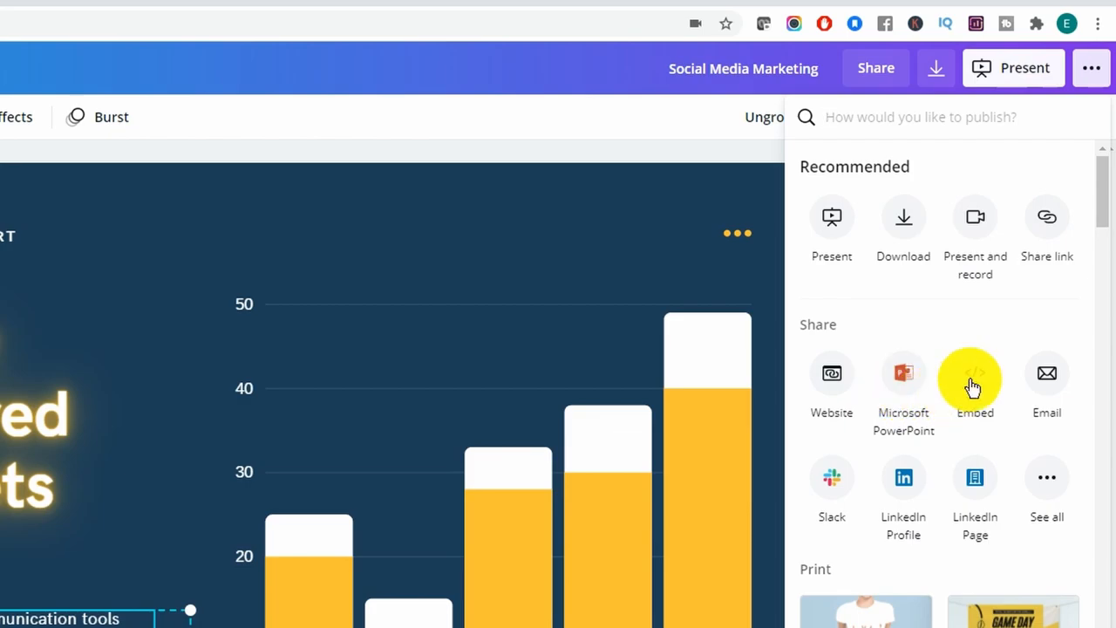
mouse_move(1000, 440)
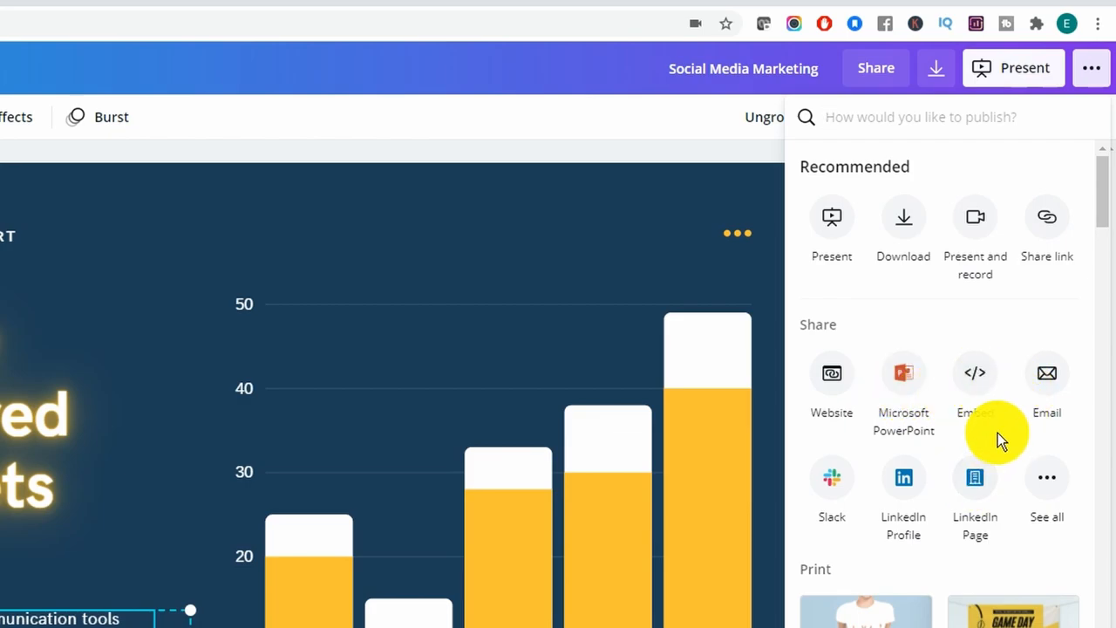
scroll(down, 3)
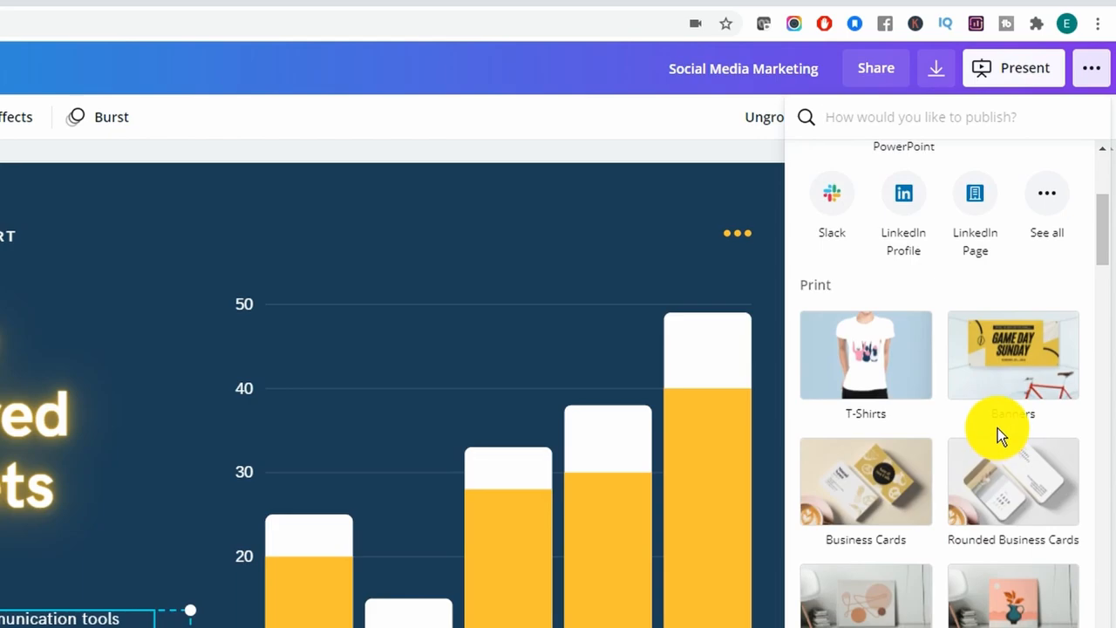
scroll(up, 3)
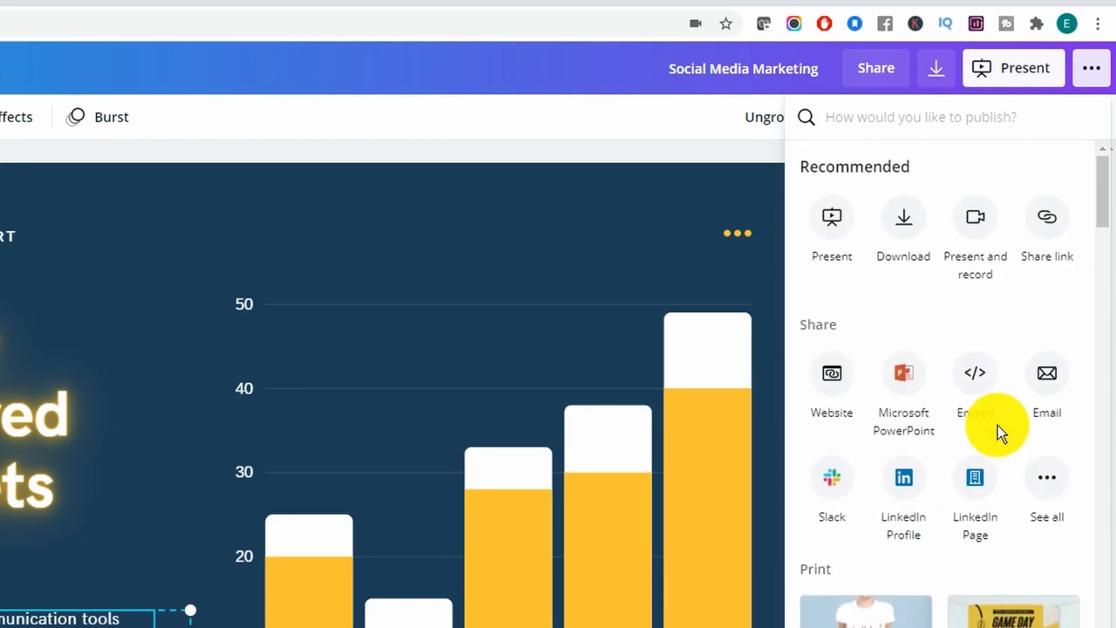
click(903, 217)
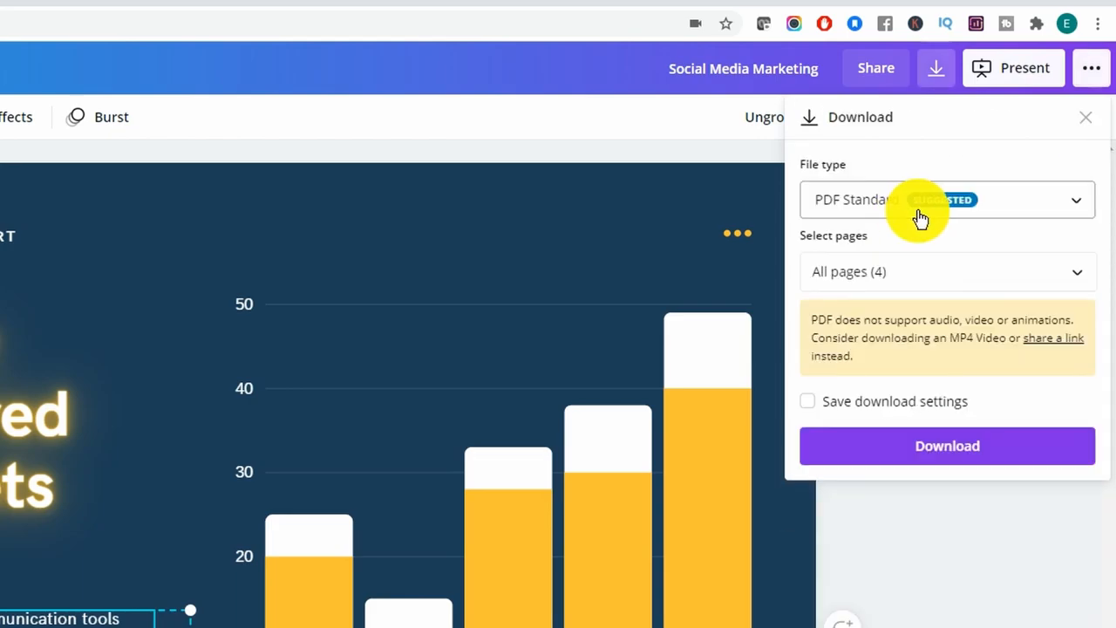
click(945, 199)
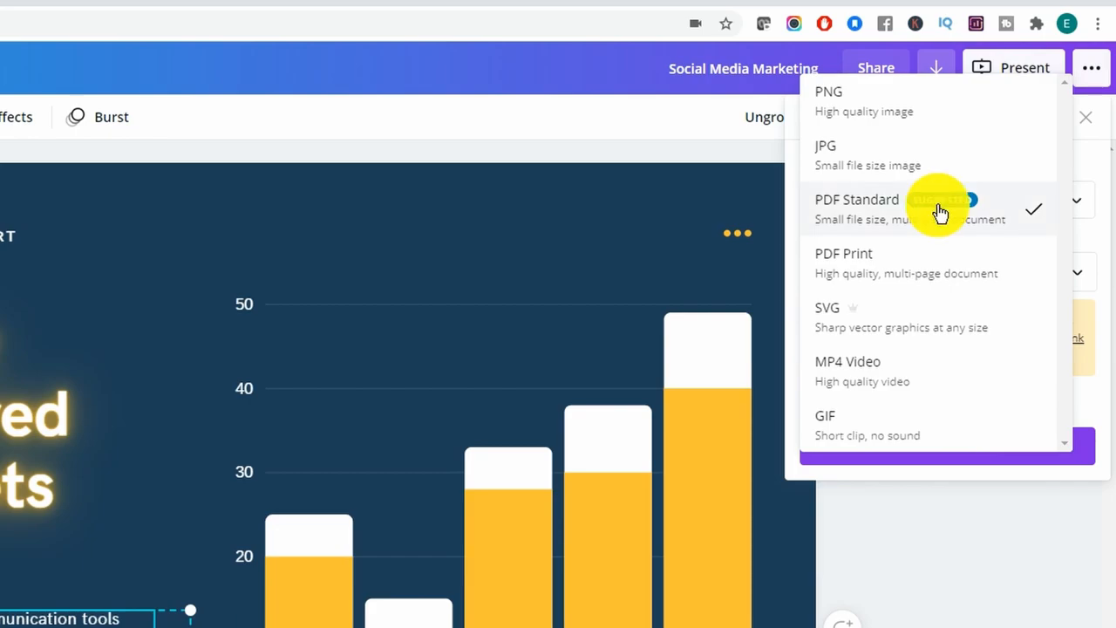
click(857, 198)
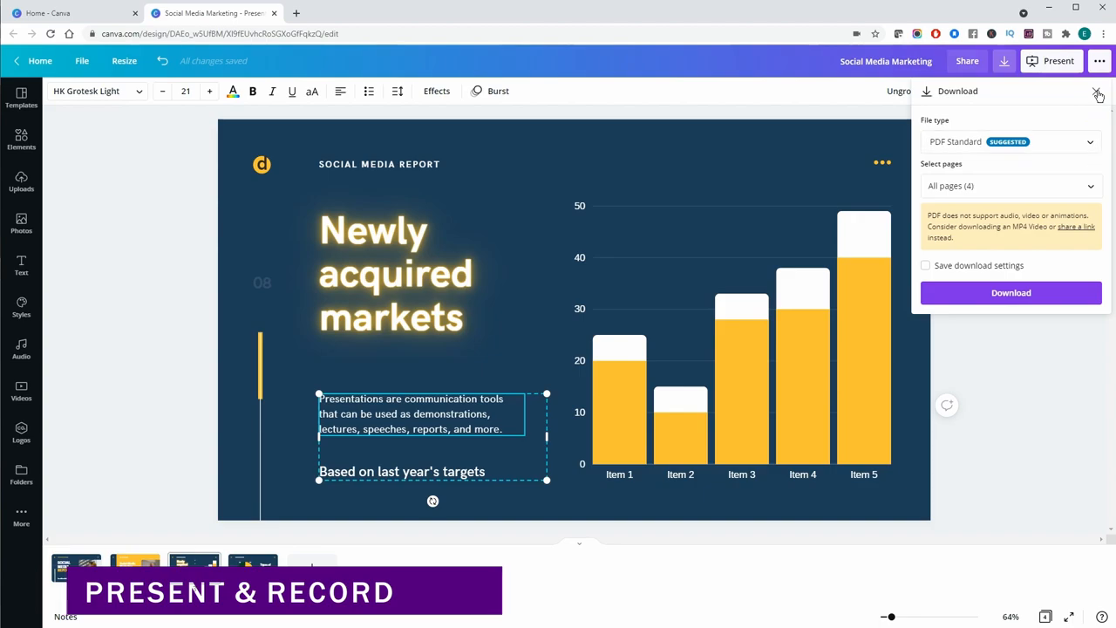
Close the download settings and choose Present and record from the share menu.
click(1098, 91)
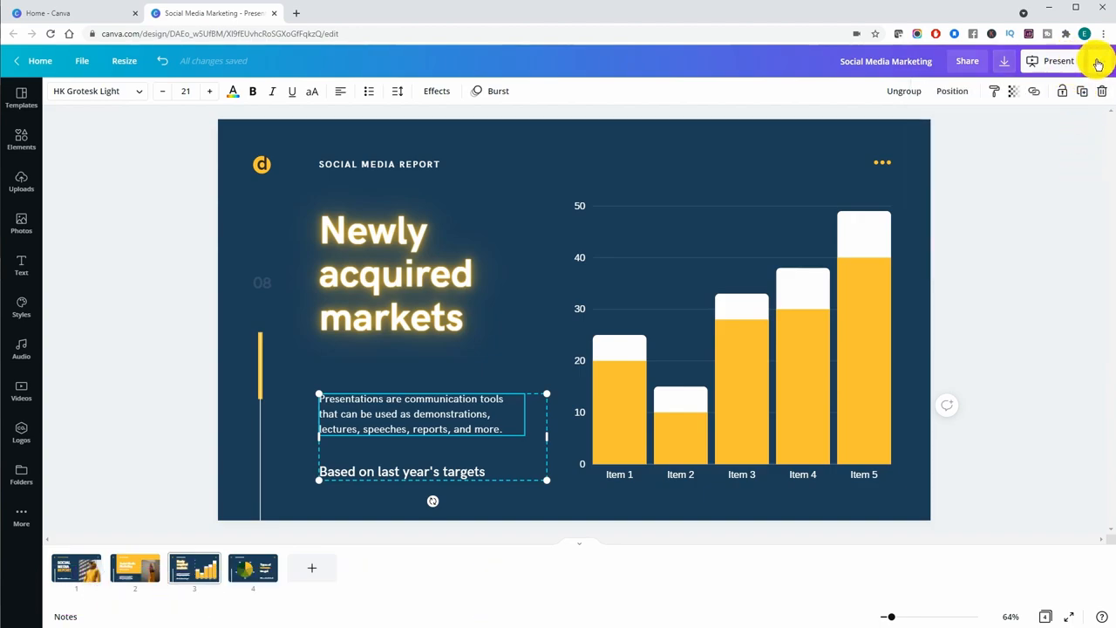
click(1100, 61)
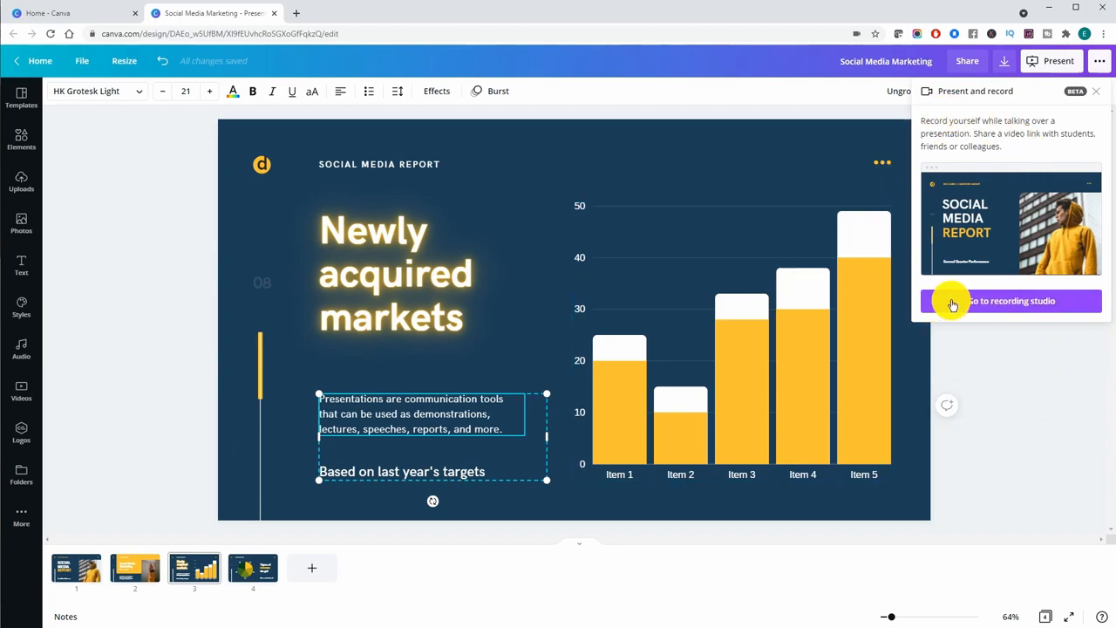
mouse_move(1001, 380)
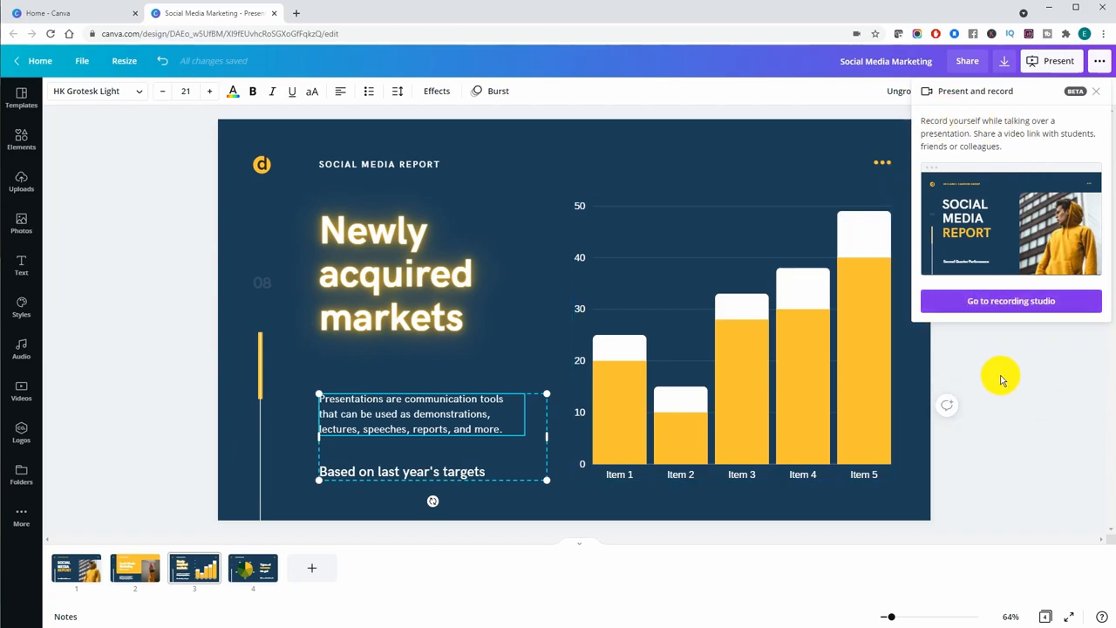
mouse_move(1018, 351)
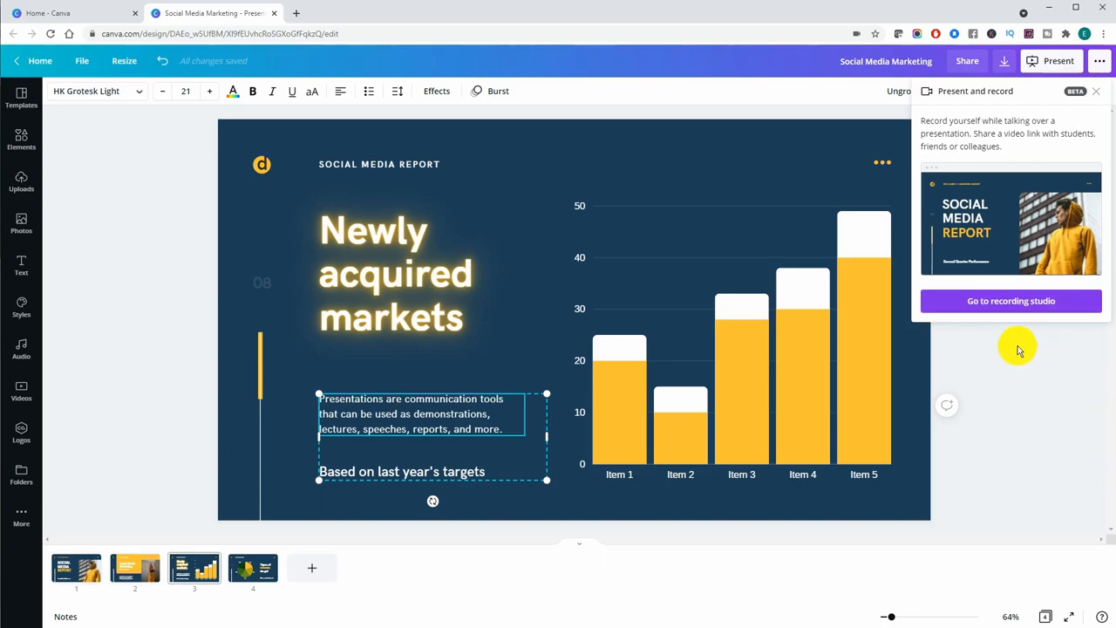
click(1011, 300)
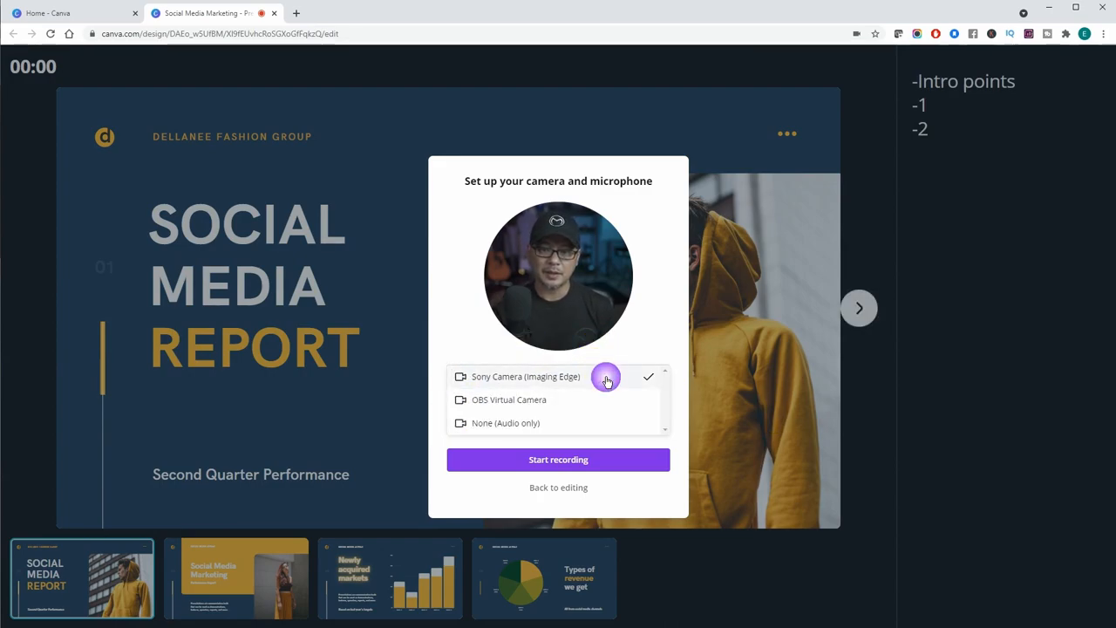
mouse_move(599, 386)
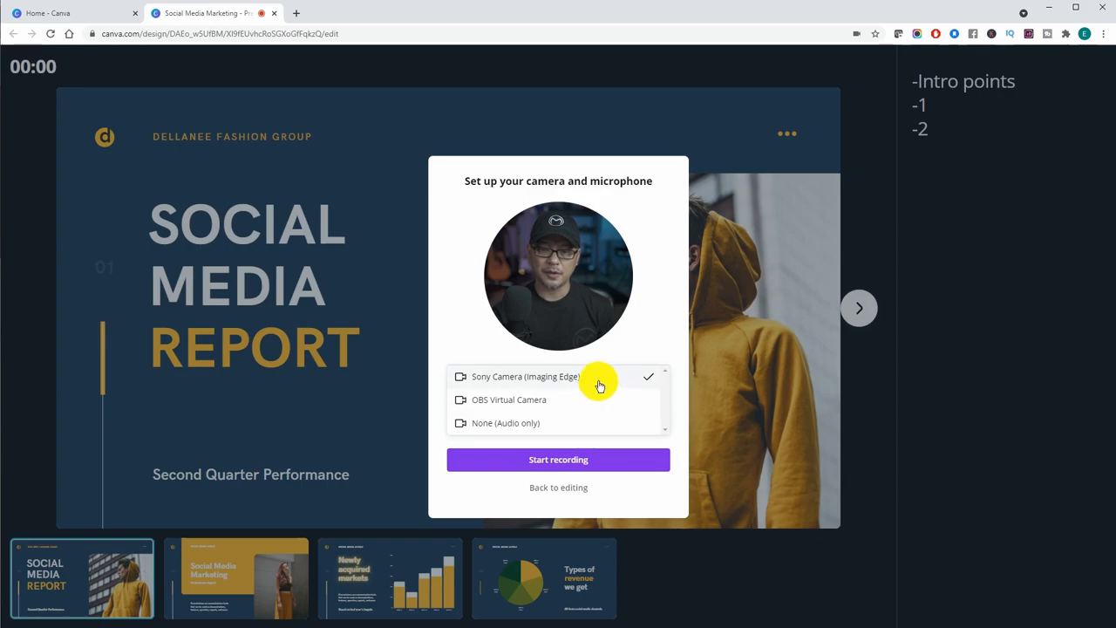
Choose Sony Camera (Imaging Edge) as the video source for recording.
click(558, 377)
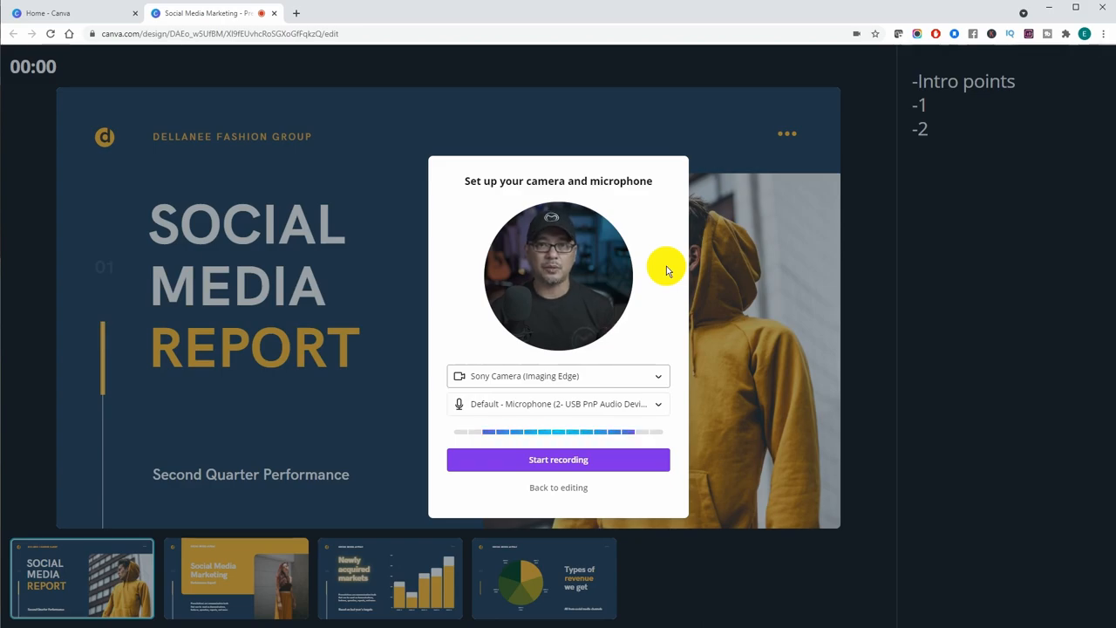
mouse_move(696, 426)
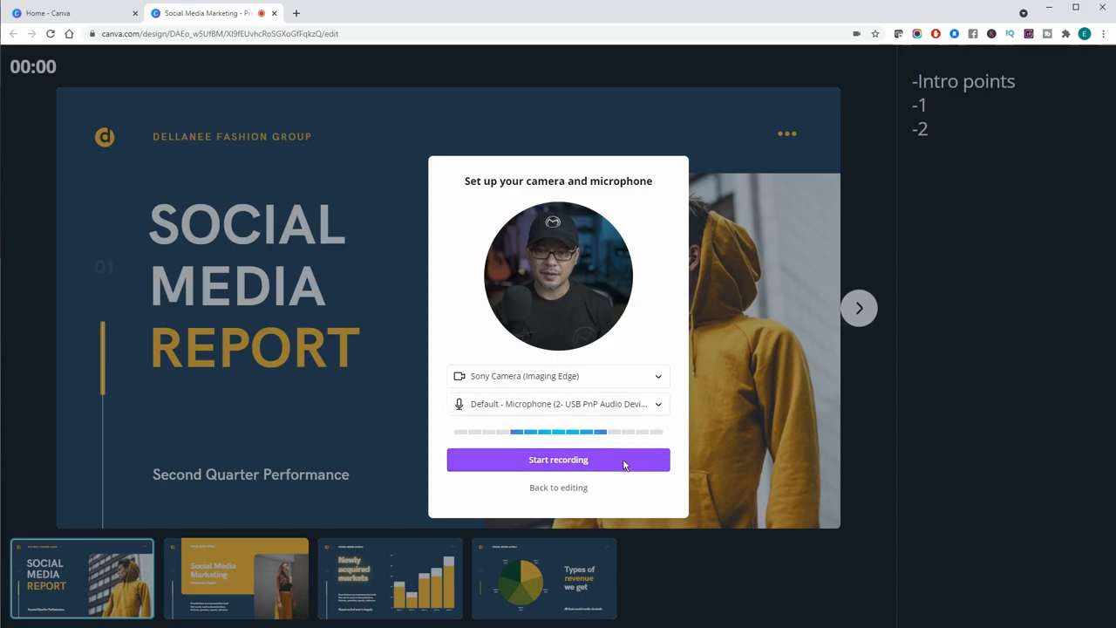
Record the presentation through to the Social Media Marketing slide, then end recording.
click(558, 460)
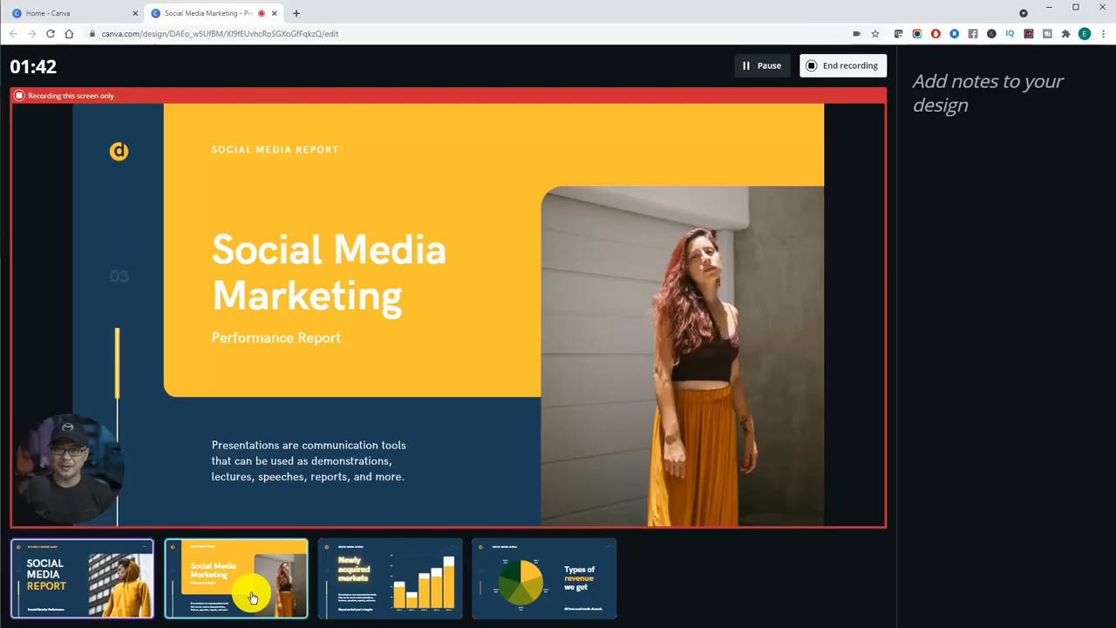
mouse_move(730, 313)
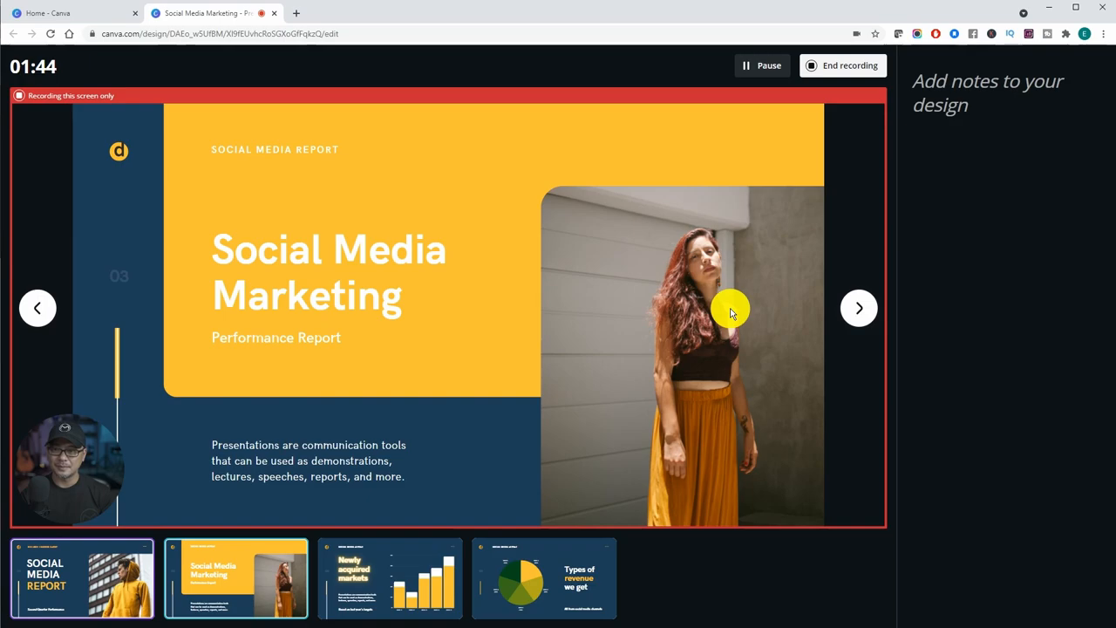
mouse_move(894, 139)
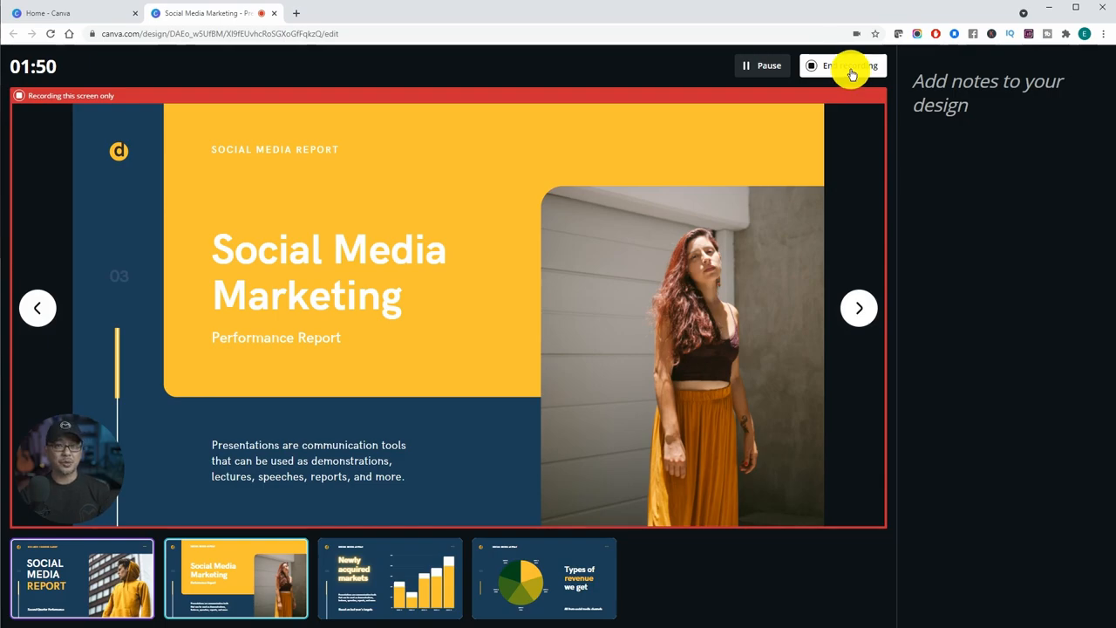
click(850, 66)
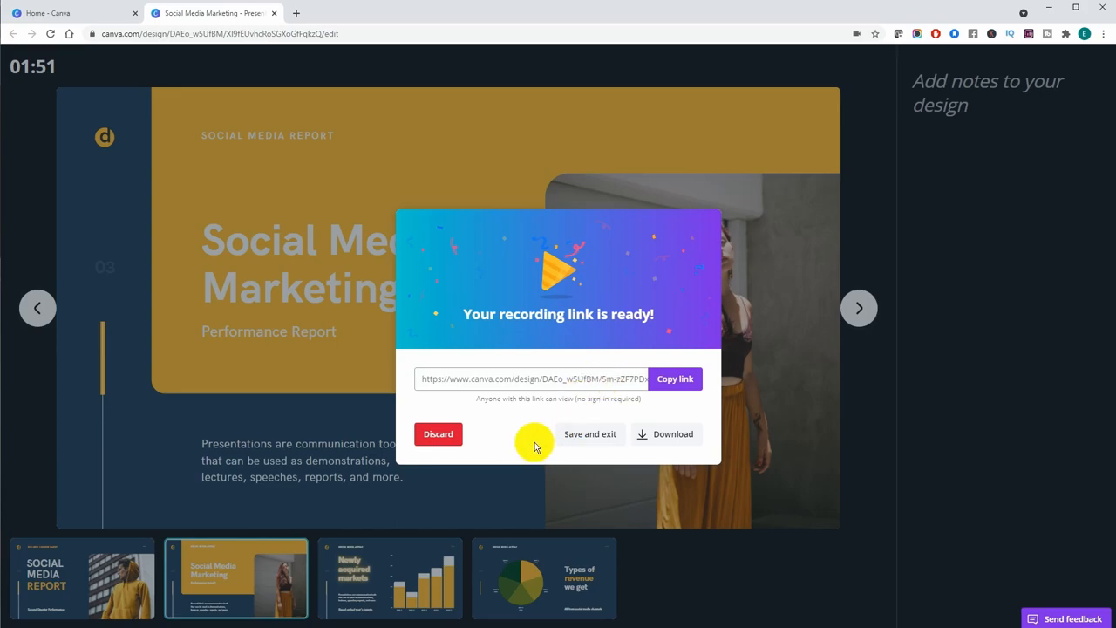
mouse_move(565, 436)
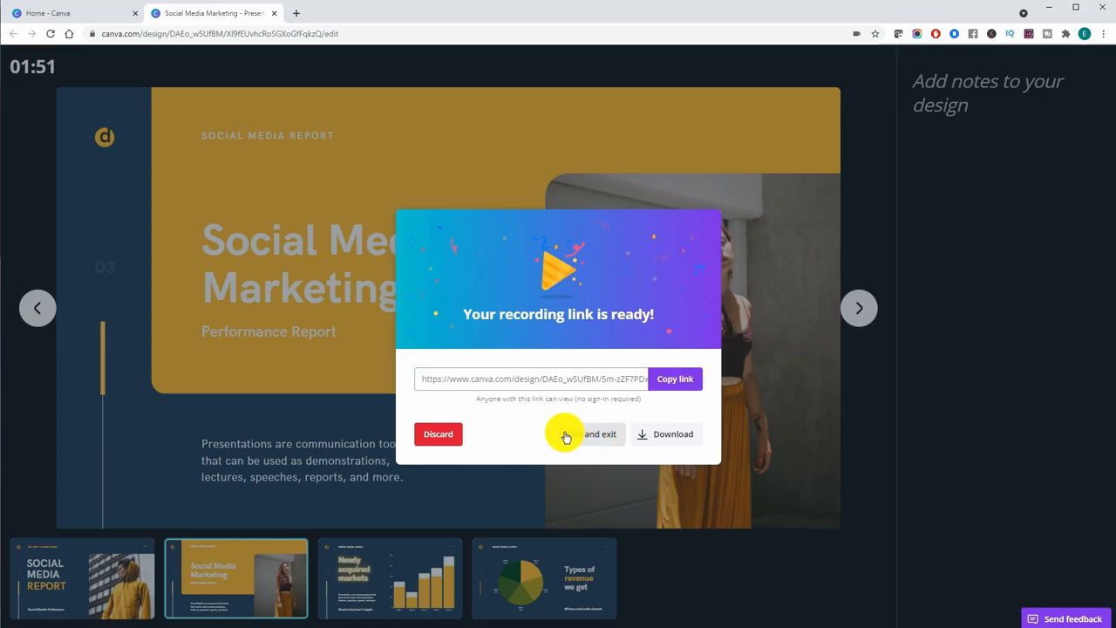
Save the finished recording and return to presenter view.
click(599, 433)
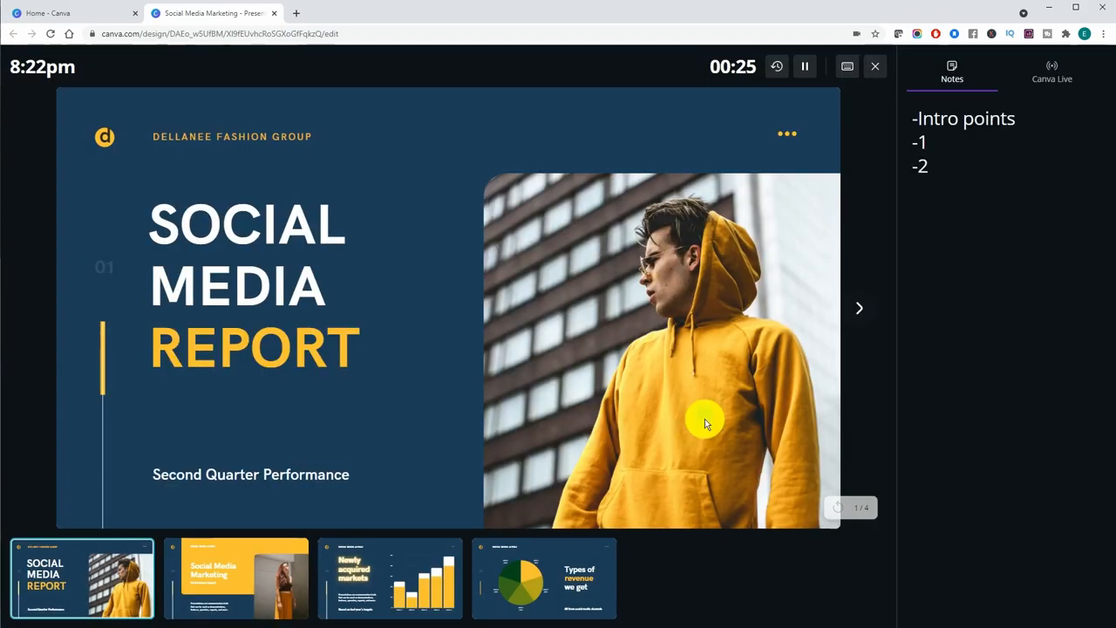
mouse_move(770, 307)
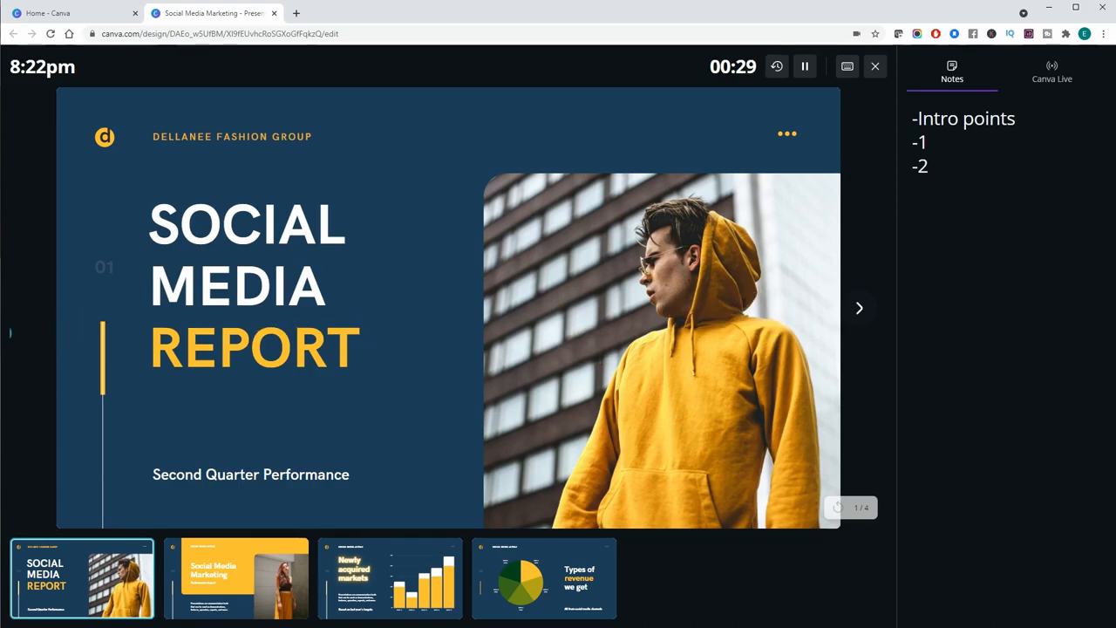
mouse_move(312, 352)
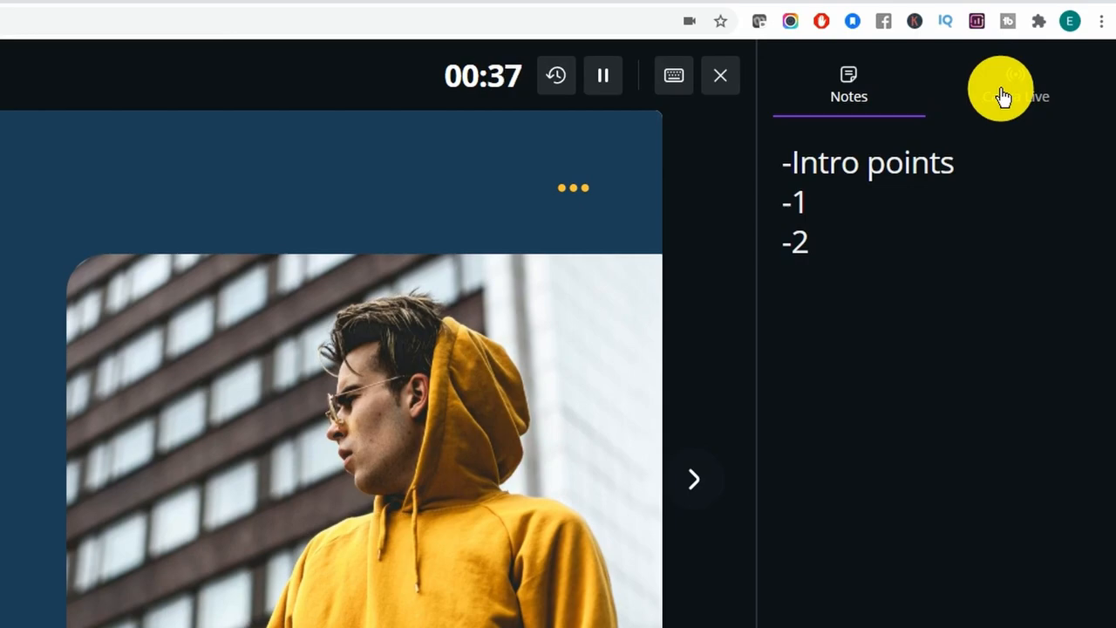
Show the Canva Live panel beside the title slide in presenter view.
click(1015, 83)
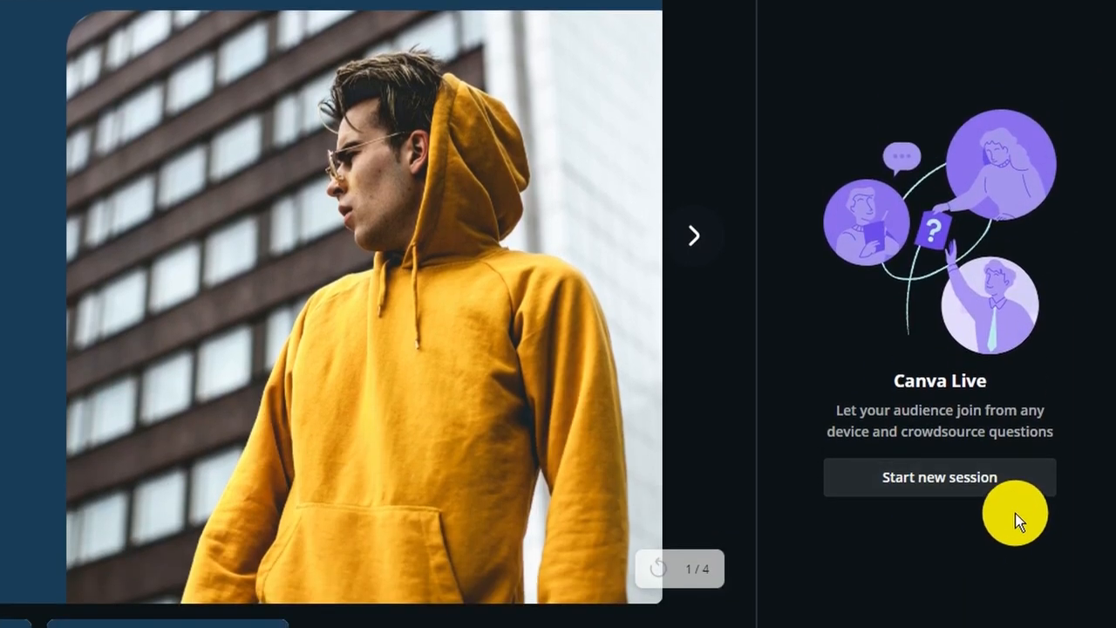
Start a Canva Live session and show the invitation with join code 237-984.
click(938, 478)
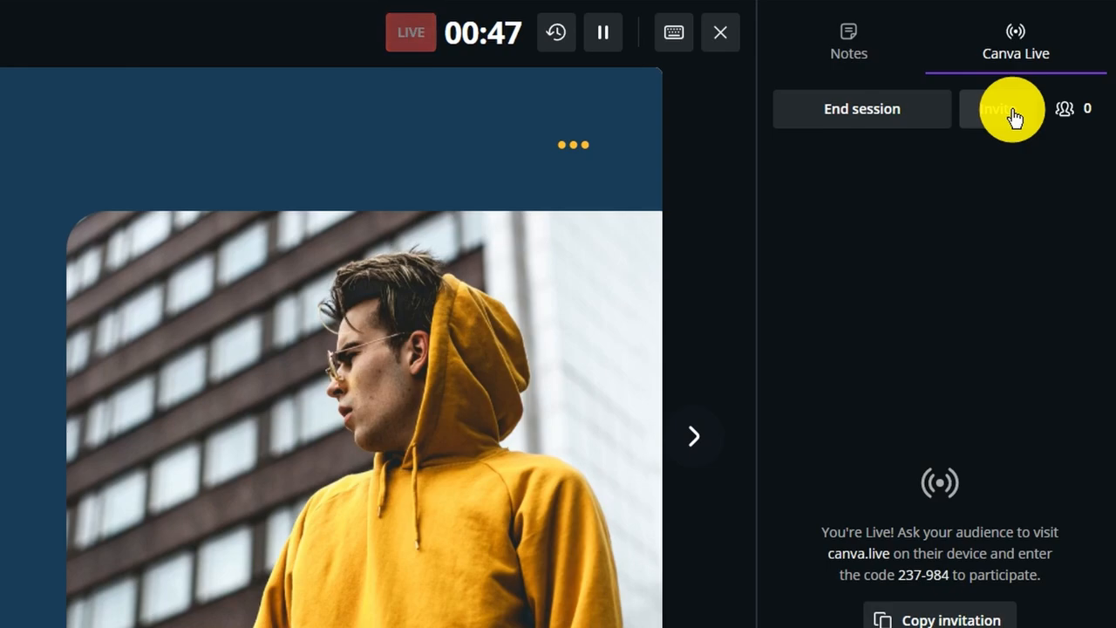
click(997, 108)
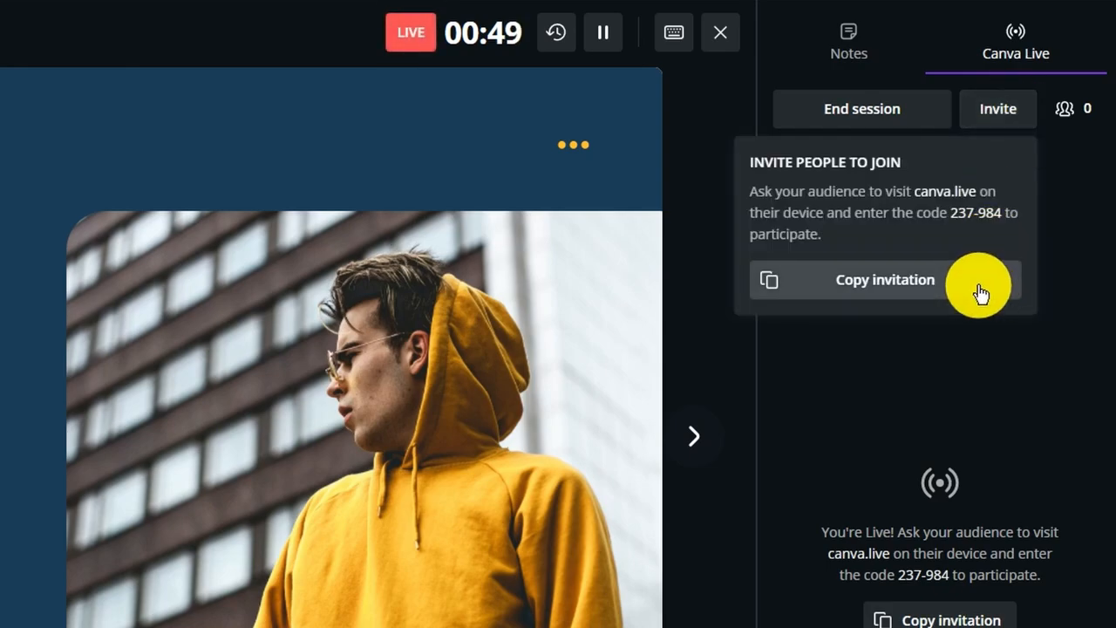
mouse_move(765, 206)
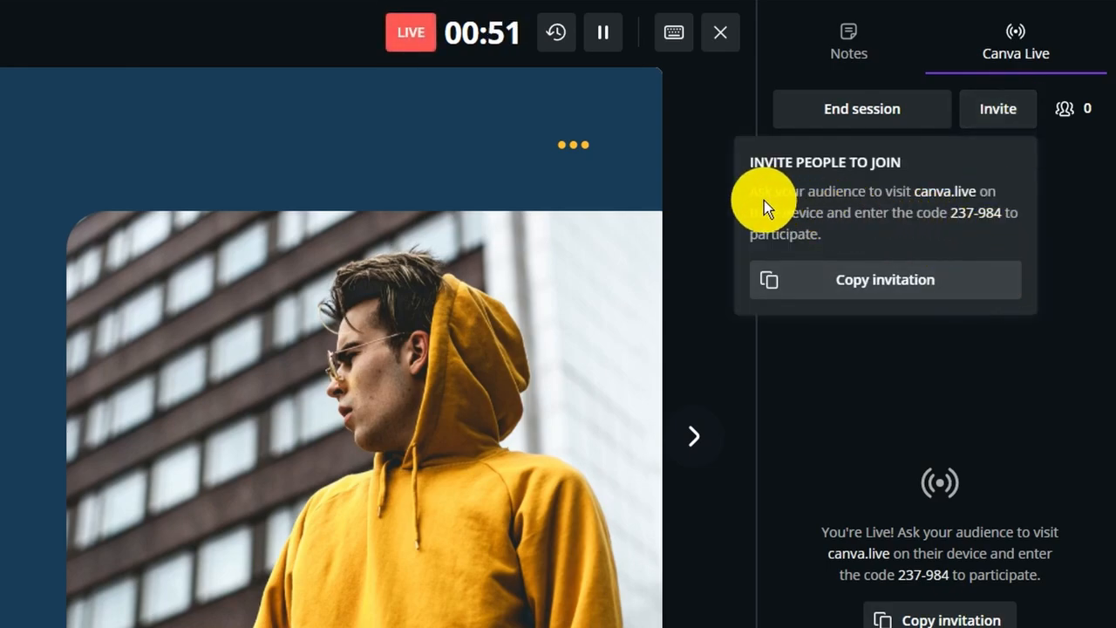
mouse_move(985, 201)
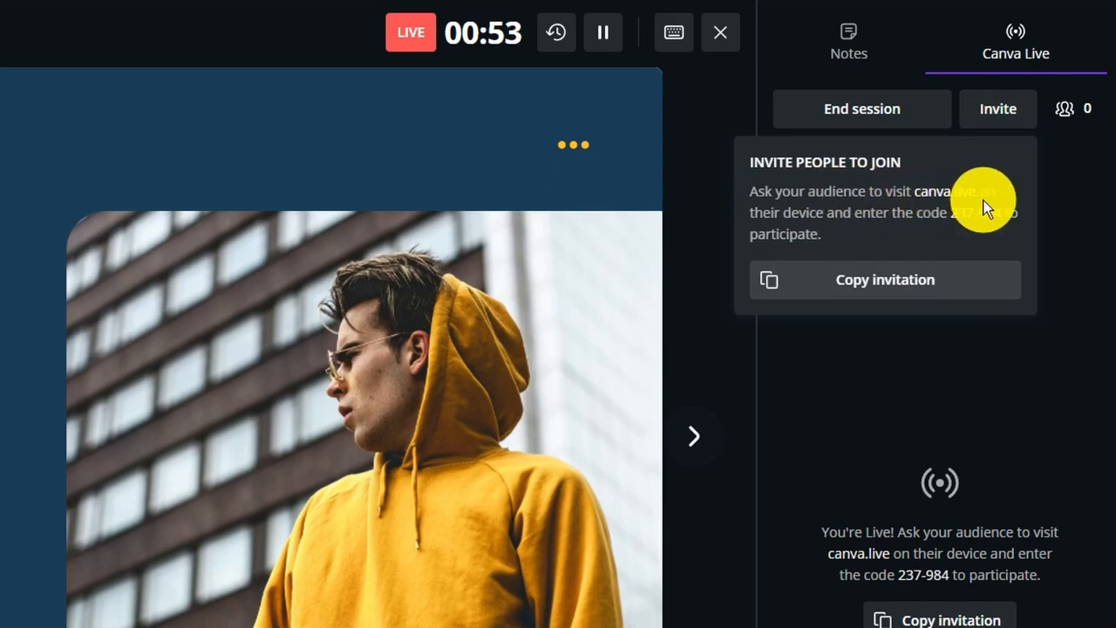
mouse_move(840, 234)
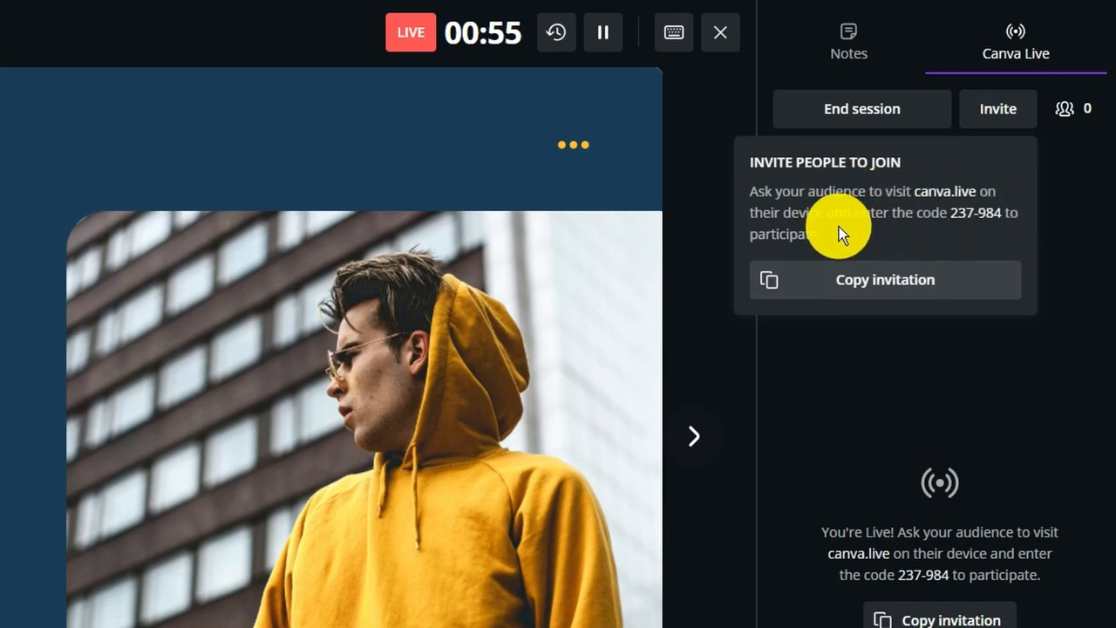
mouse_move(955, 227)
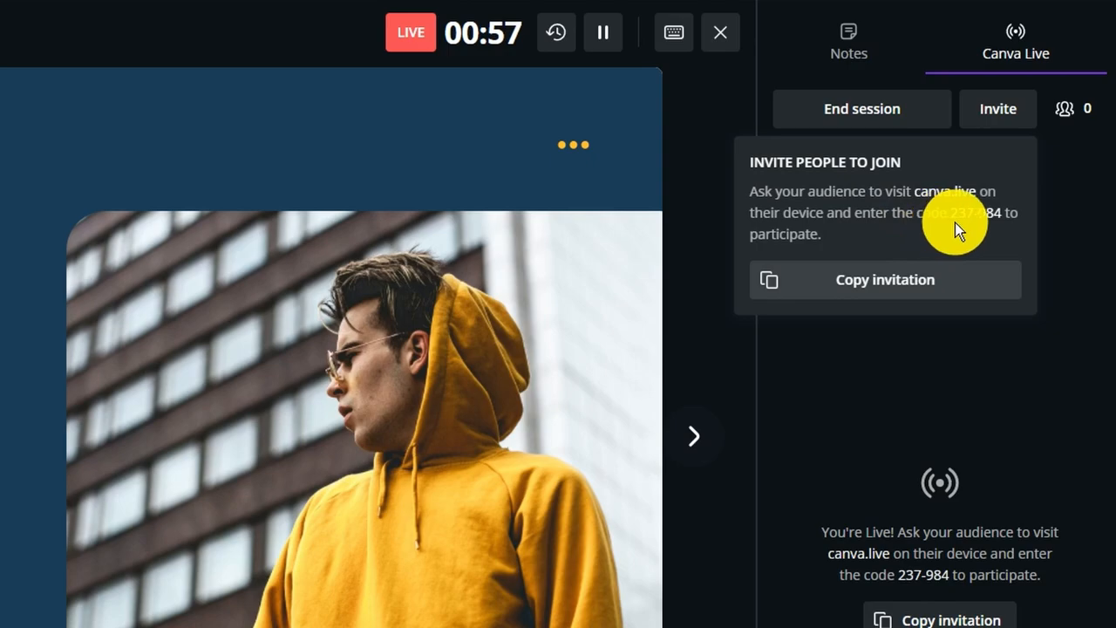
mouse_move(976, 223)
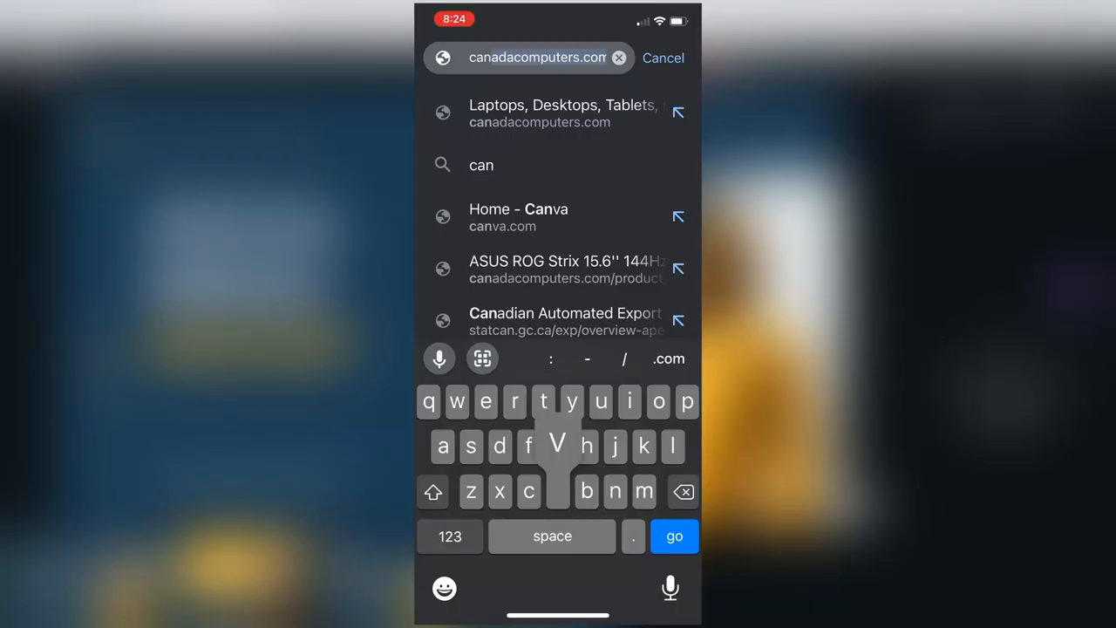
On the phone, go to canva.live and join with code 237-984.
text(canva.liv)
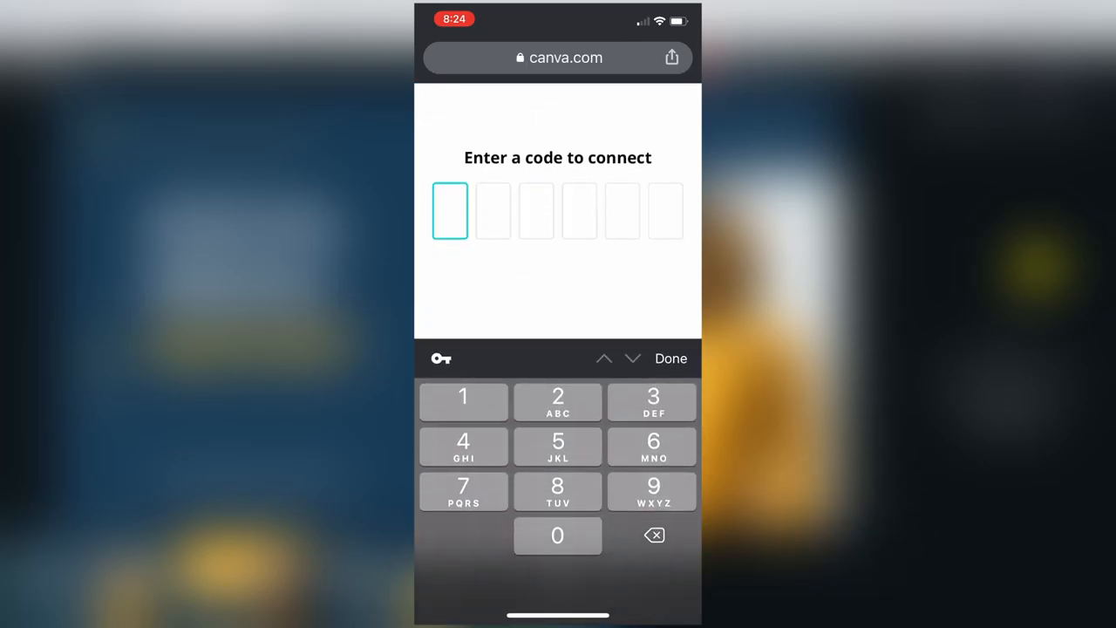
text(237)
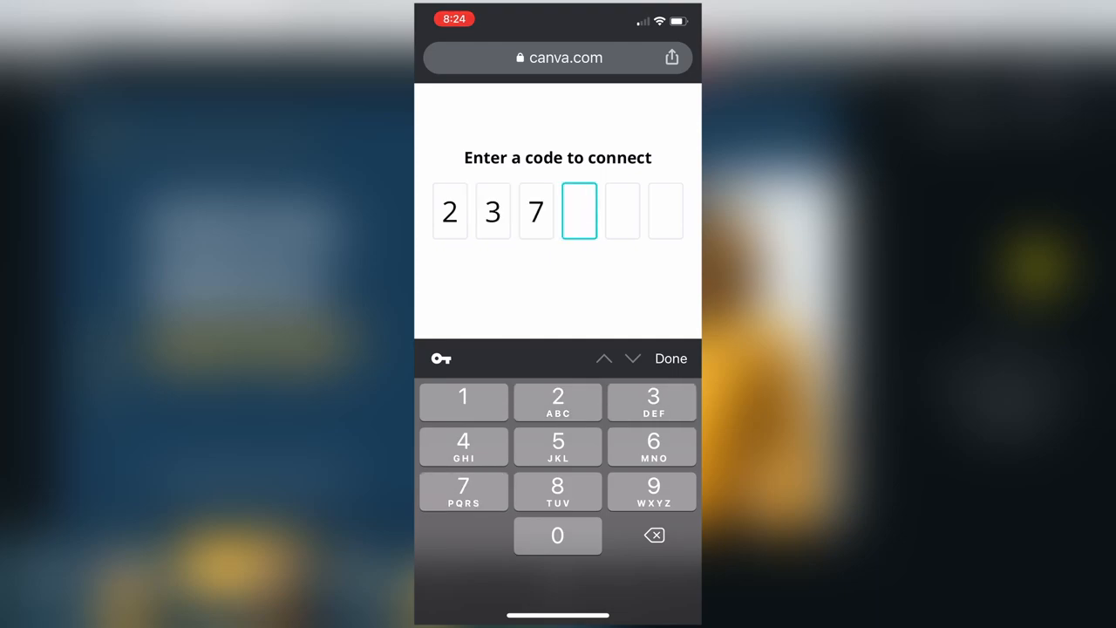
click(652, 485)
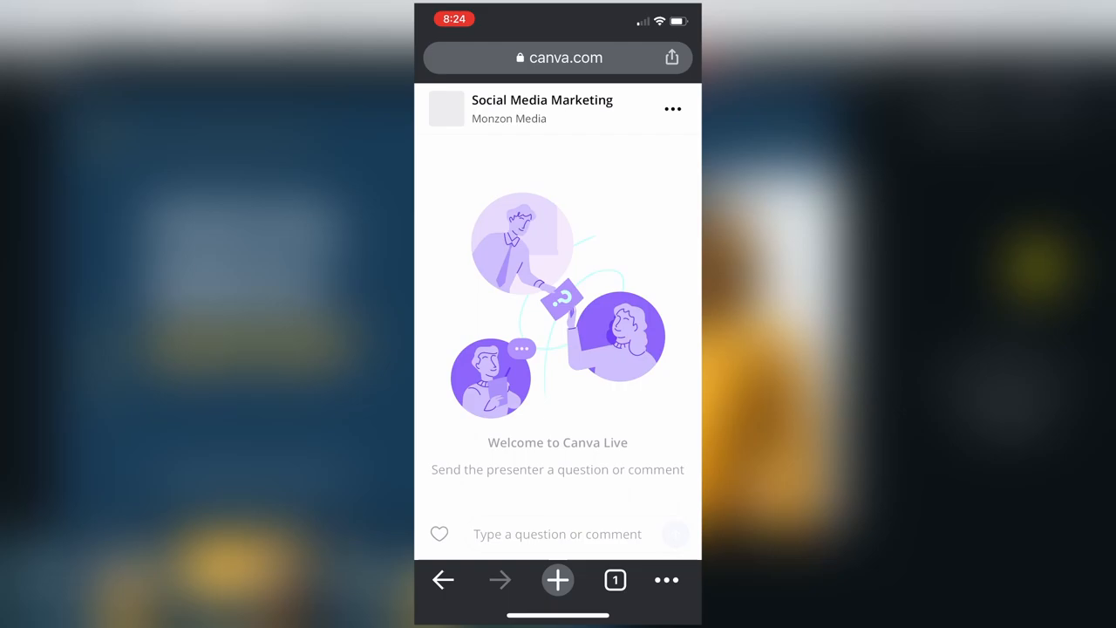
Write the comment "Hell hello!" and send it to the presenter.
click(557, 534)
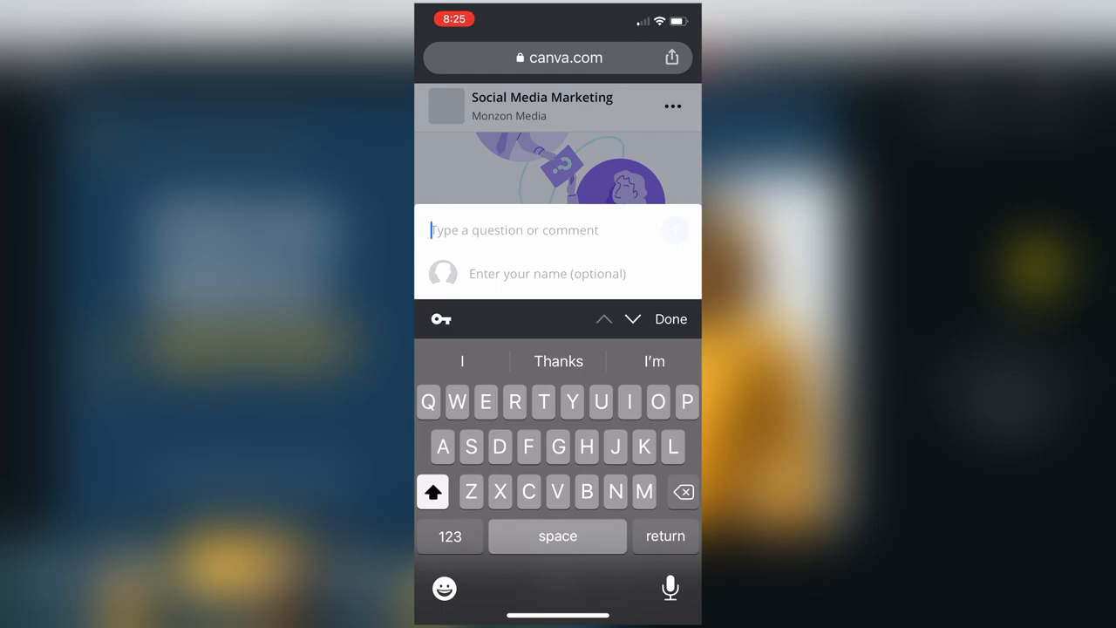
text(Hell jello!)
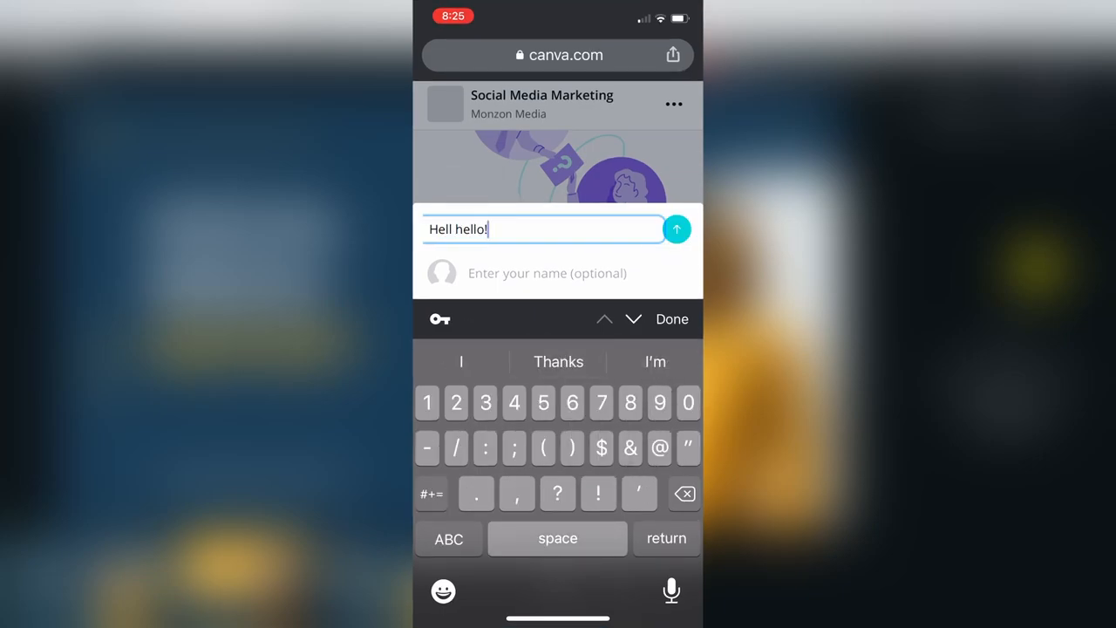
click(676, 229)
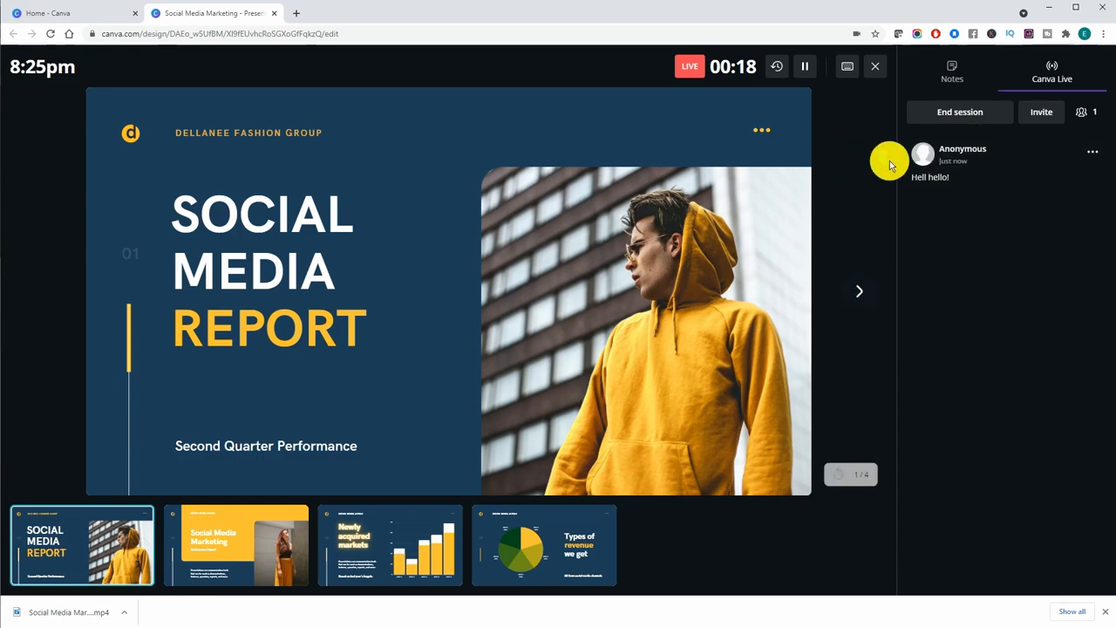
Display the audience comment "Hell hello!" bigger over the presentation.
click(1091, 150)
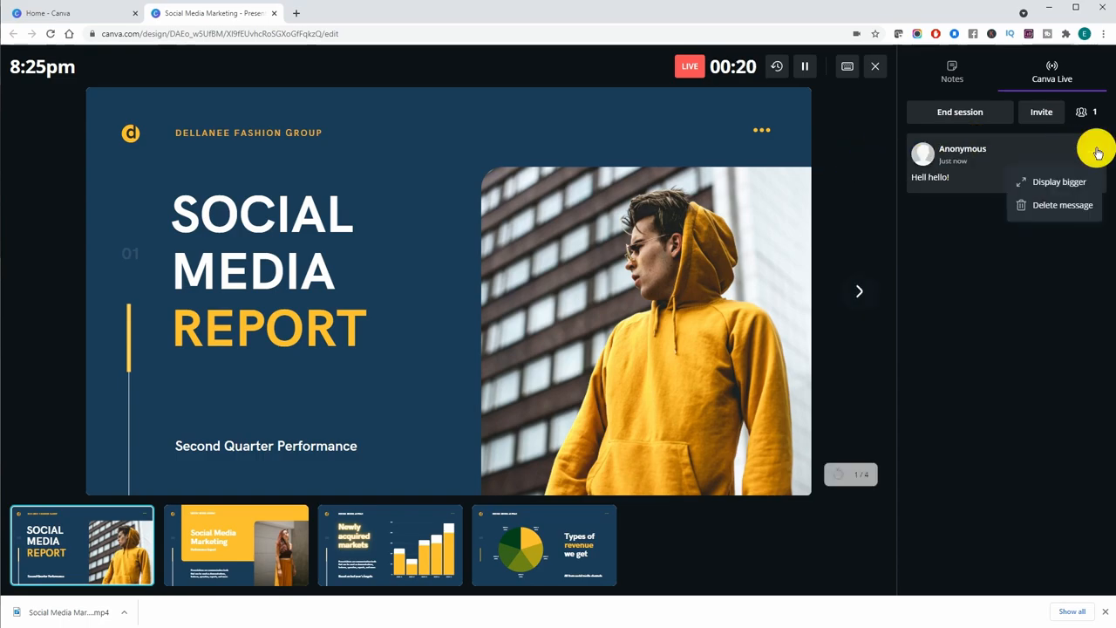
click(1058, 181)
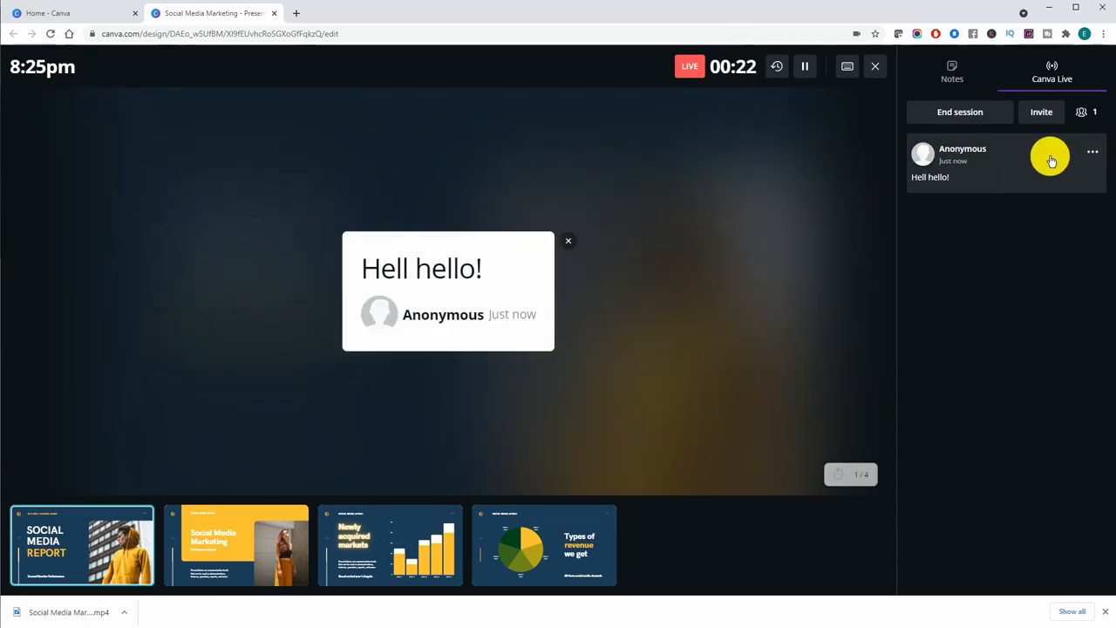